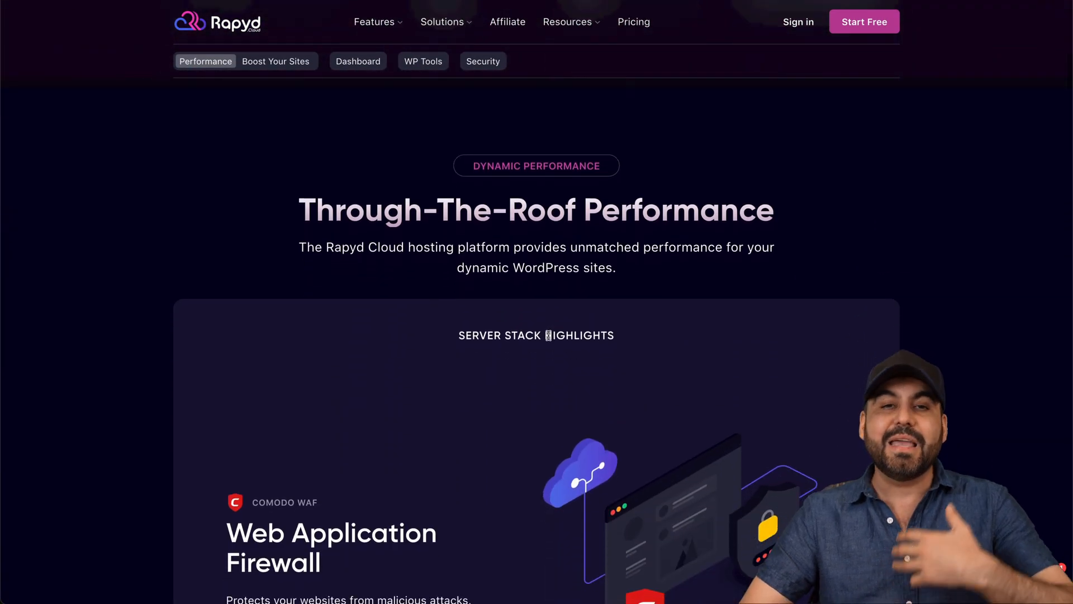
# Scroll the Performance page down to the Free Rapyd CDN, Performance Boosts and Redis Caching cards
pyautogui.scroll(-3)
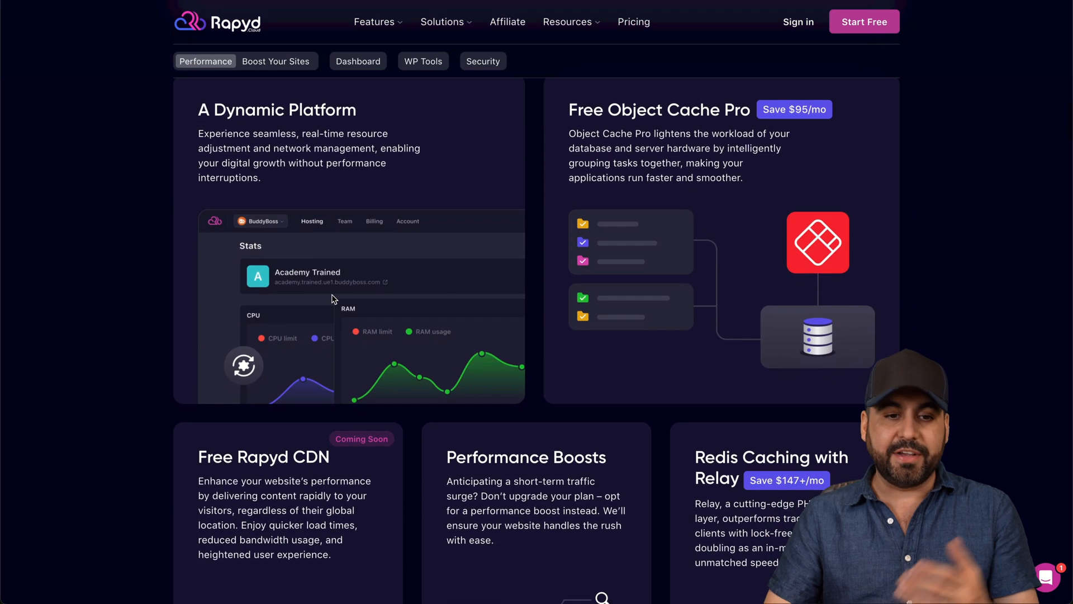
pyautogui.moveTo(374, 162)
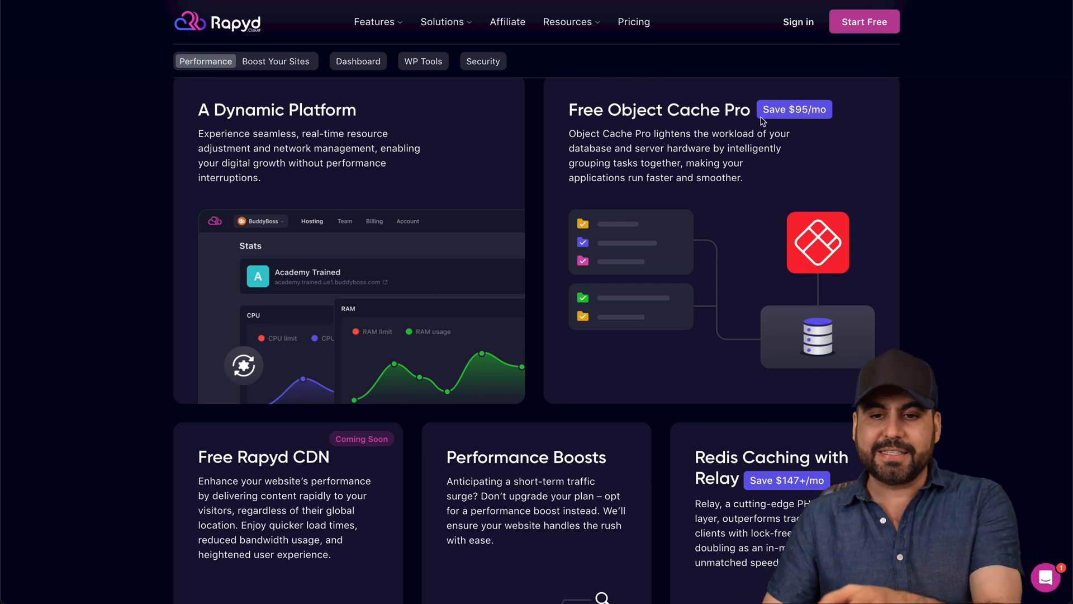
pyautogui.moveTo(827, 133)
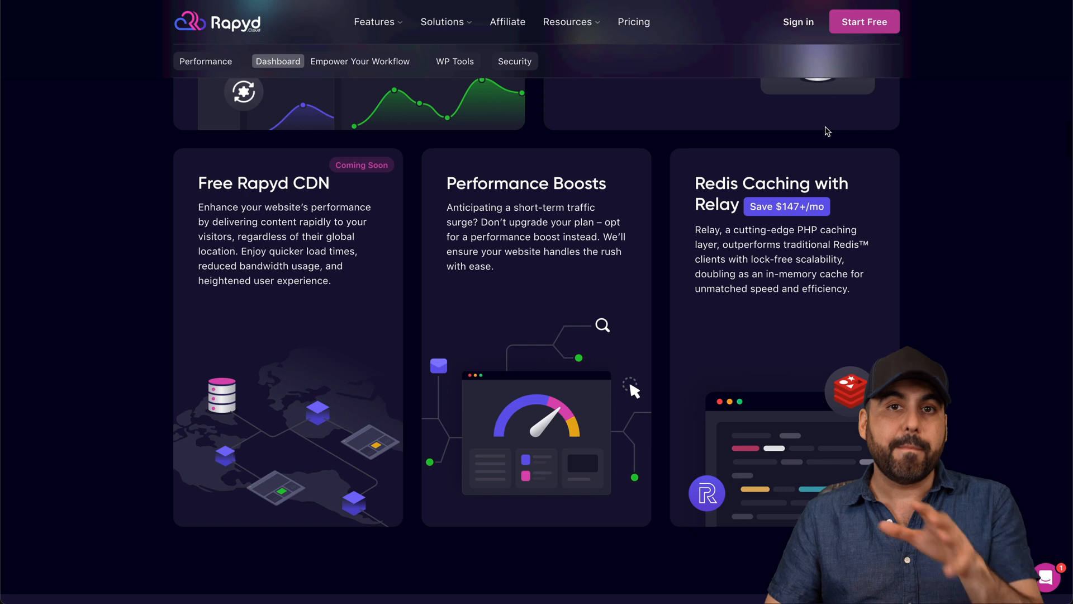
pyautogui.scroll(-3)
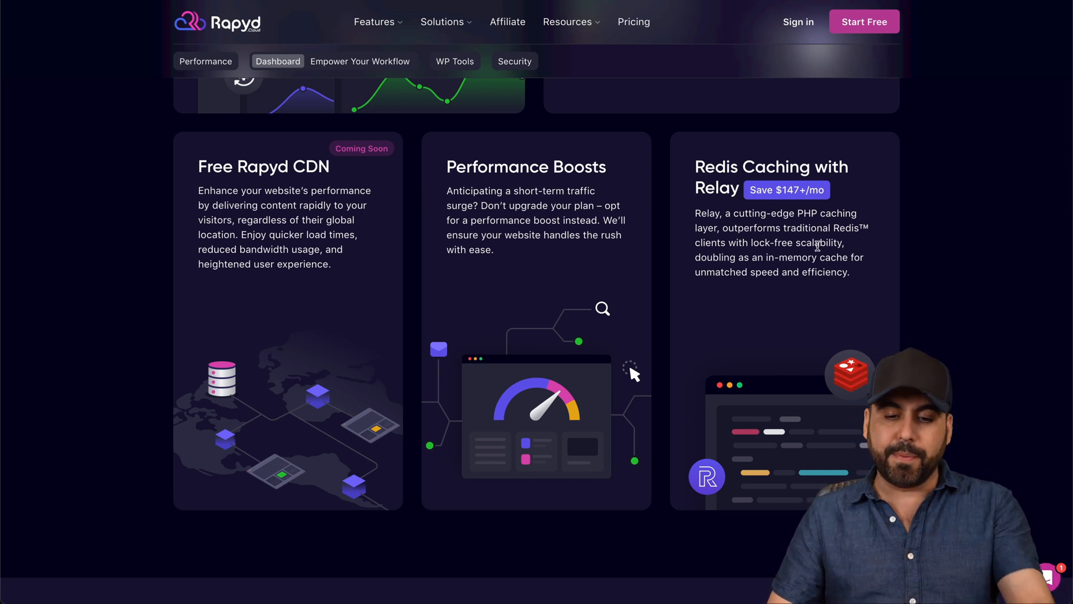
# Go to Features > 24/7 Support and scroll to the 'Swift Support, Stellar Service' highlights
pyautogui.click(374, 21)
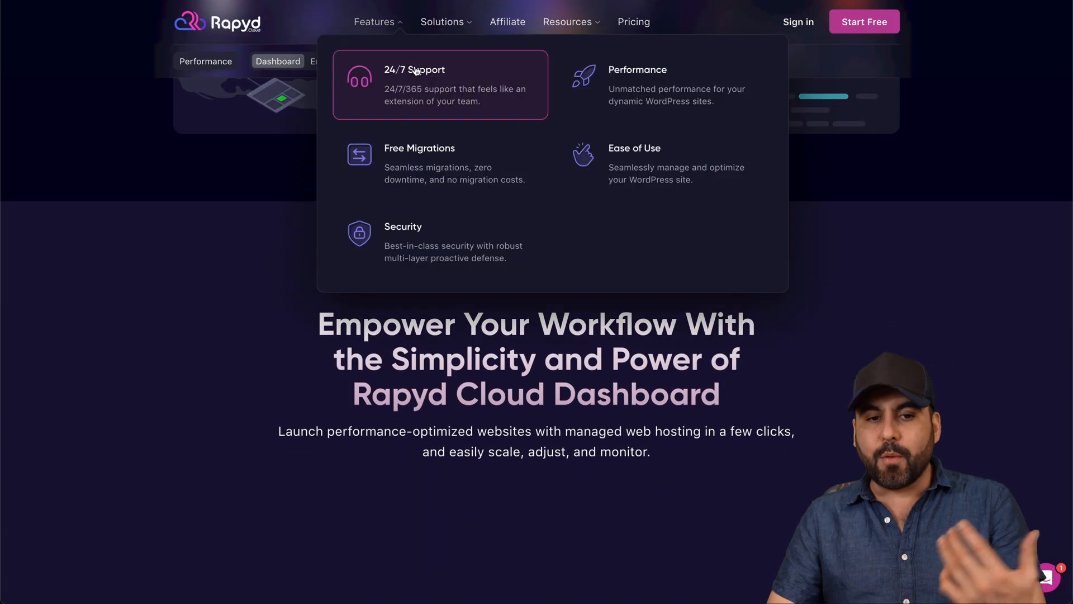
pyautogui.click(414, 84)
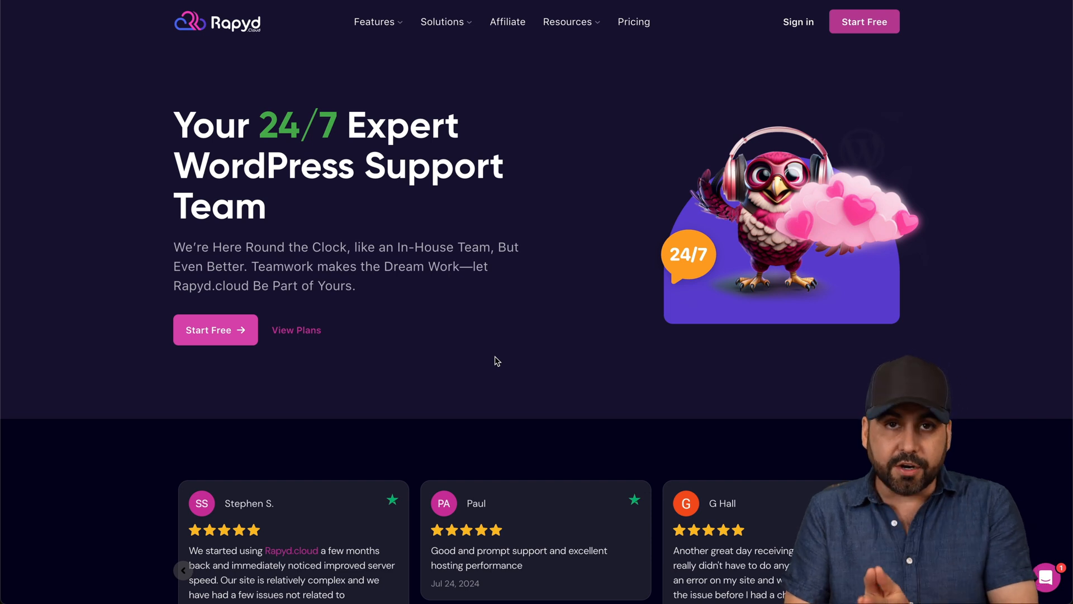
pyautogui.scroll(-3)
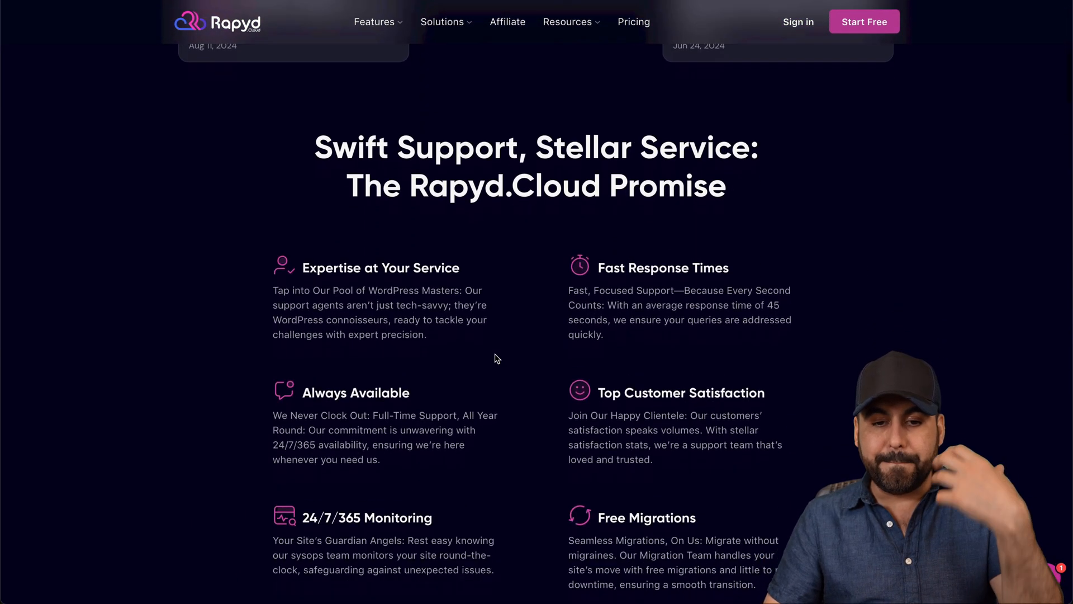
pyautogui.scroll(-3)
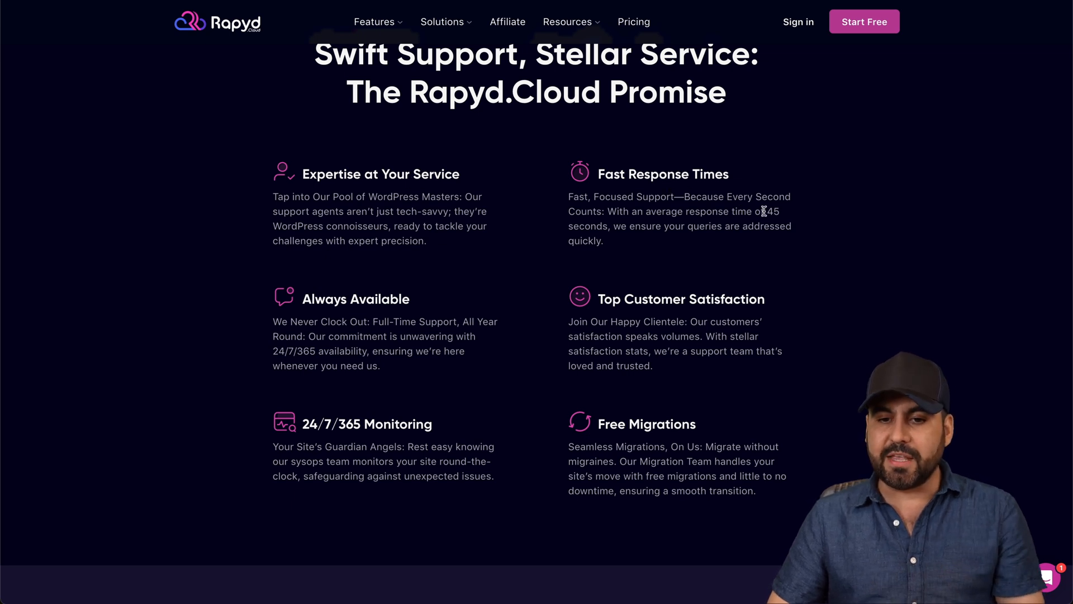
pyautogui.moveTo(765, 211); pyautogui.dragTo(608, 226)
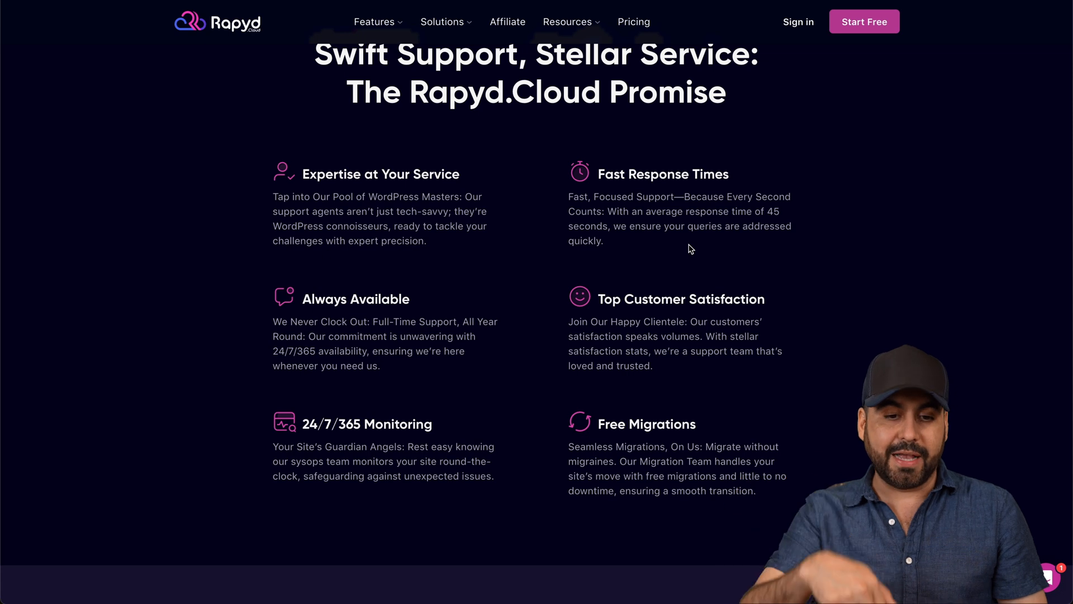
pyautogui.scroll(-3)
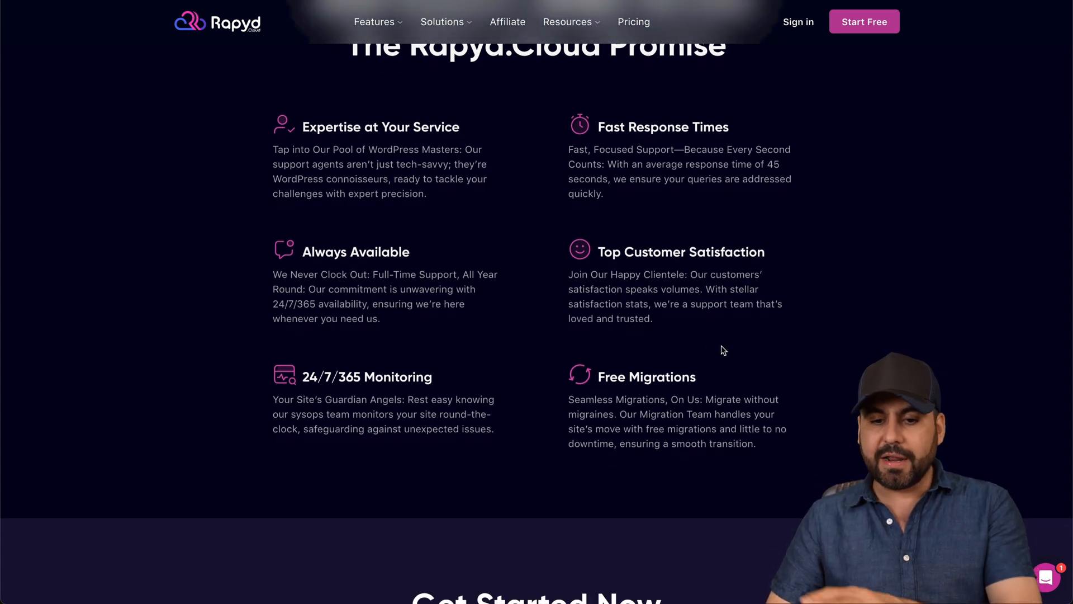
pyautogui.moveTo(822, 431)
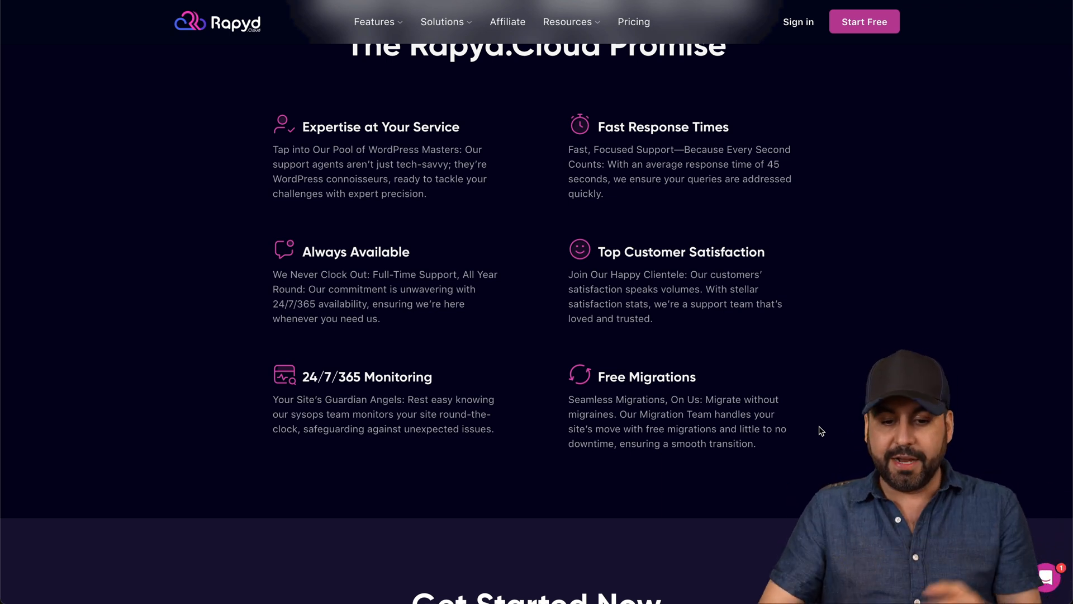
# Go to Features > Security and scroll through the protection cards to Virtual Patching
pyautogui.click(374, 21)
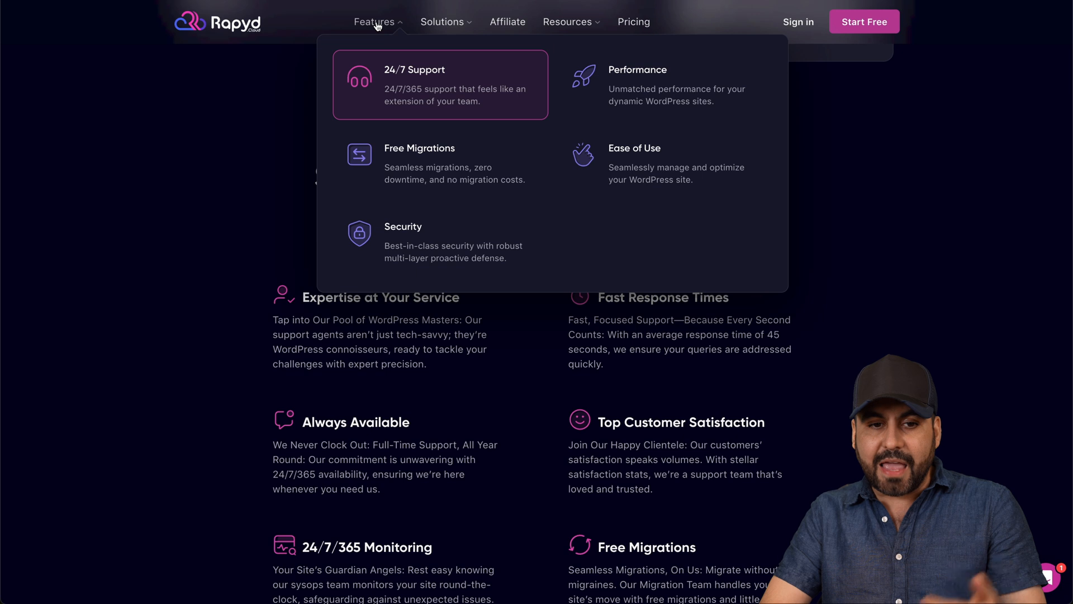
pyautogui.moveTo(439, 241)
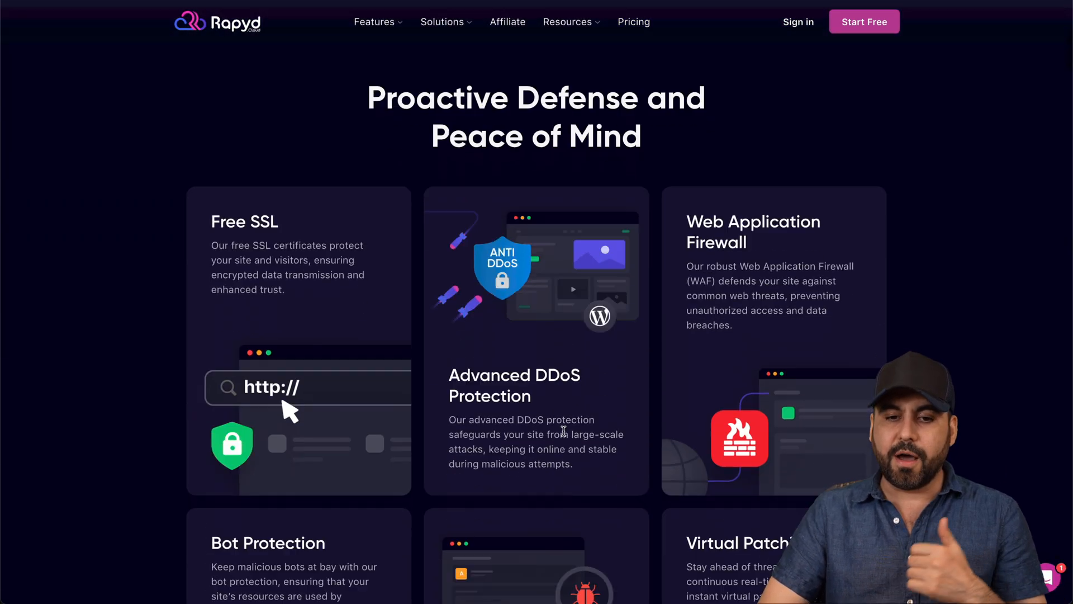
pyautogui.scroll(-3)
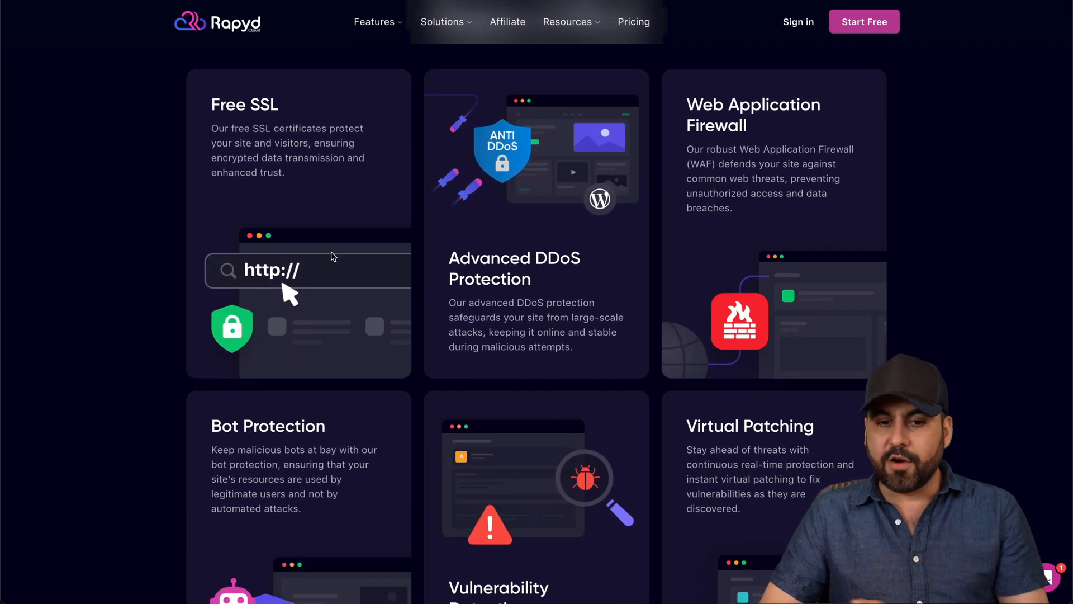
pyautogui.scroll(-3)
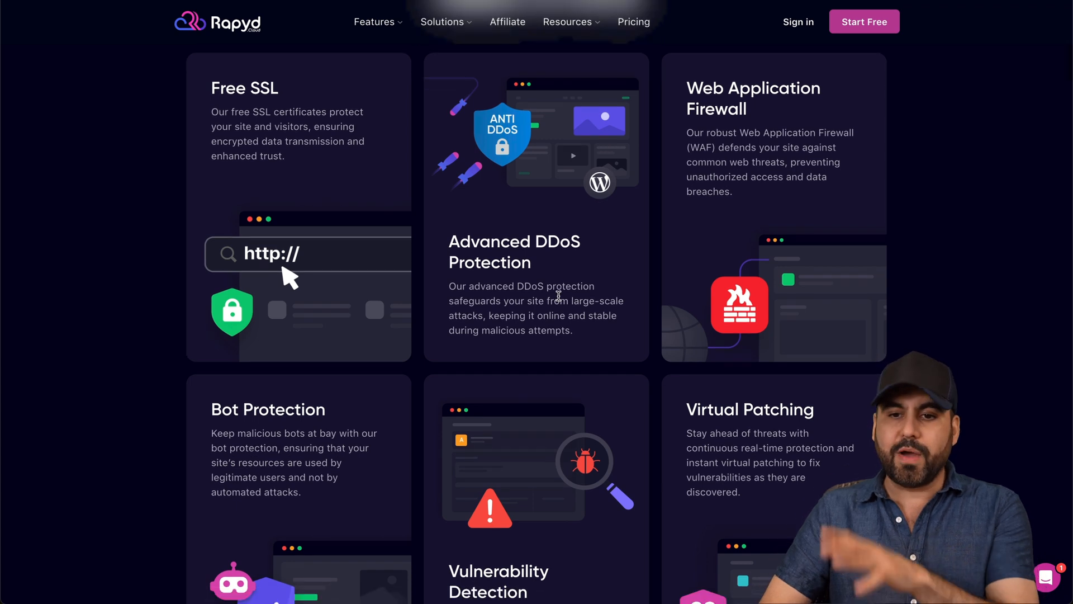
pyautogui.scroll(-3)
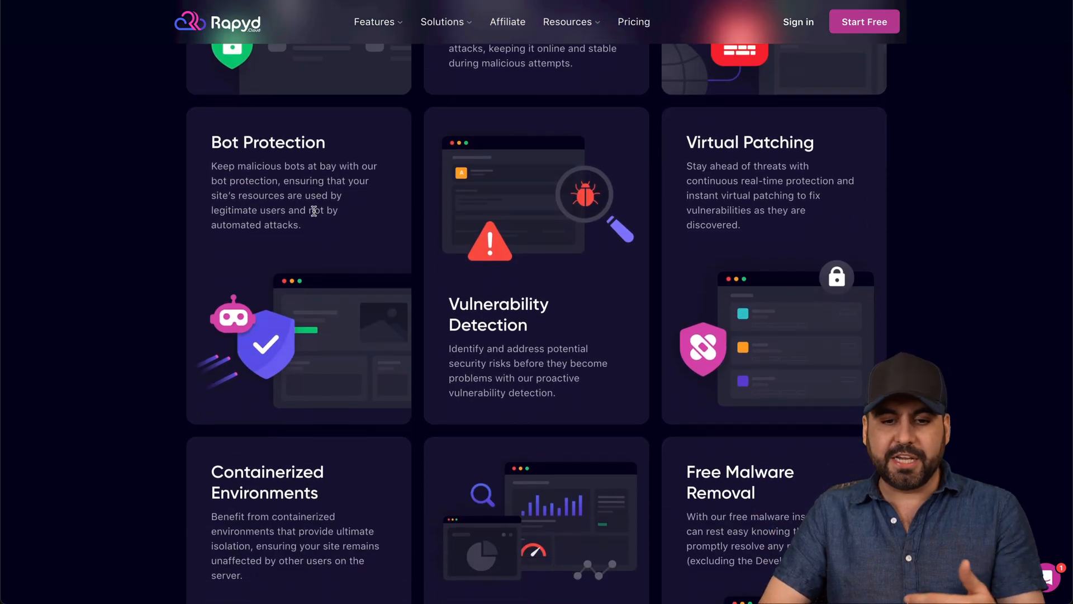
pyautogui.scroll(-3)
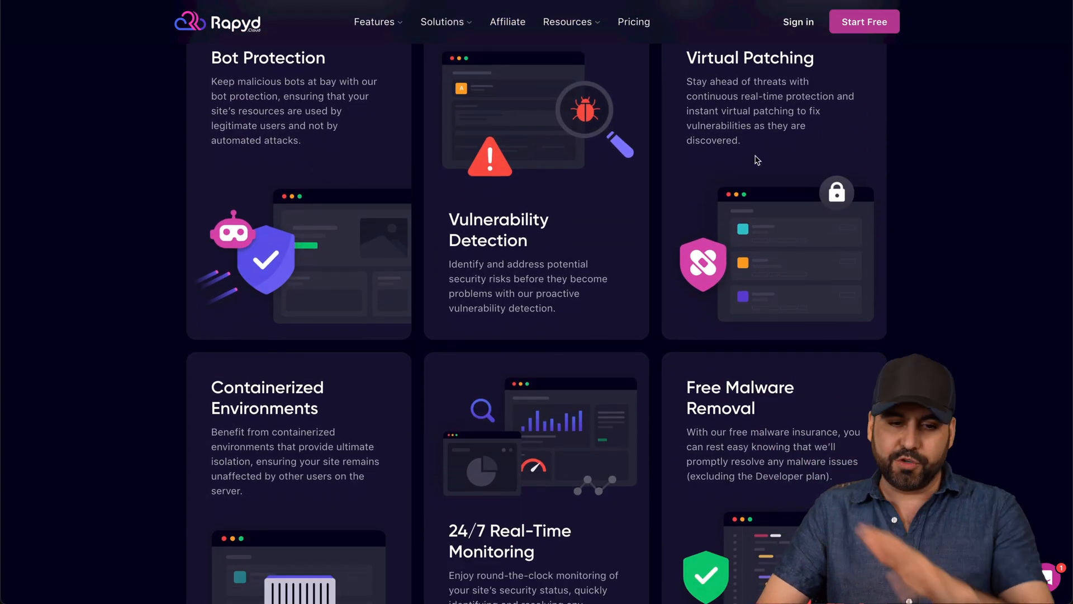
pyautogui.scroll(-3)
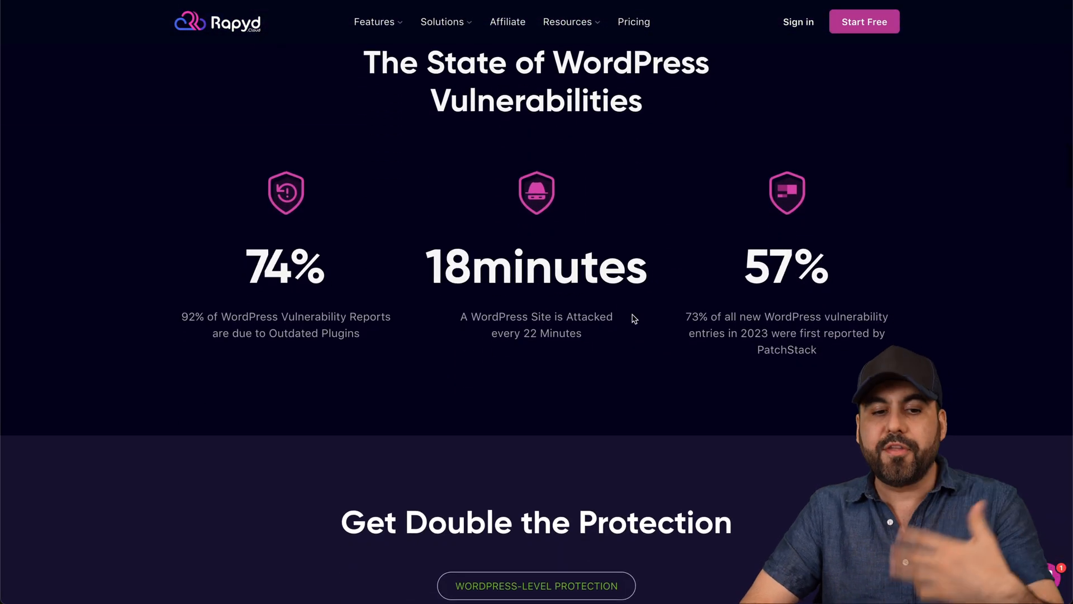
pyautogui.scroll(-3)
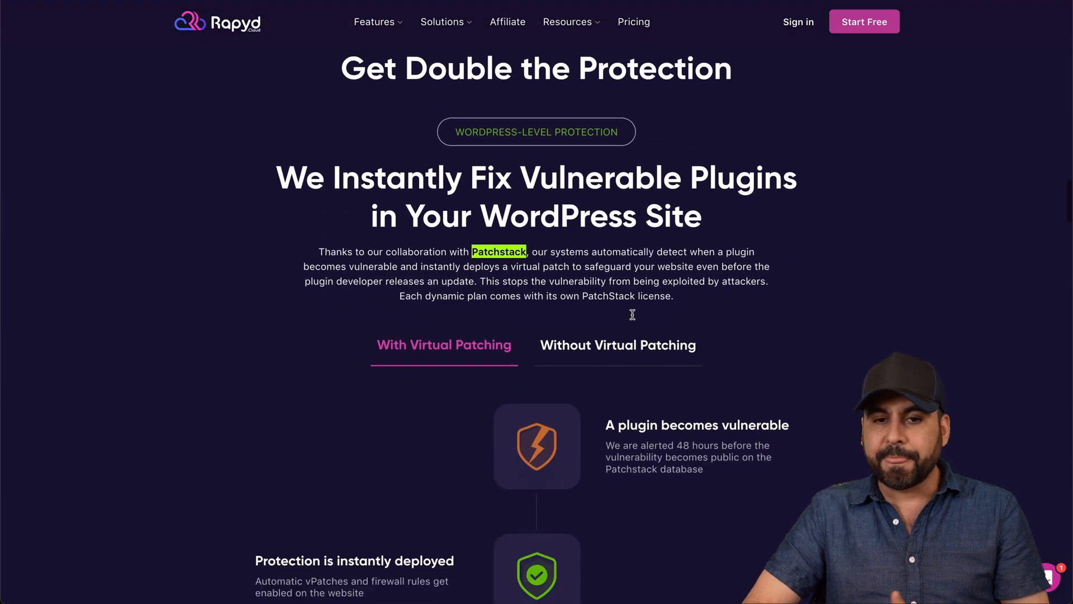
pyautogui.scroll(-3)
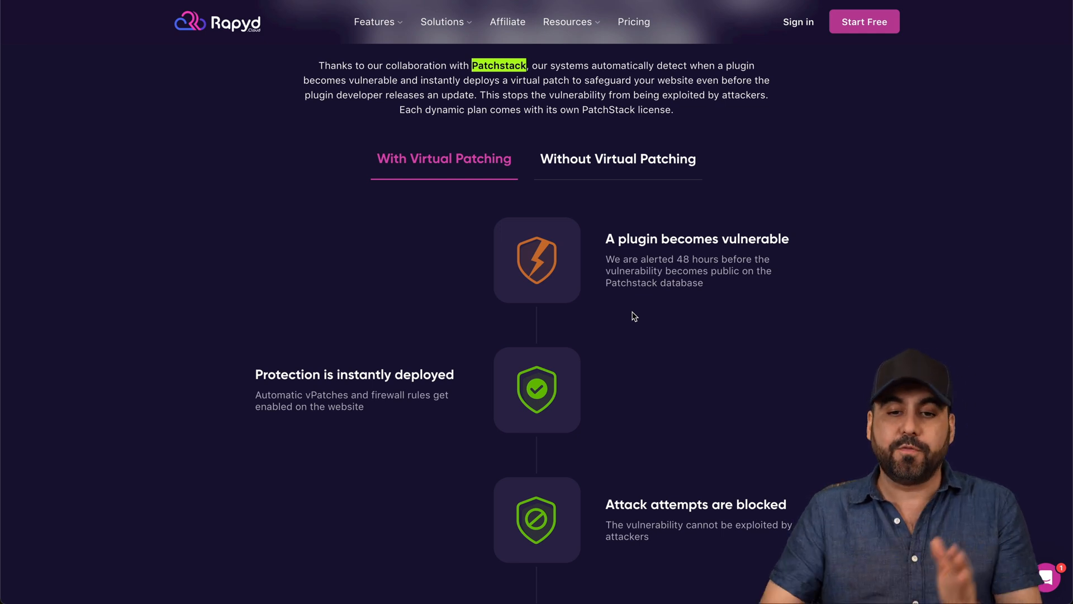
pyautogui.scroll(-3)
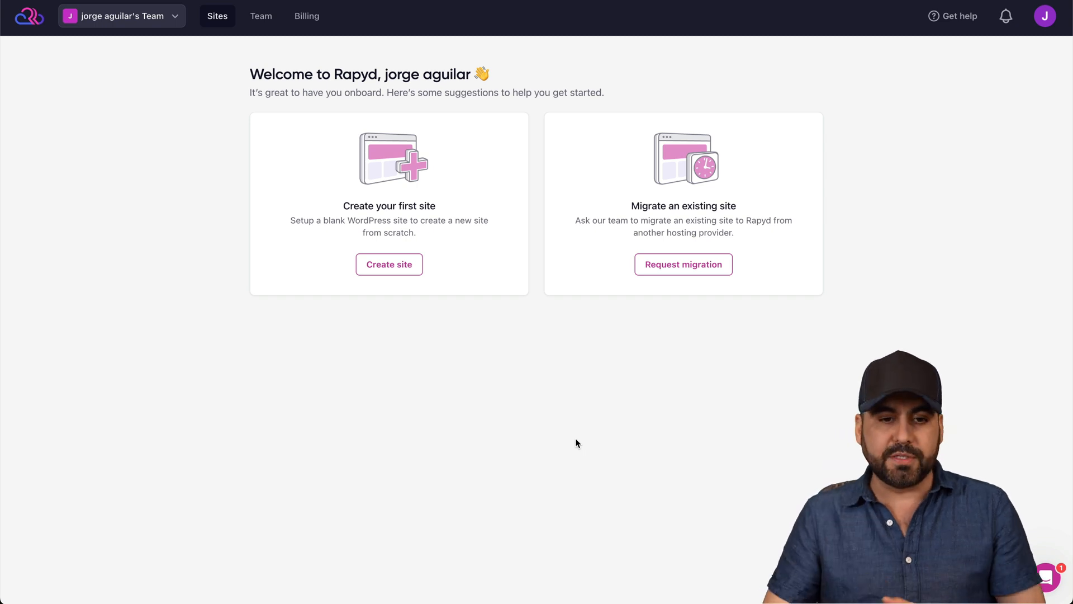
pyautogui.moveTo(678, 220)
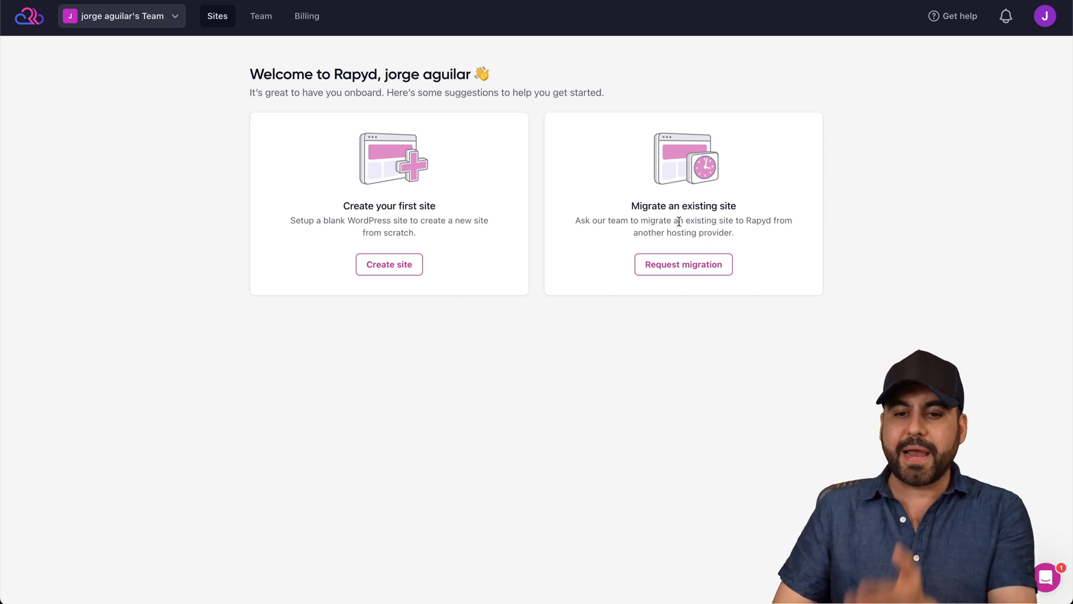
pyautogui.moveTo(702, 324)
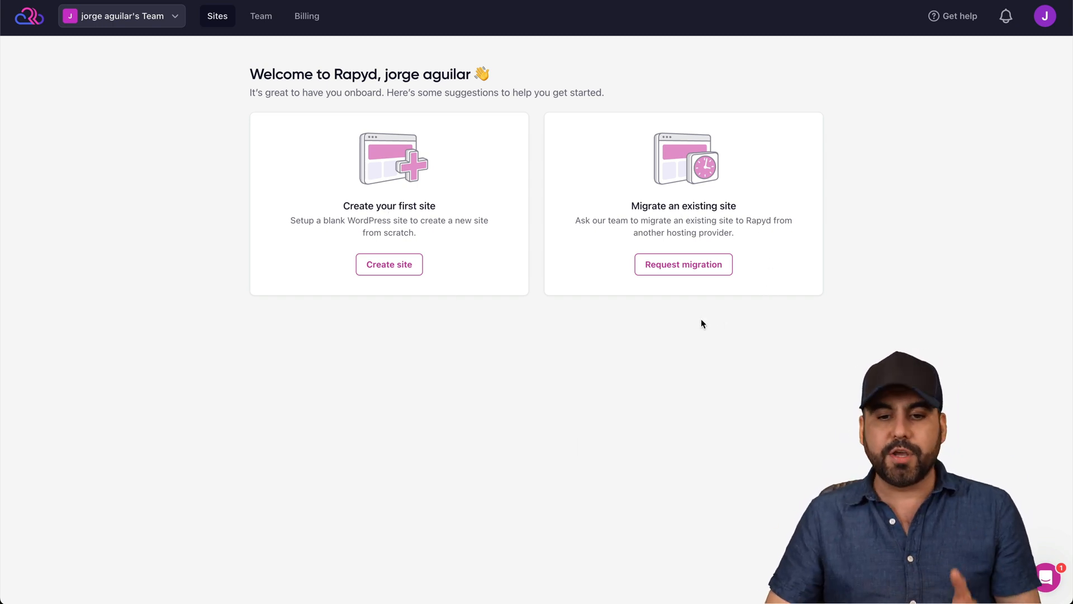
pyautogui.moveTo(704, 307)
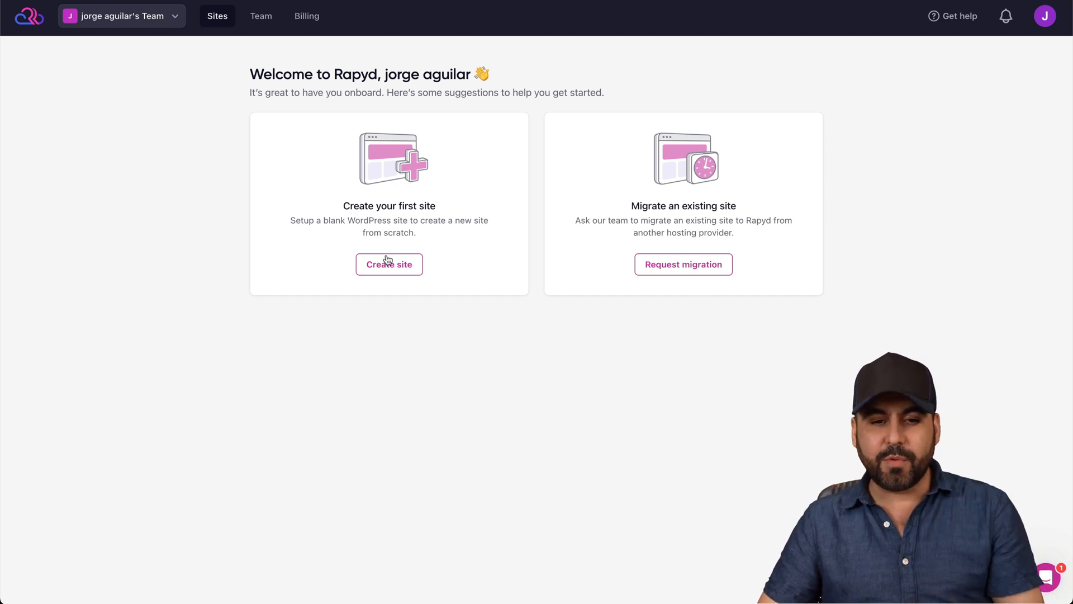
# Add a new site on an already purchased plan, choosing Startup Level 1
pyautogui.click(390, 265)
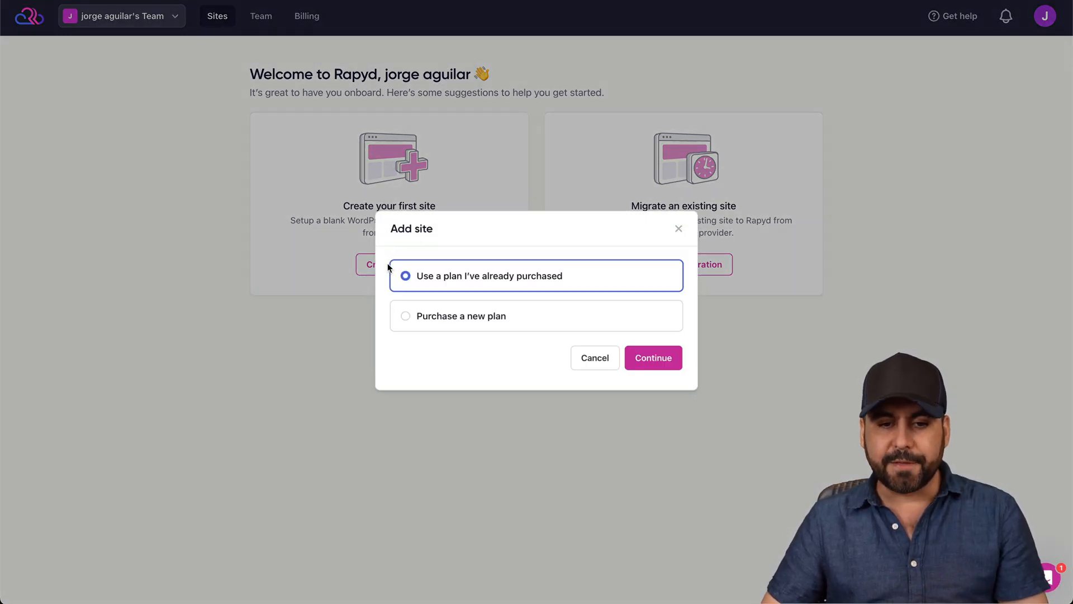
pyautogui.click(652, 358)
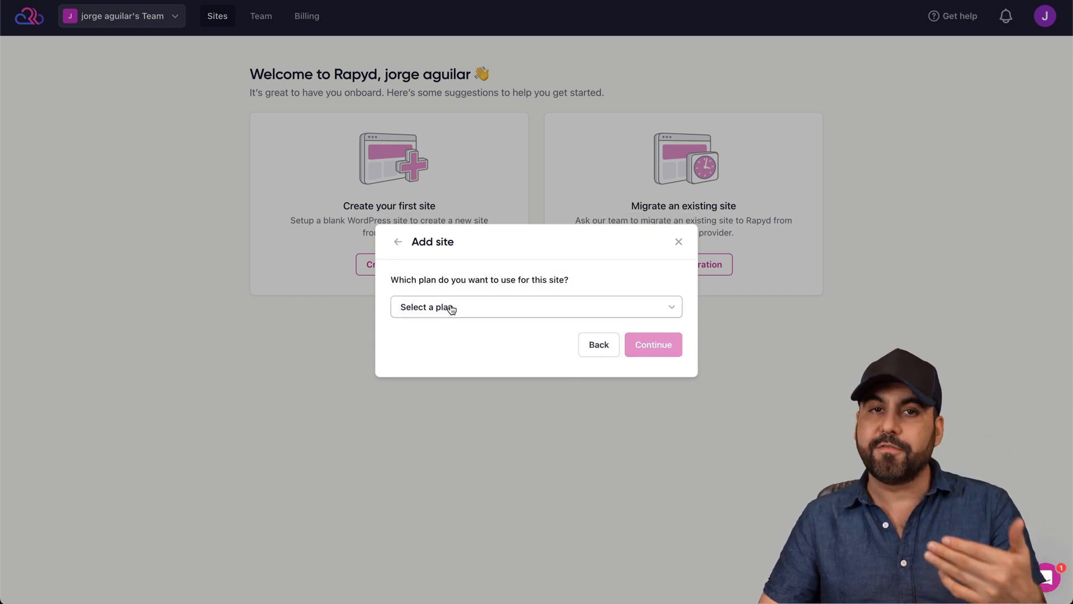
pyautogui.click(536, 307)
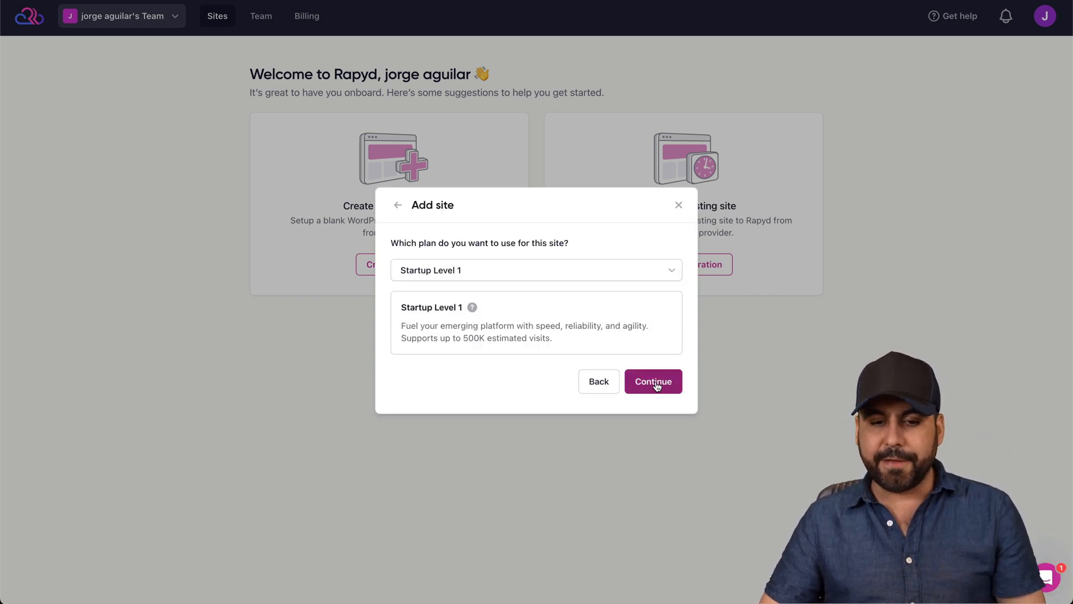
# Name the new site 'Test site' with the domain testsite
pyautogui.click(652, 381)
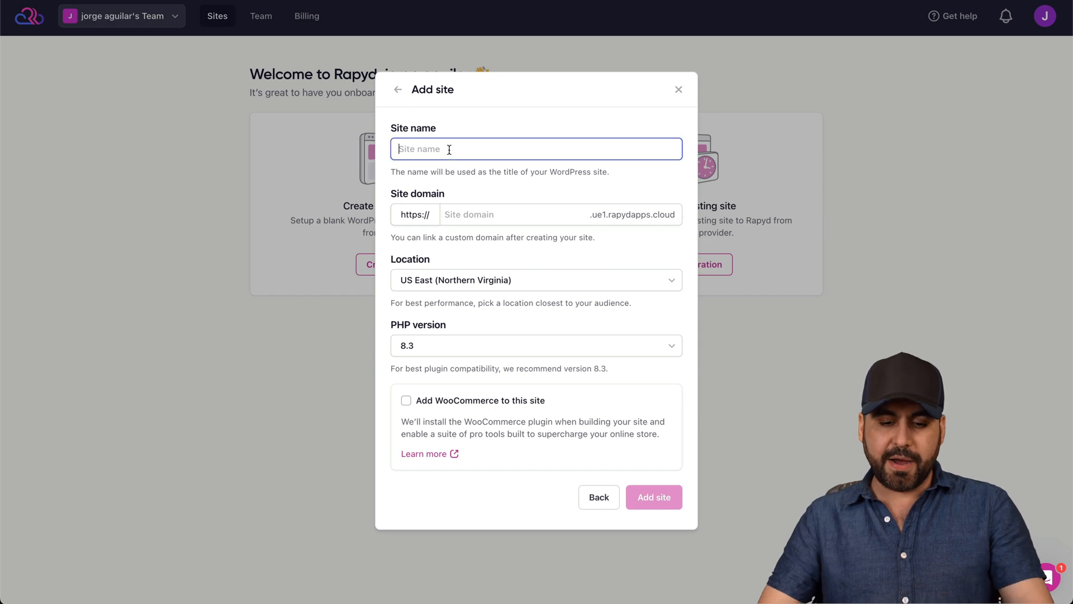
pyautogui.write('Test site')
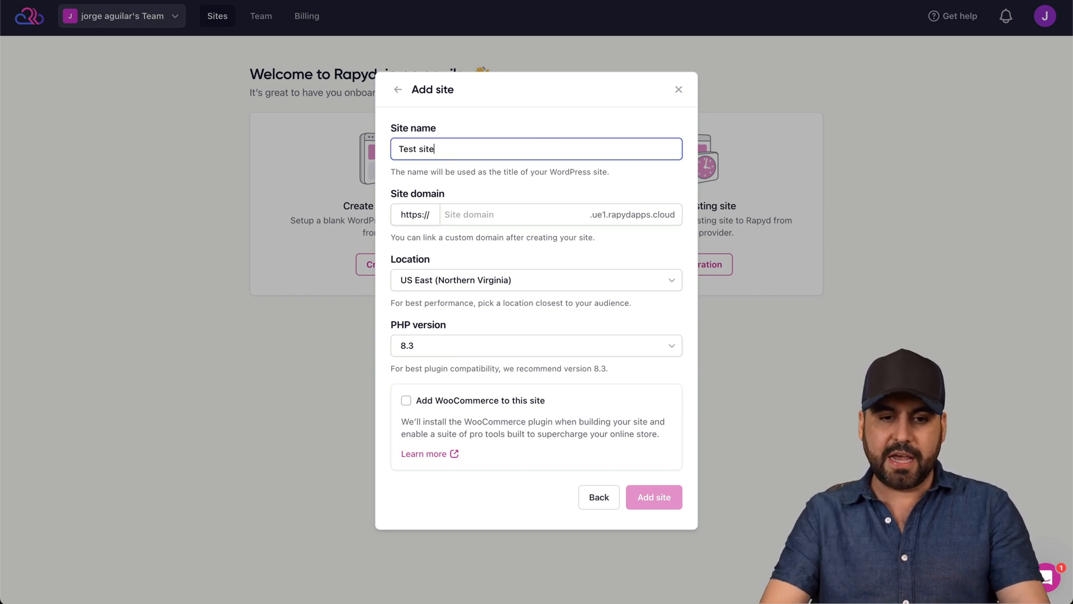
pyautogui.click(510, 214)
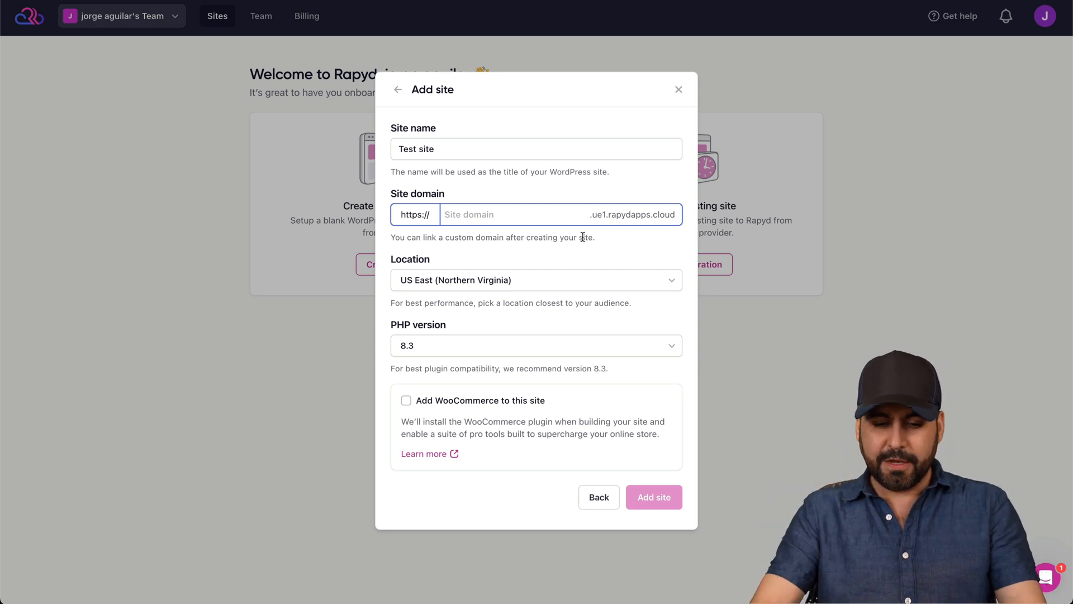
pyautogui.write('testsite')
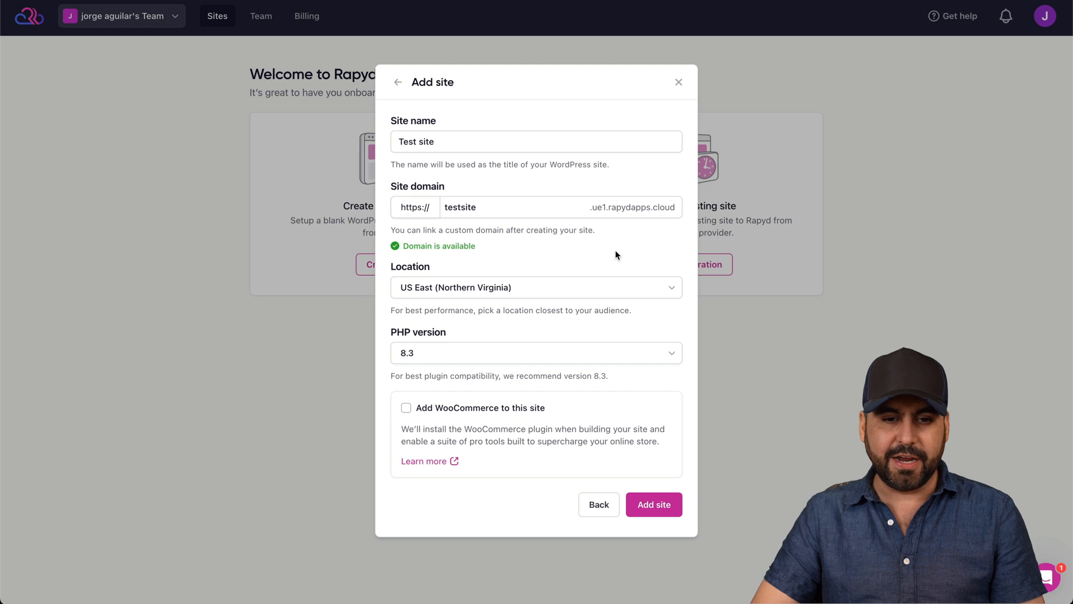
# Set location to US West (Oregon), keep PHP 8.3, include WooCommerce, and add the site
pyautogui.click(536, 287)
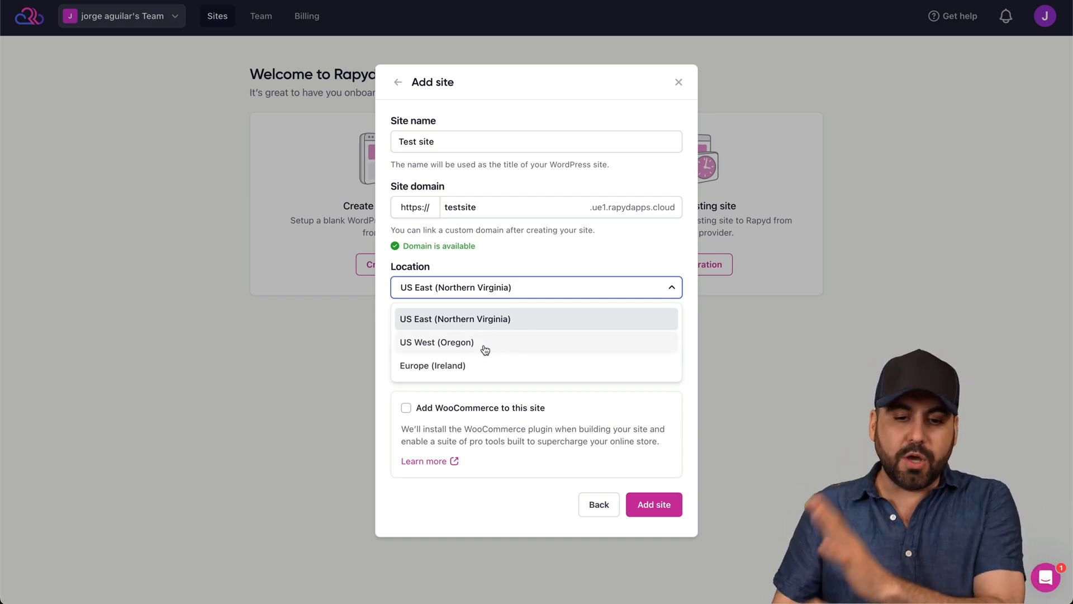
pyautogui.moveTo(473, 353)
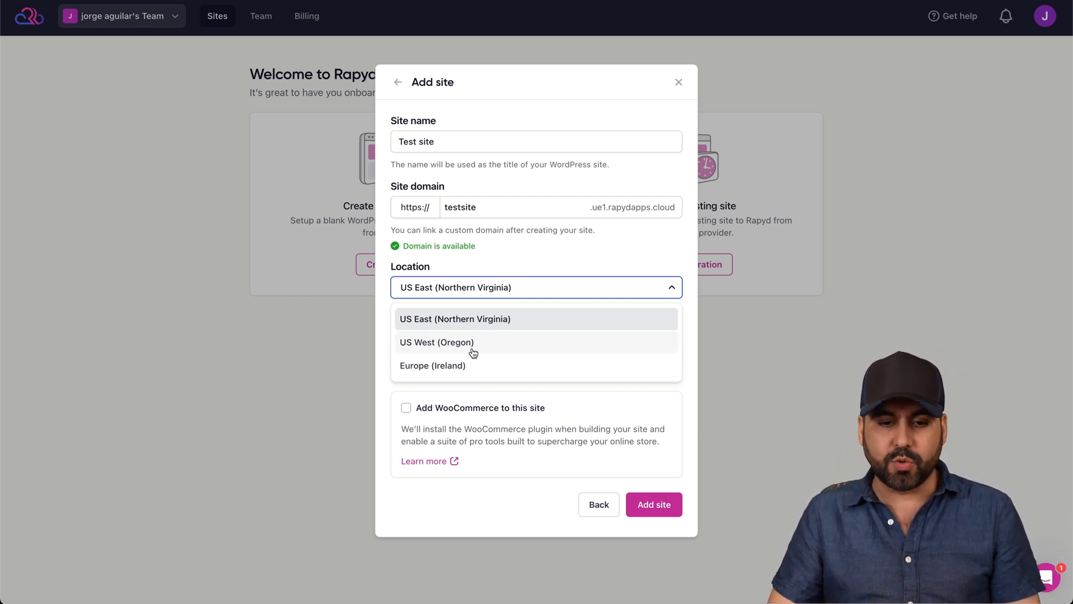
pyautogui.click(437, 342)
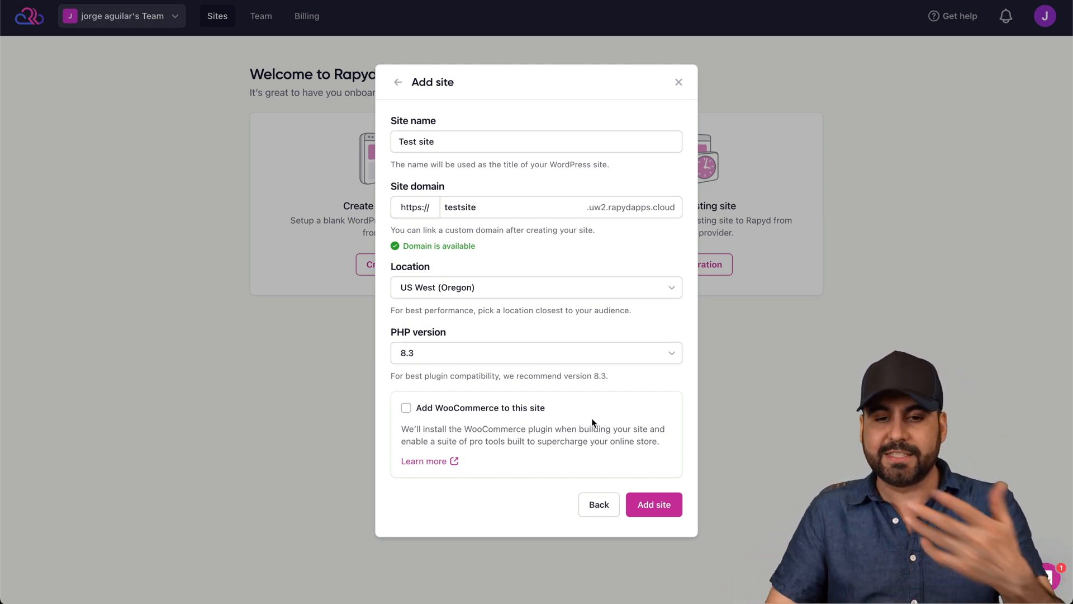
pyautogui.click(536, 353)
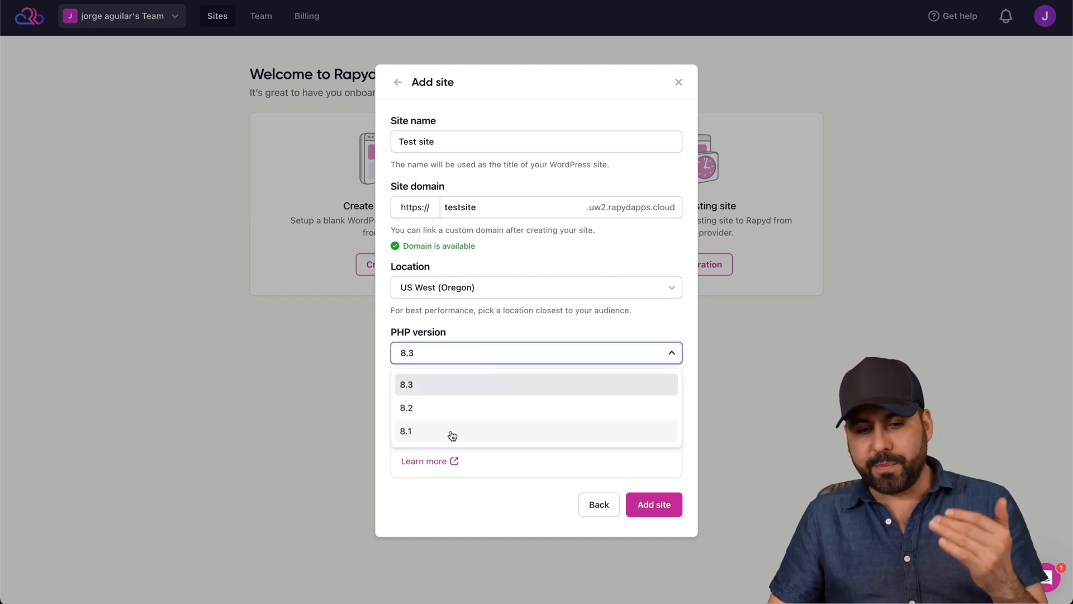
pyautogui.moveTo(466, 386)
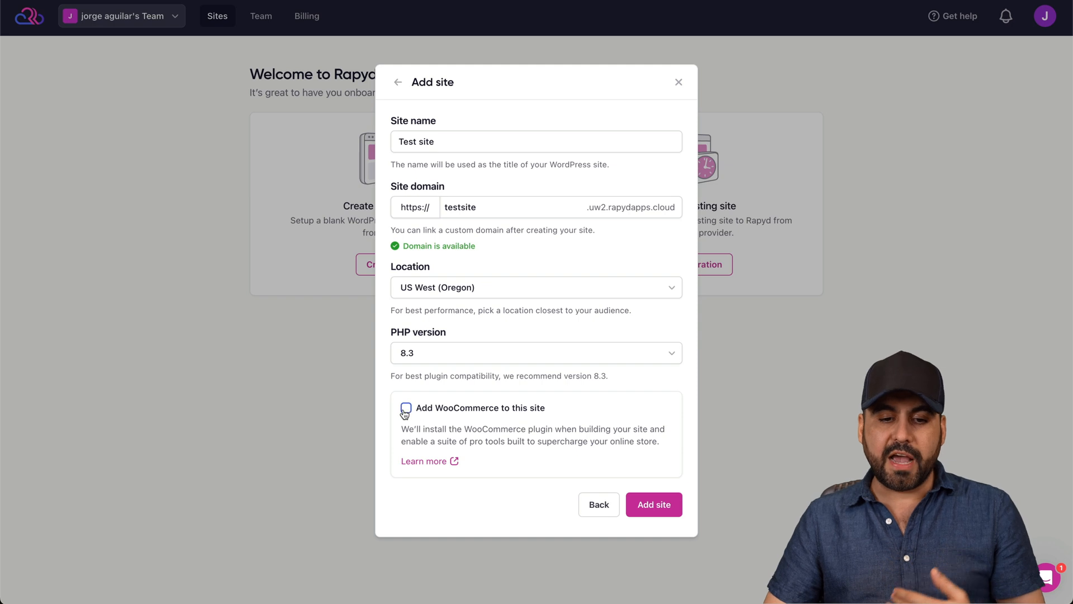
pyautogui.click(405, 408)
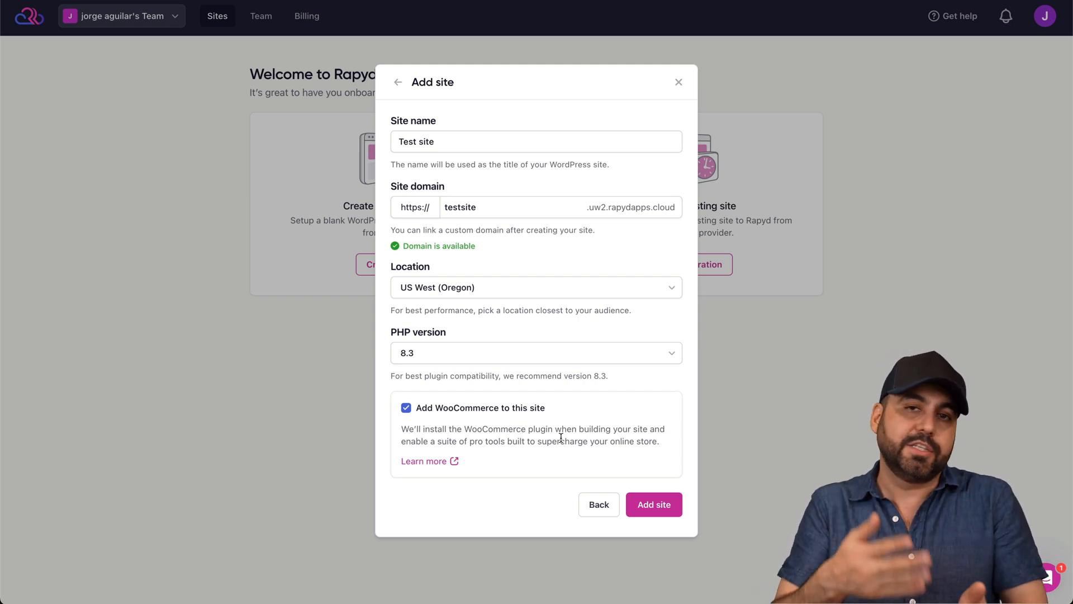
pyautogui.moveTo(574, 449)
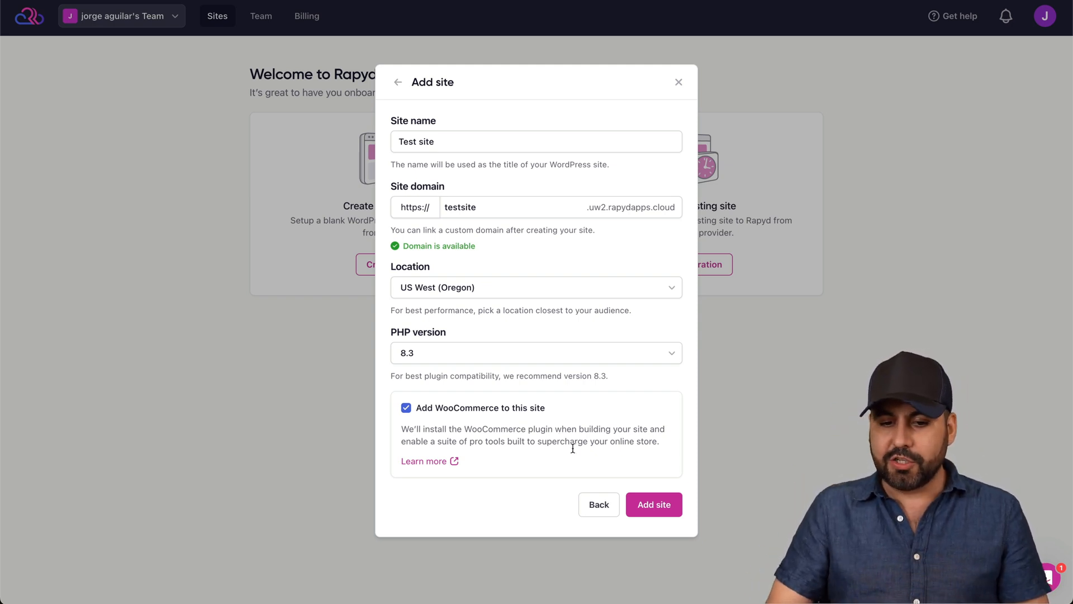
pyautogui.click(653, 504)
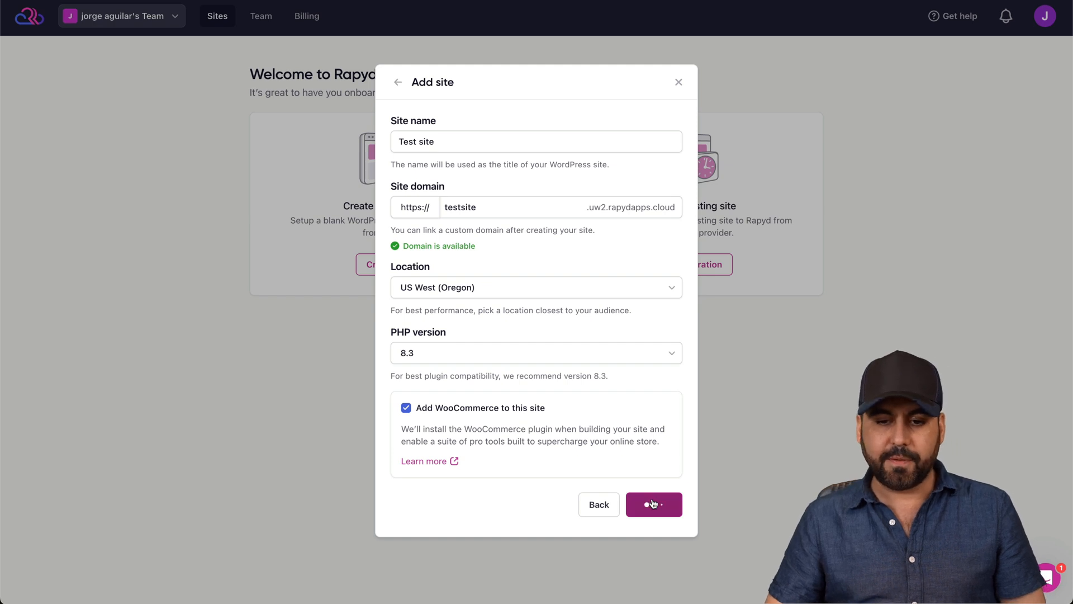
# Wait for Test site provisioning to finish so it appears in the Sites list
pyautogui.click(653, 504)
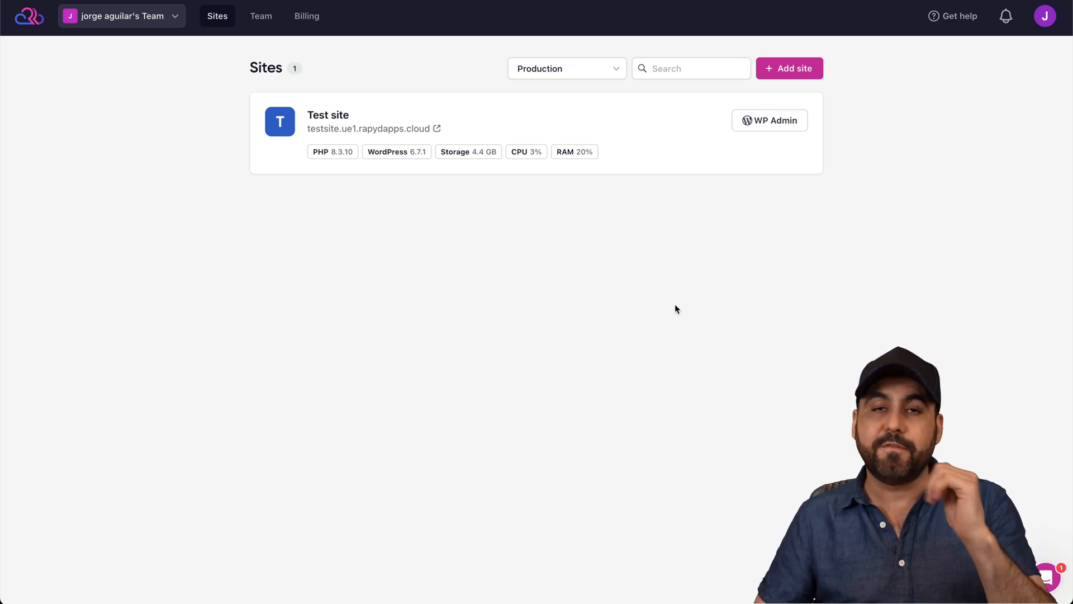
pyautogui.moveTo(674, 247)
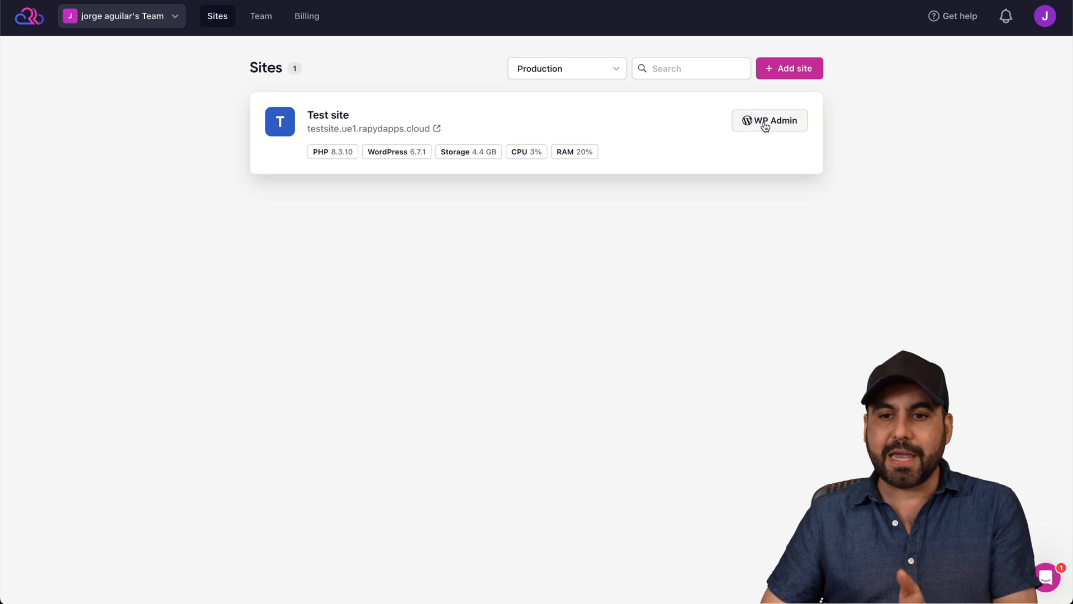
pyautogui.click(770, 121)
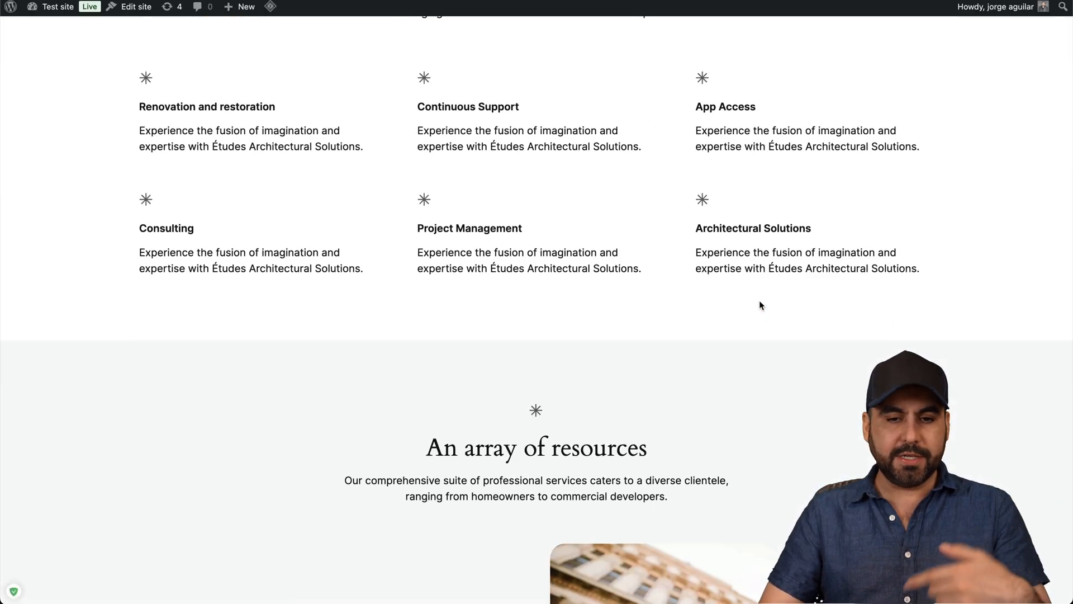
pyautogui.scroll(-3)
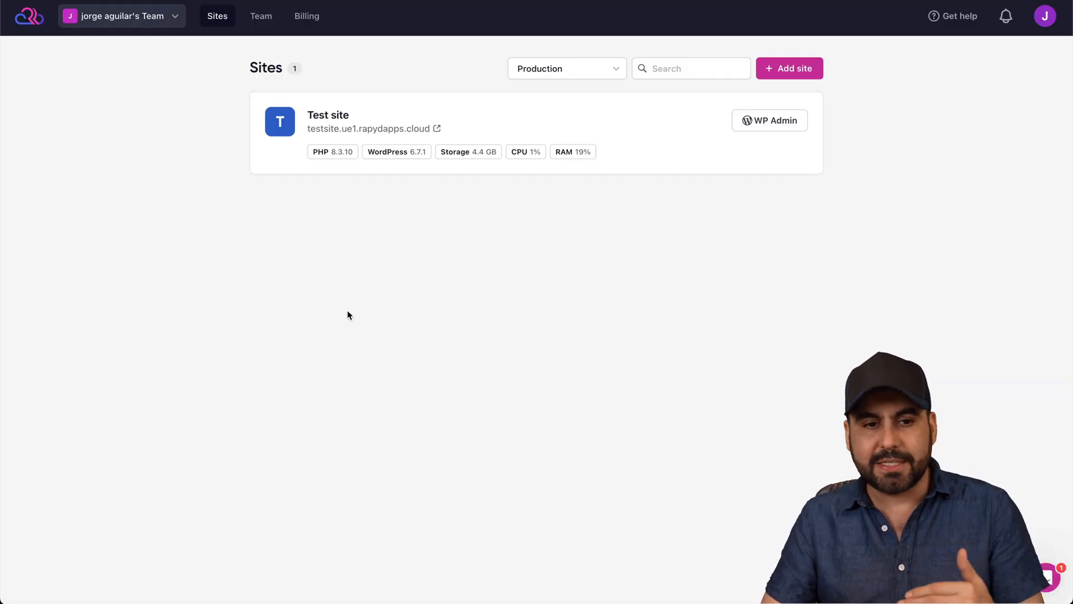
# Open the Test site card and scroll through its traffic, CPU, RAM and storage stats
pyautogui.click(329, 122)
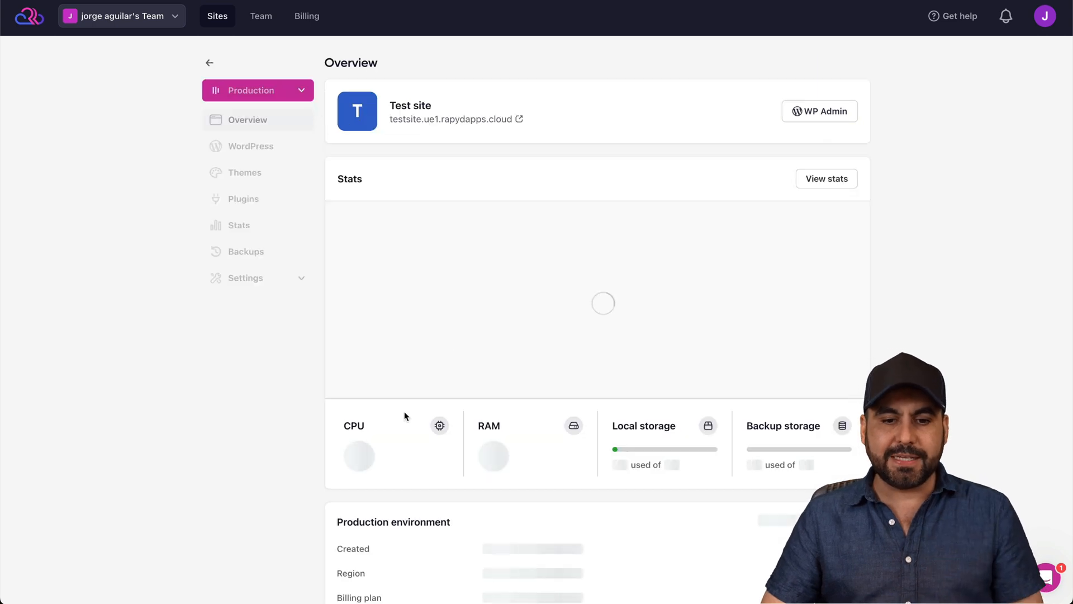
pyautogui.moveTo(242, 463)
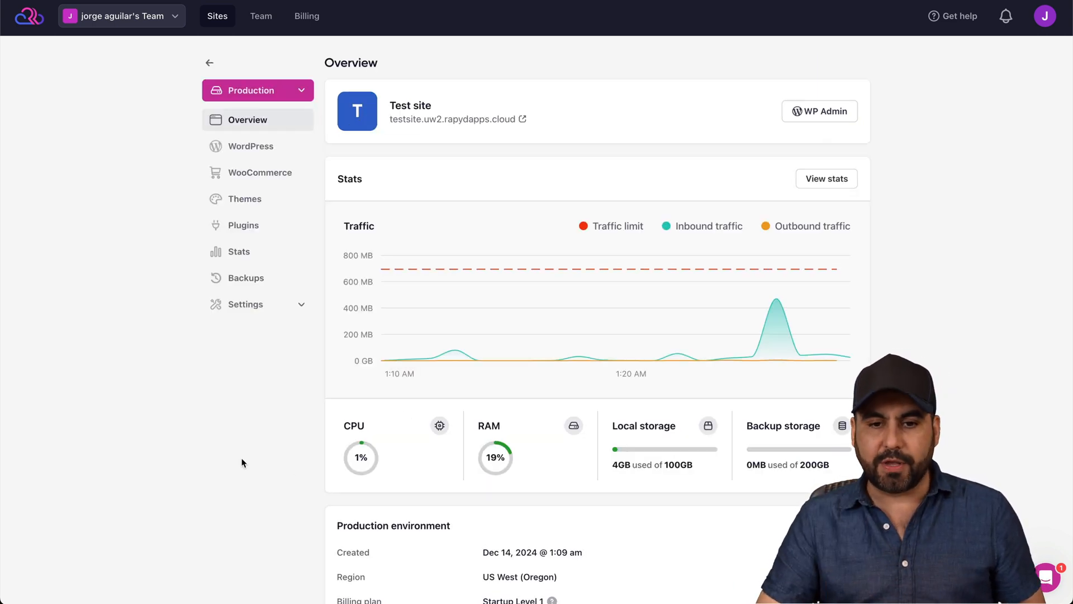
pyautogui.scroll(-3)
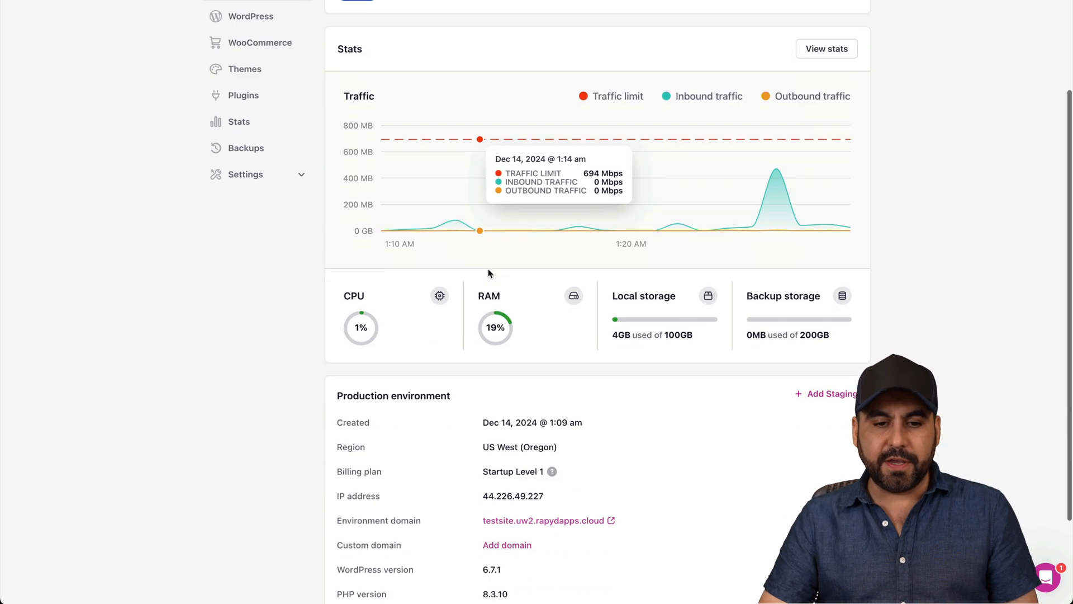
pyautogui.scroll(-3)
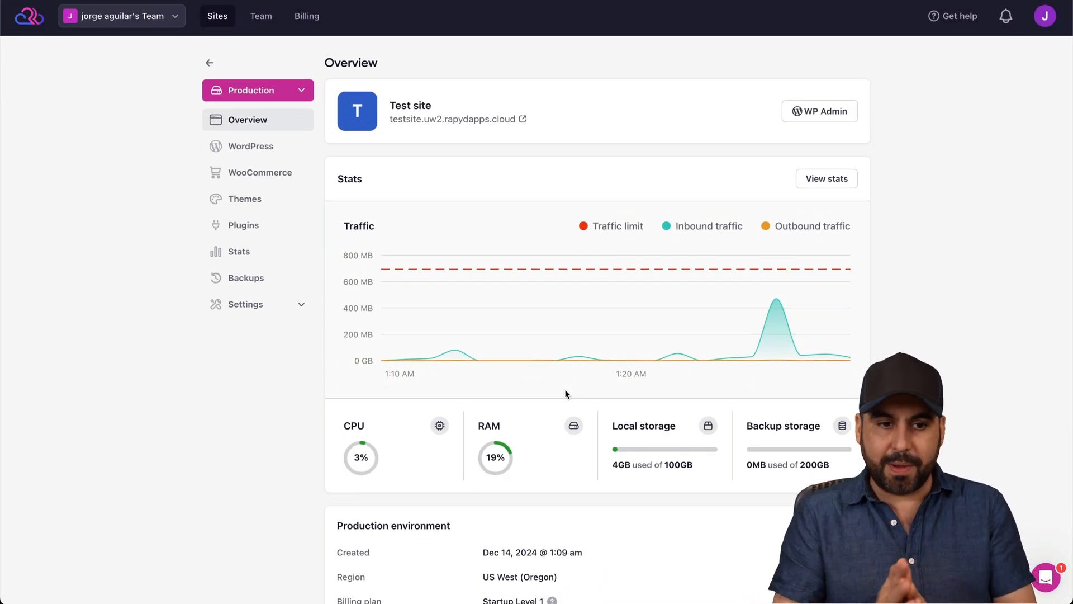
# Move through Test site's WordPress and WooCommerce sections to its Themes list
pyautogui.click(250, 146)
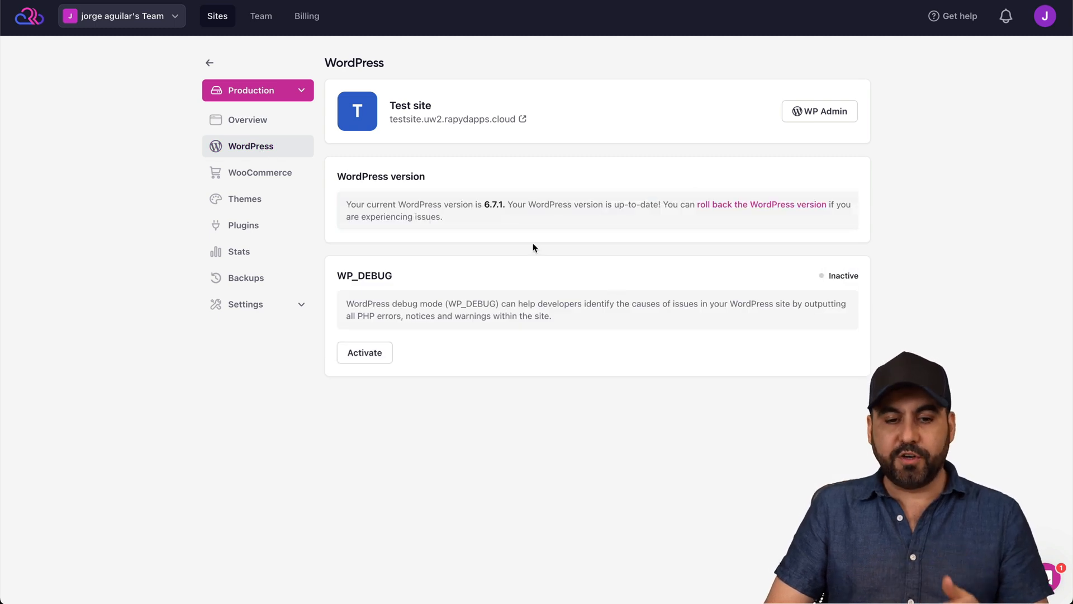
pyautogui.moveTo(381, 335)
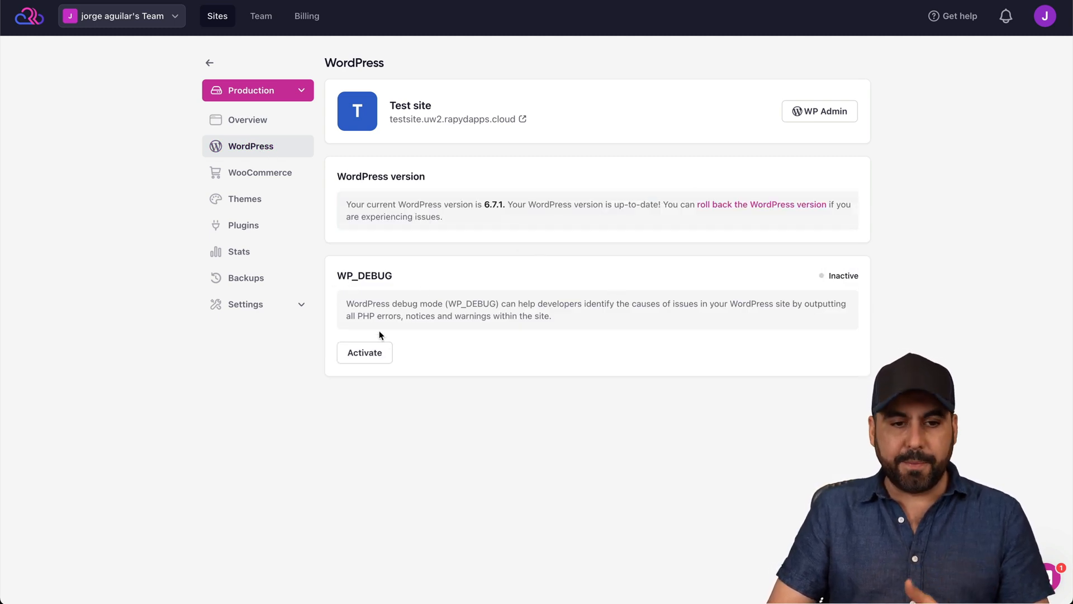
pyautogui.click(260, 172)
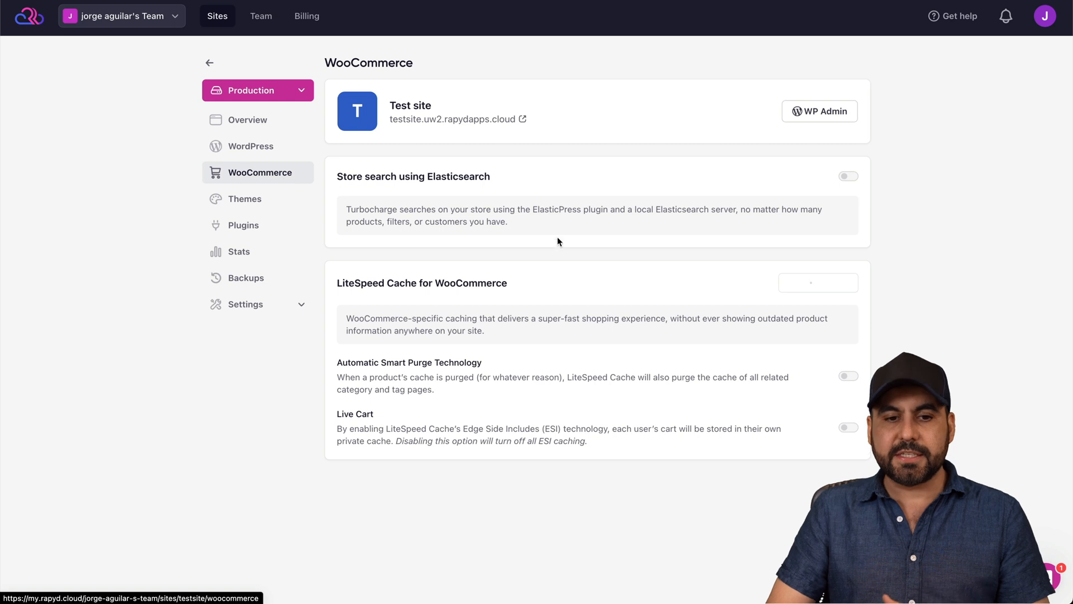
pyautogui.click(244, 198)
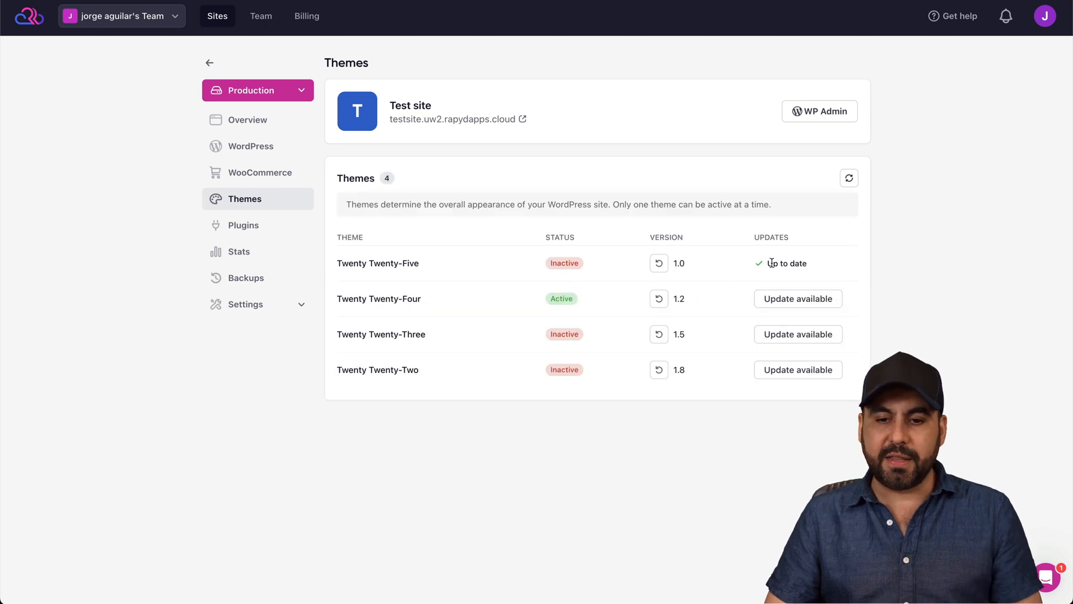
pyautogui.moveTo(738, 256)
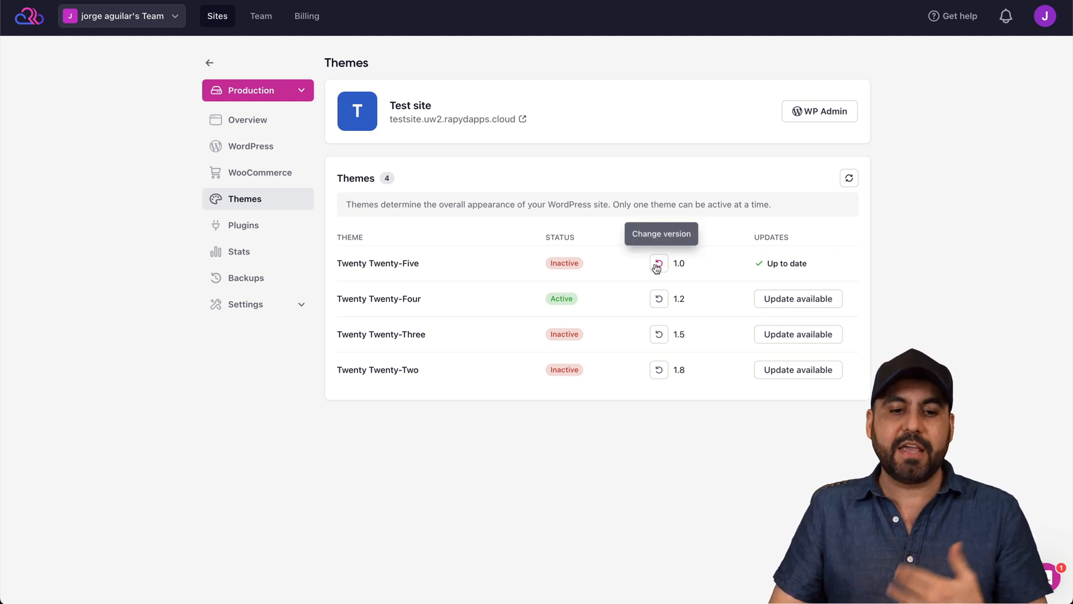
# On the Plugins page, update and confirm Akismet Anti-spam to version 5.3.5
pyautogui.click(243, 225)
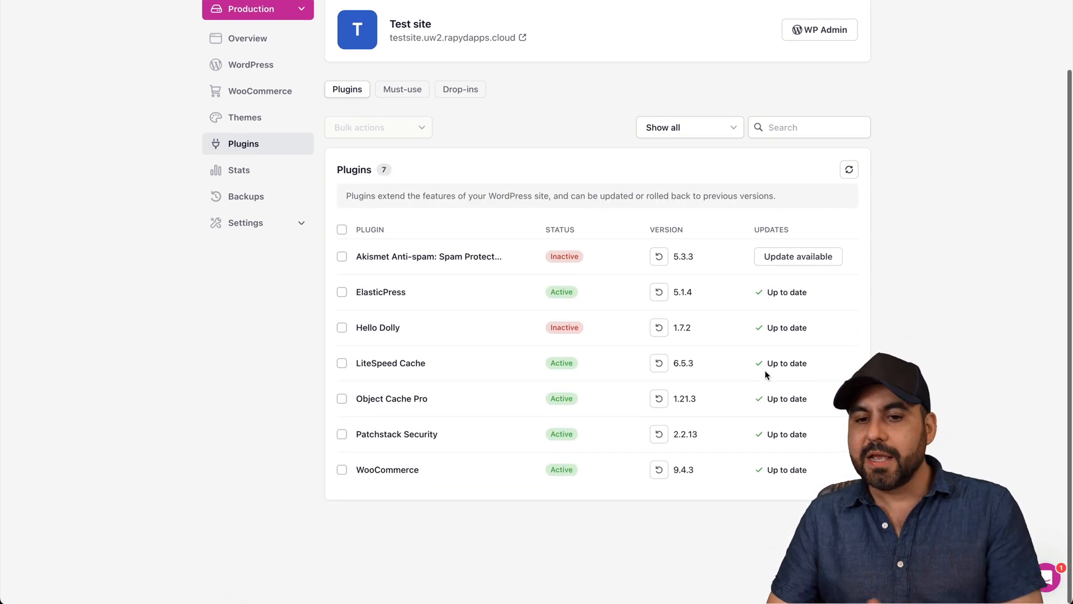
pyautogui.click(798, 257)
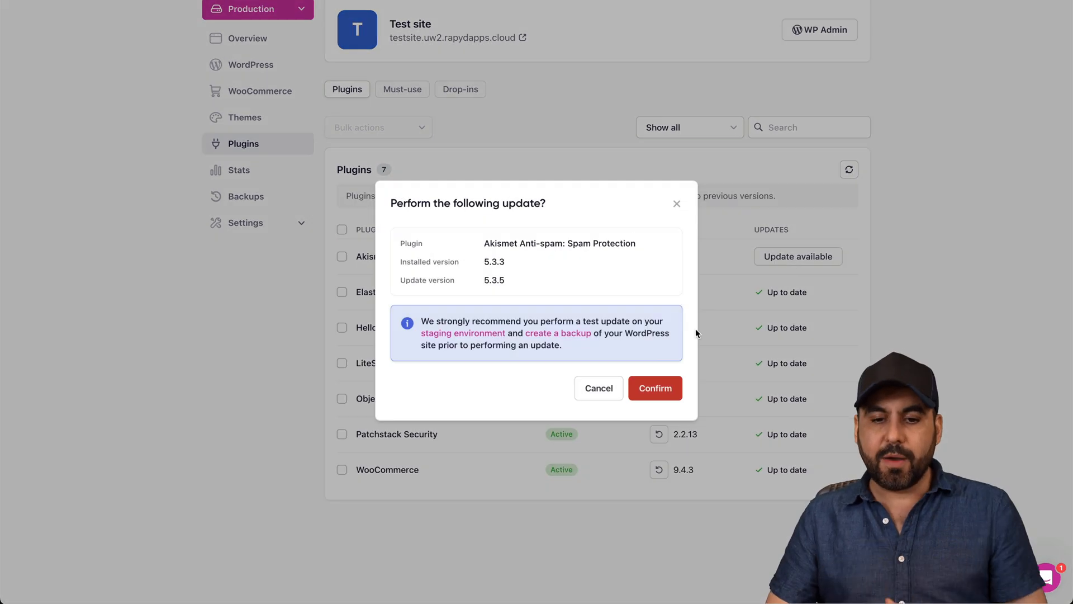
pyautogui.click(653, 388)
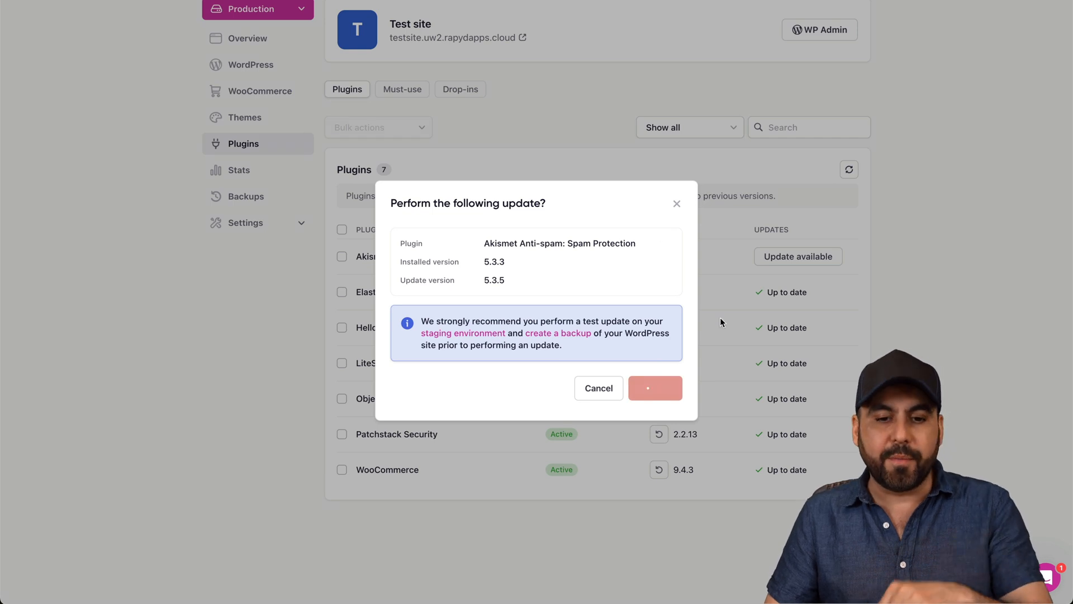
pyautogui.click(655, 388)
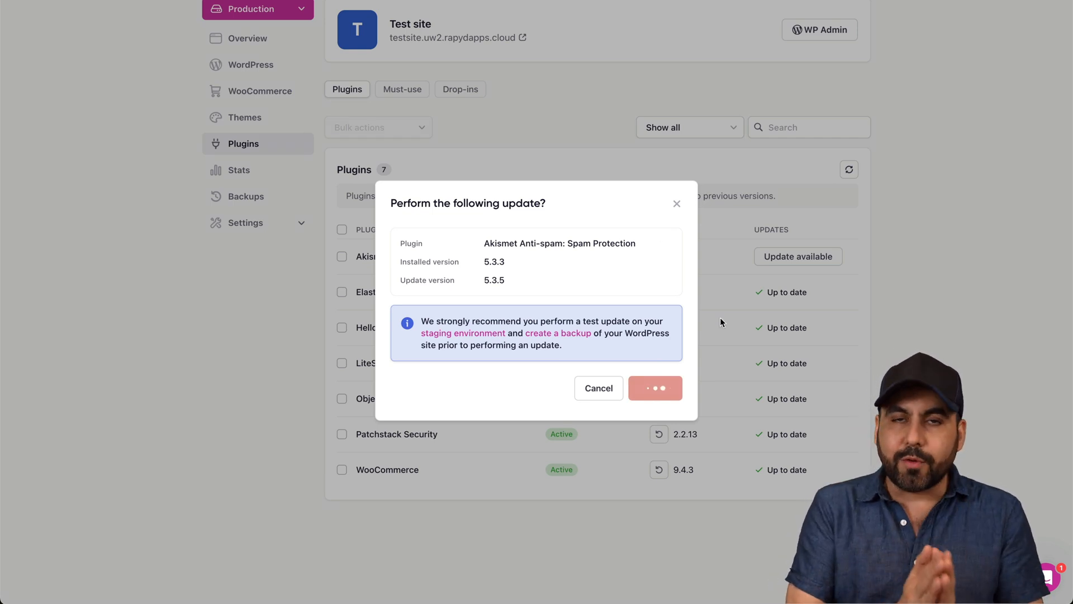
pyautogui.click(653, 388)
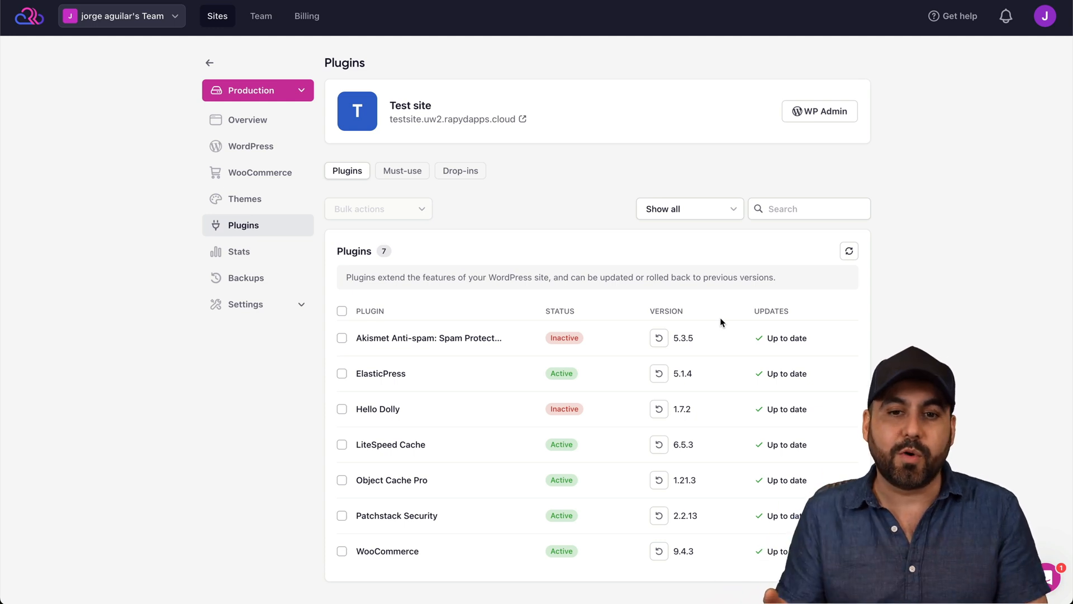
pyautogui.moveTo(413, 196)
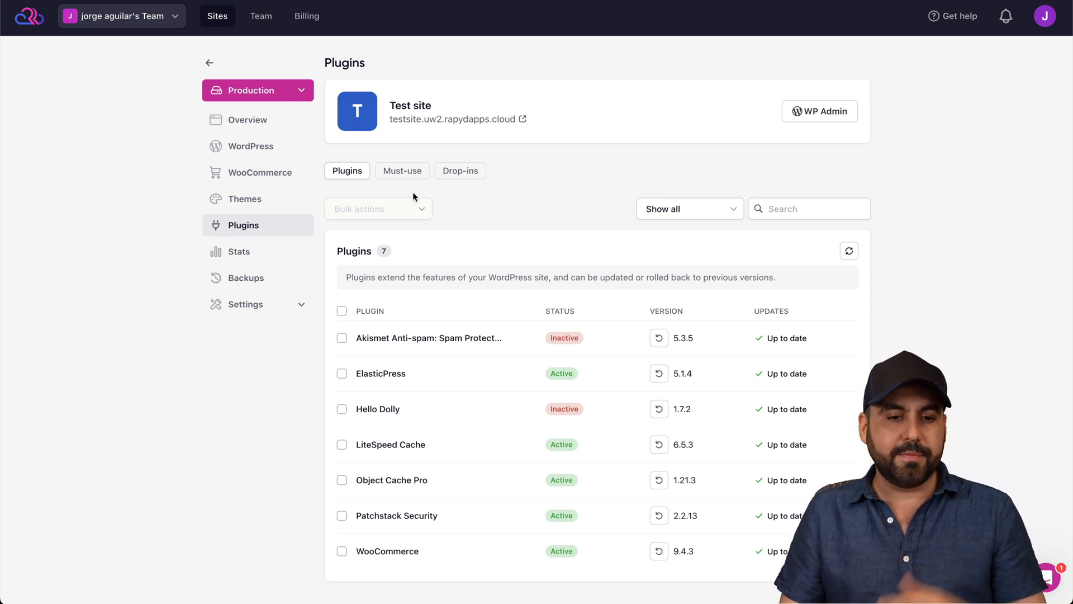
pyautogui.moveTo(432, 254)
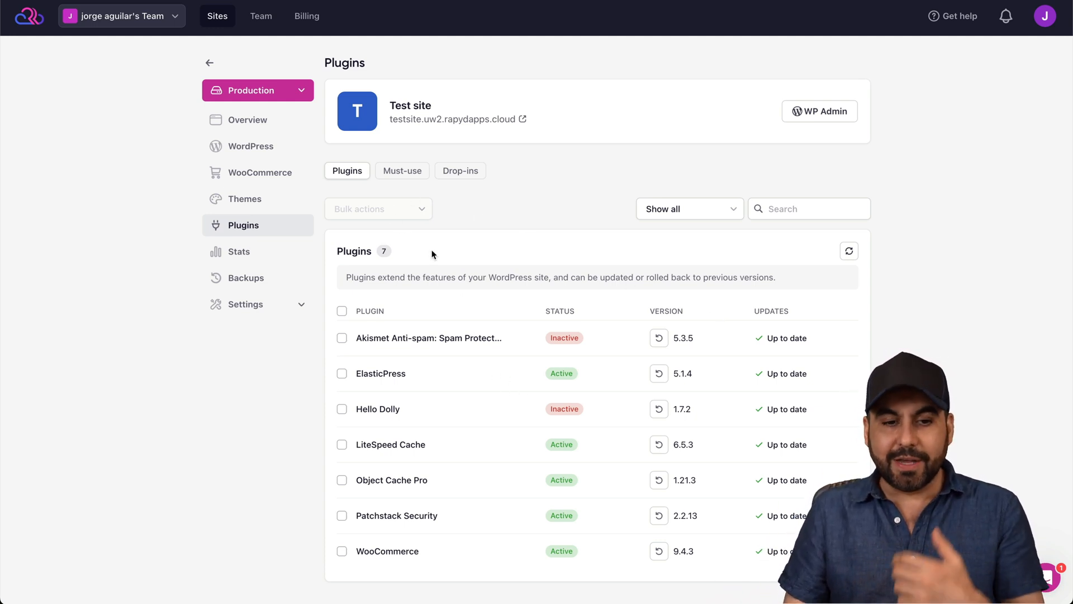
# Look through Test site's usage stats, then go to its Backups page
pyautogui.click(239, 251)
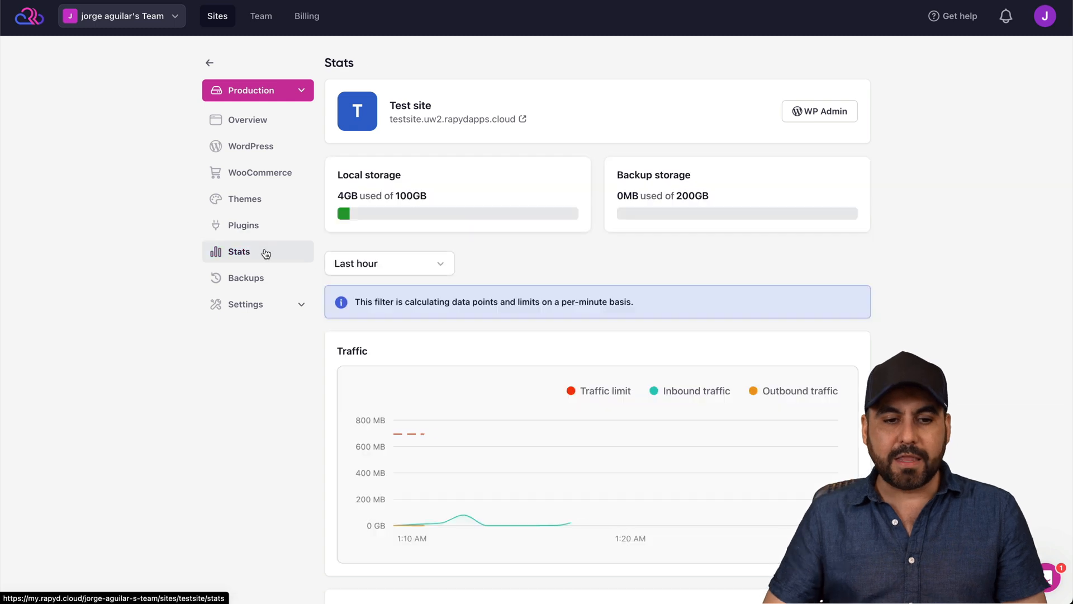
pyautogui.scroll(-3)
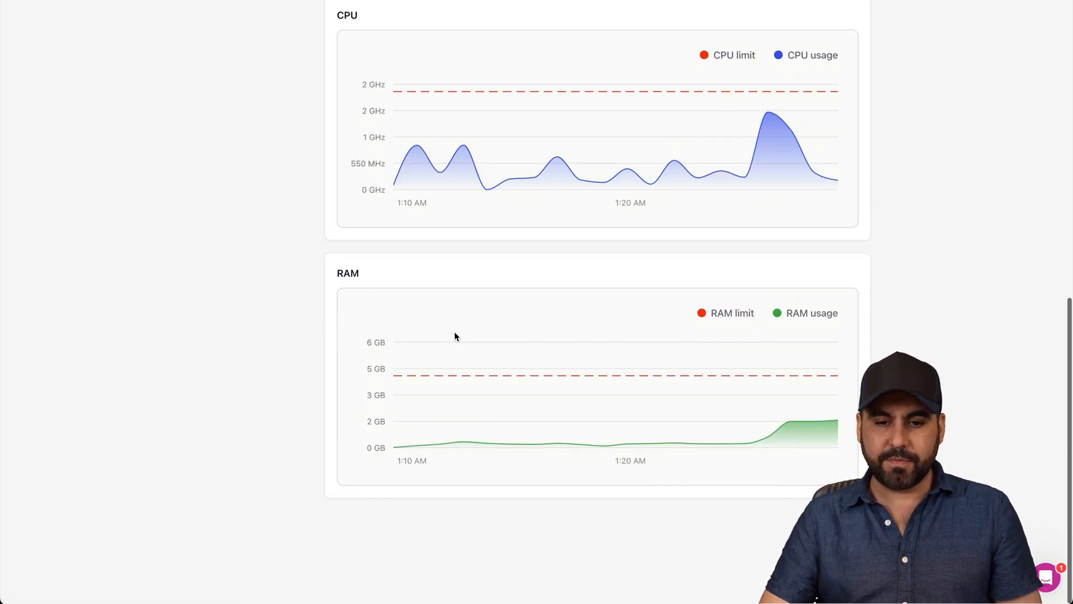
pyautogui.click(246, 277)
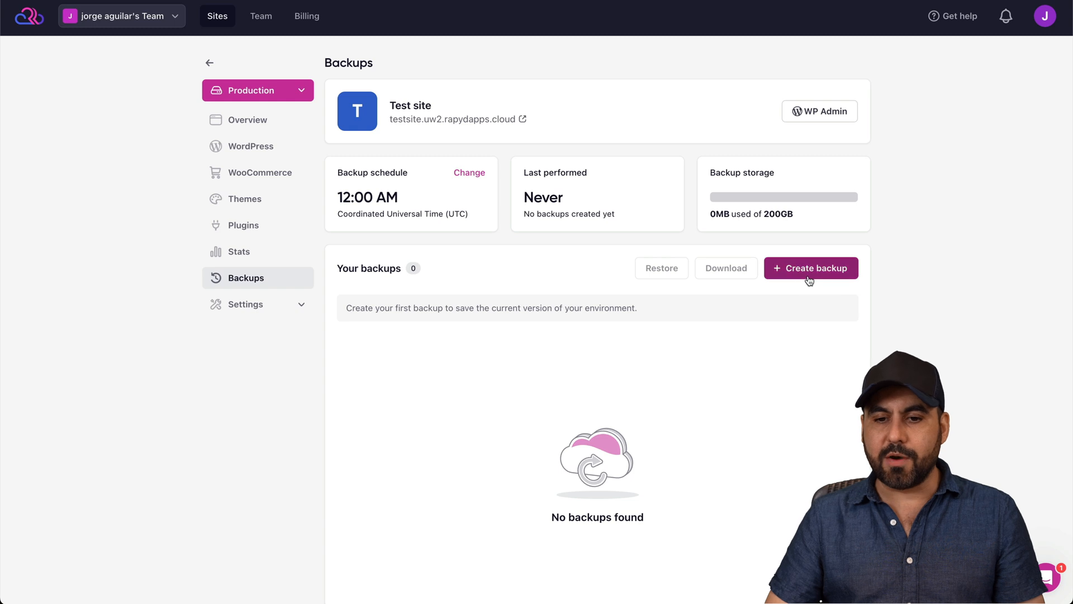
# Create a manual backup with the description INITIAL BACKUP
pyautogui.click(810, 268)
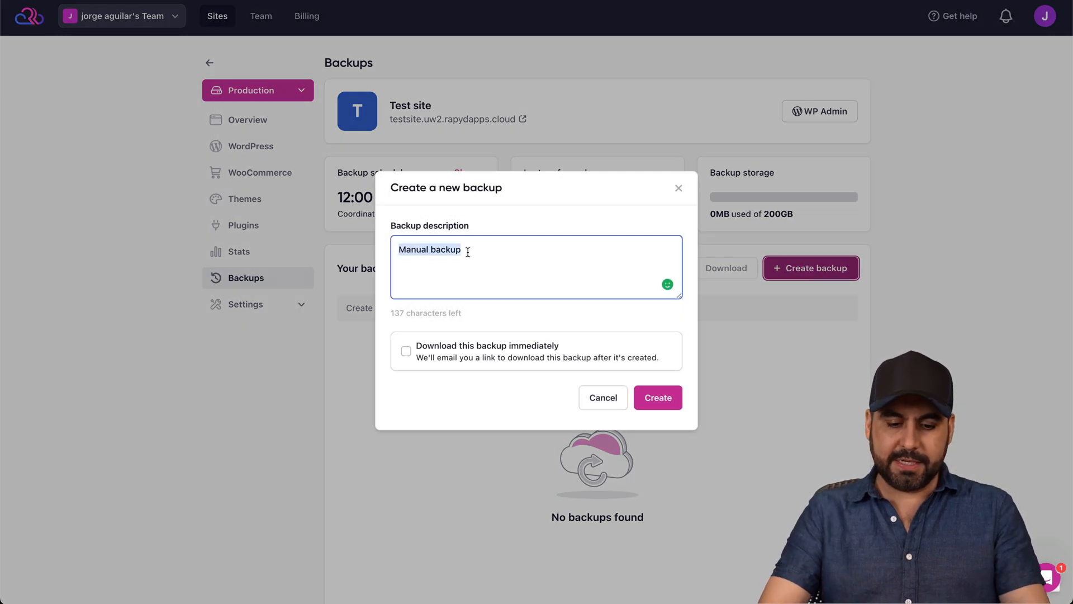
pyautogui.write('INITIAL N')
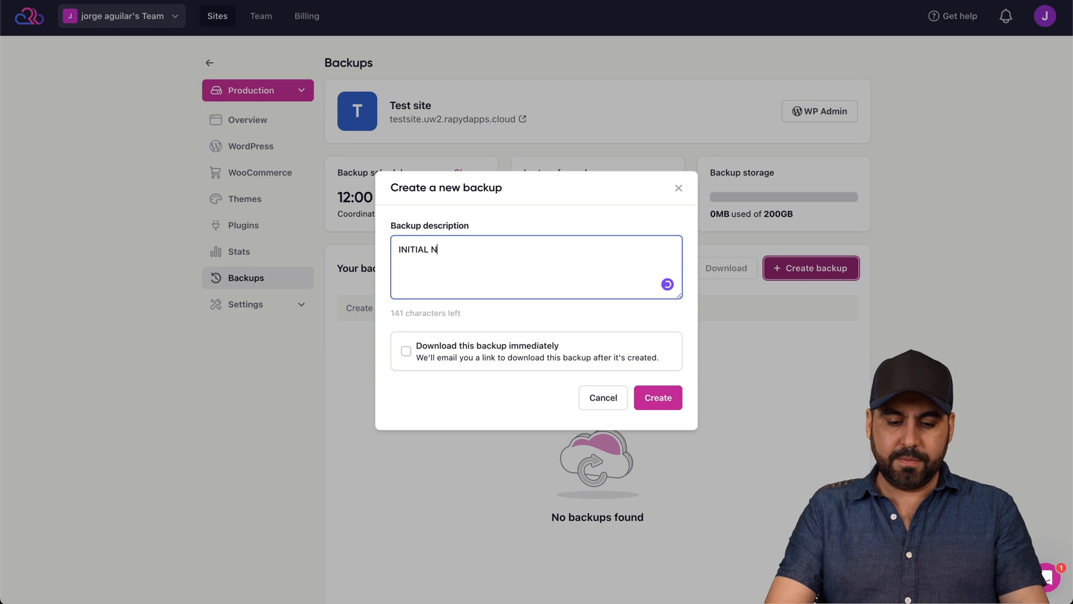
pyautogui.write('ACKUP')
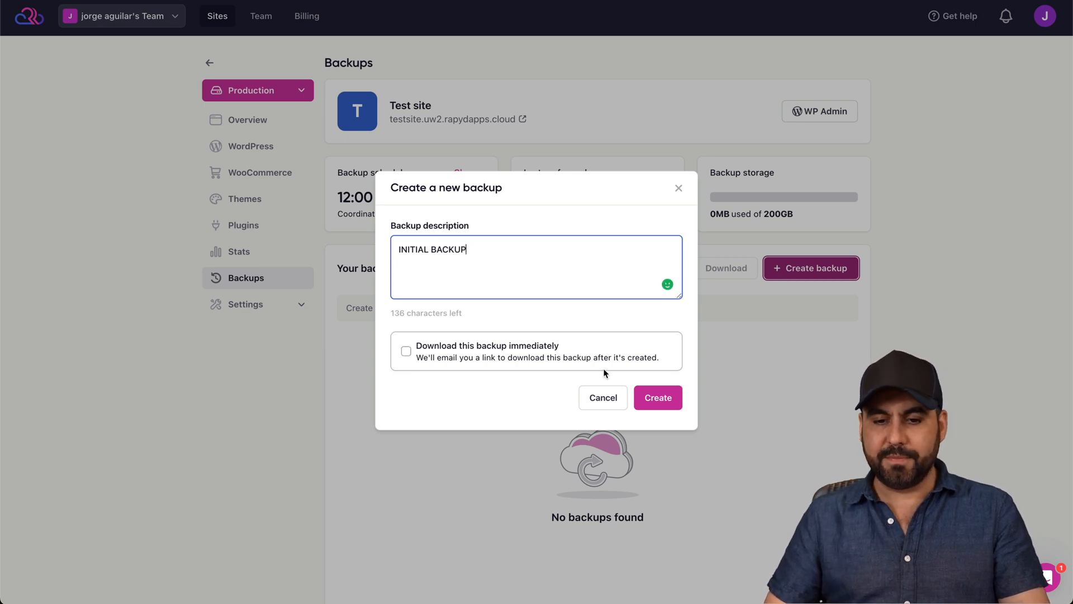
pyautogui.click(656, 398)
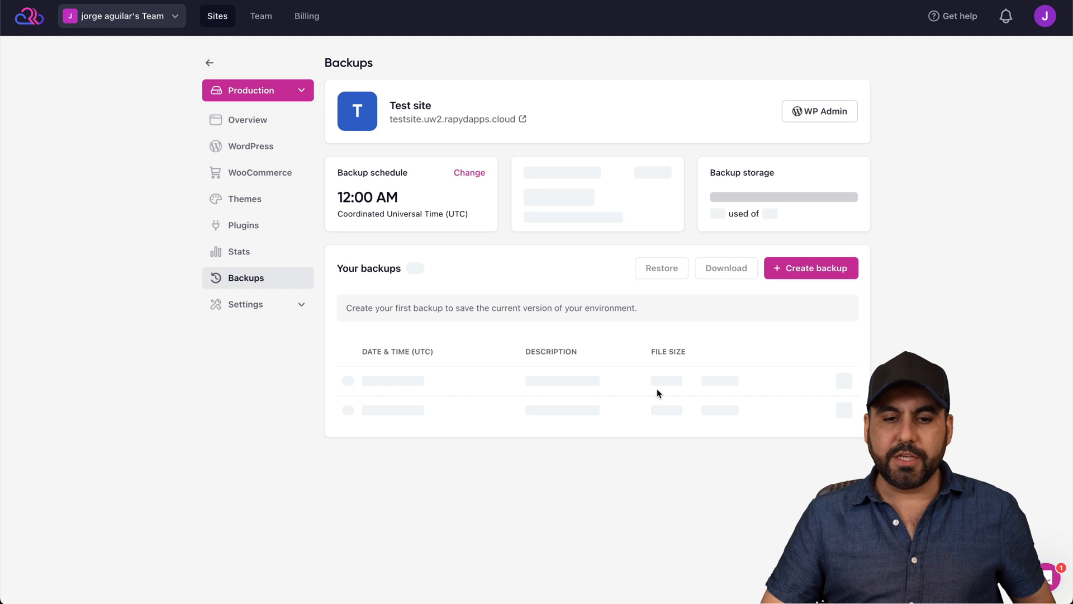
# Check the domain settings and that server services are running, then open WP Admin
pyautogui.click(810, 268)
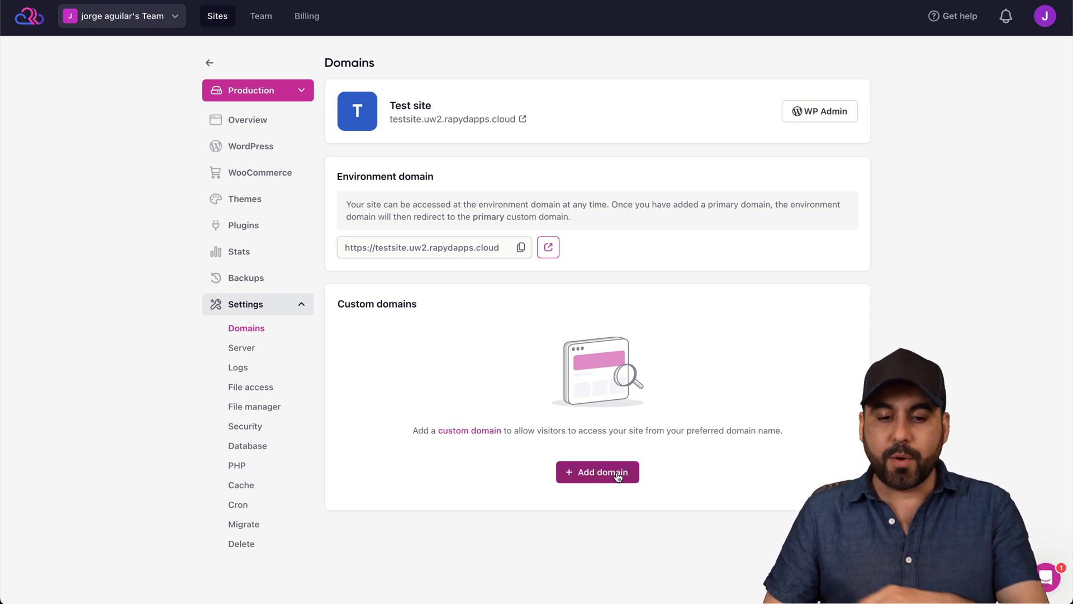
pyautogui.click(241, 347)
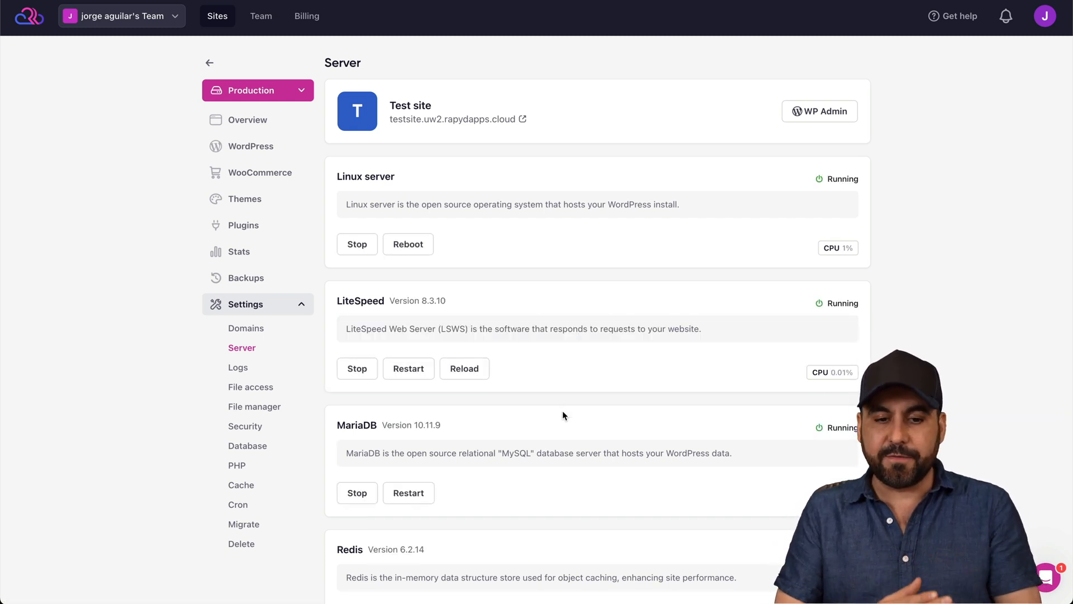
pyautogui.scroll(-3)
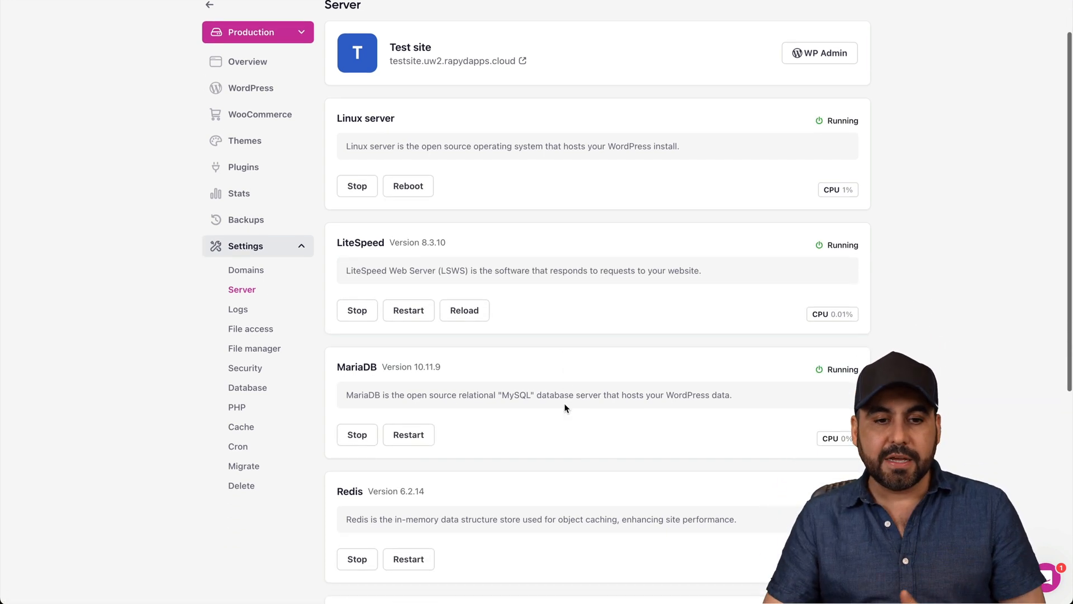
pyautogui.scroll(-3)
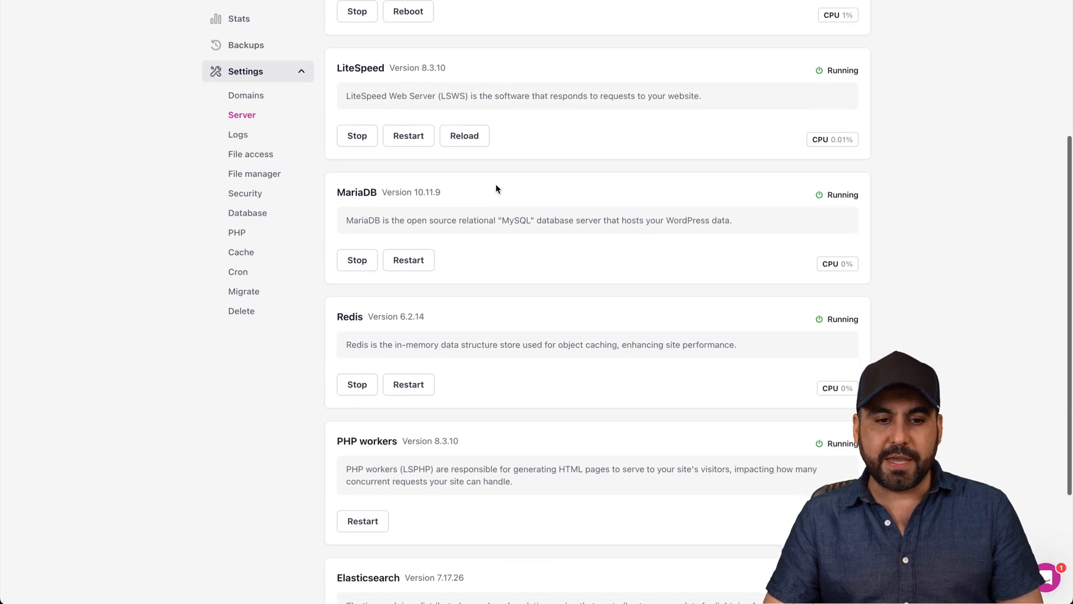
pyautogui.scroll(-3)
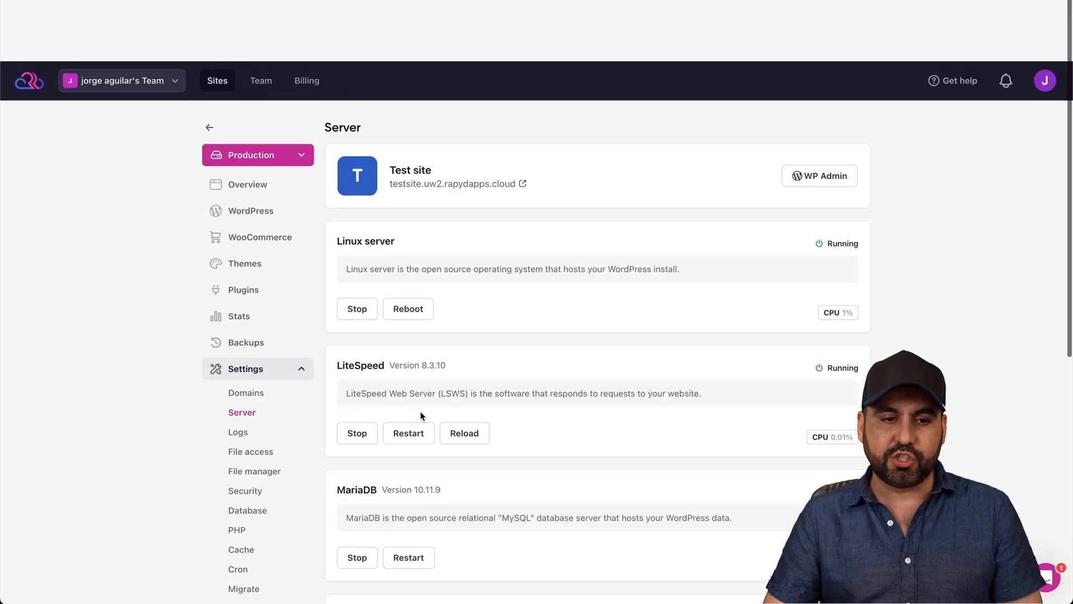
pyautogui.scroll(-3)
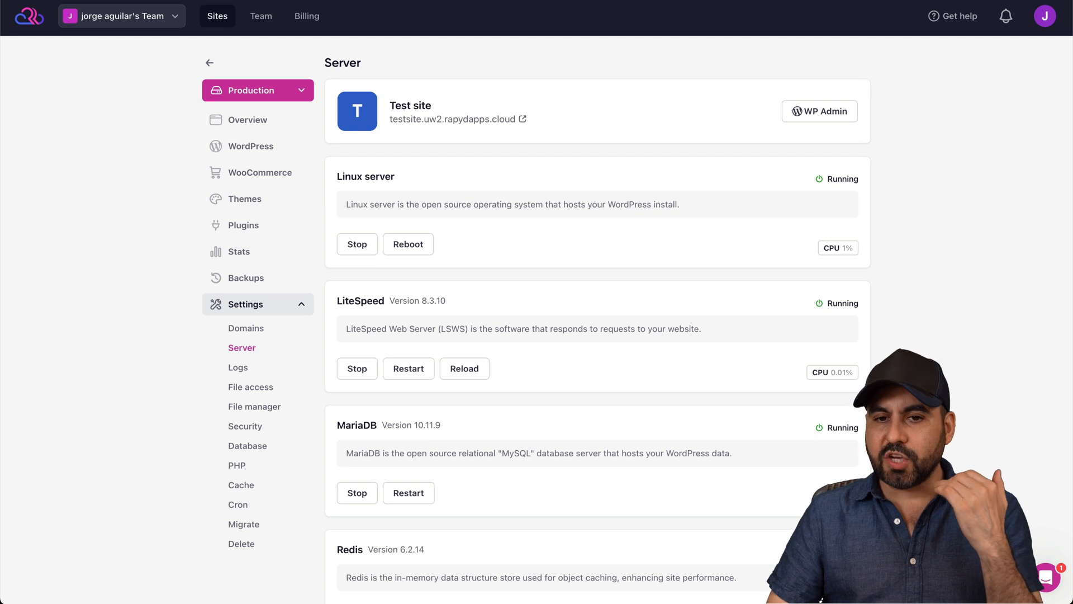
pyautogui.click(818, 111)
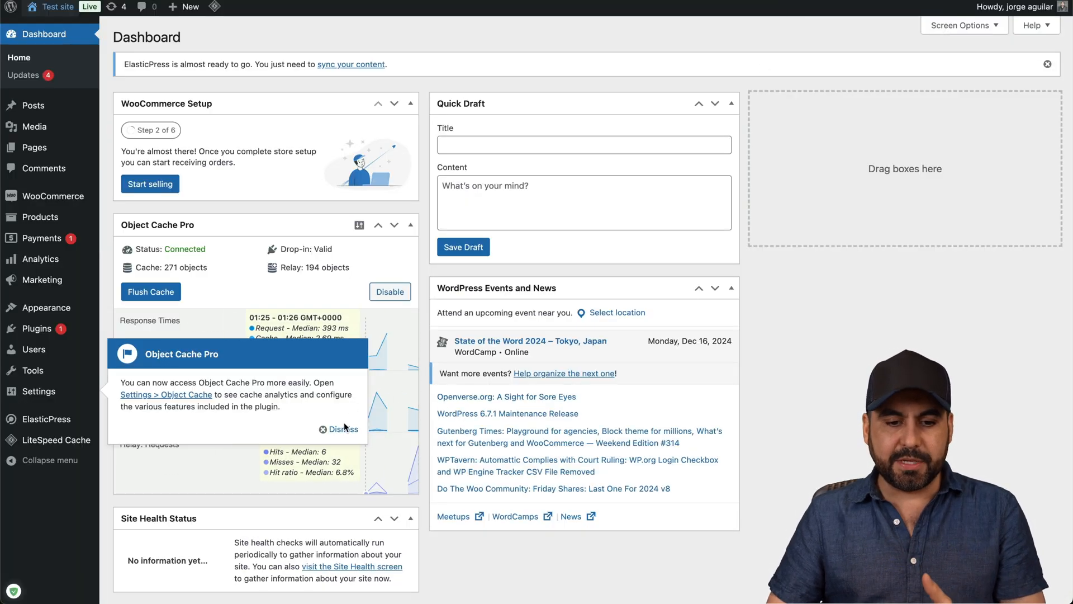
# Dismiss the Object Cache Pro notice, then install and activate the Astra theme
pyautogui.click(342, 430)
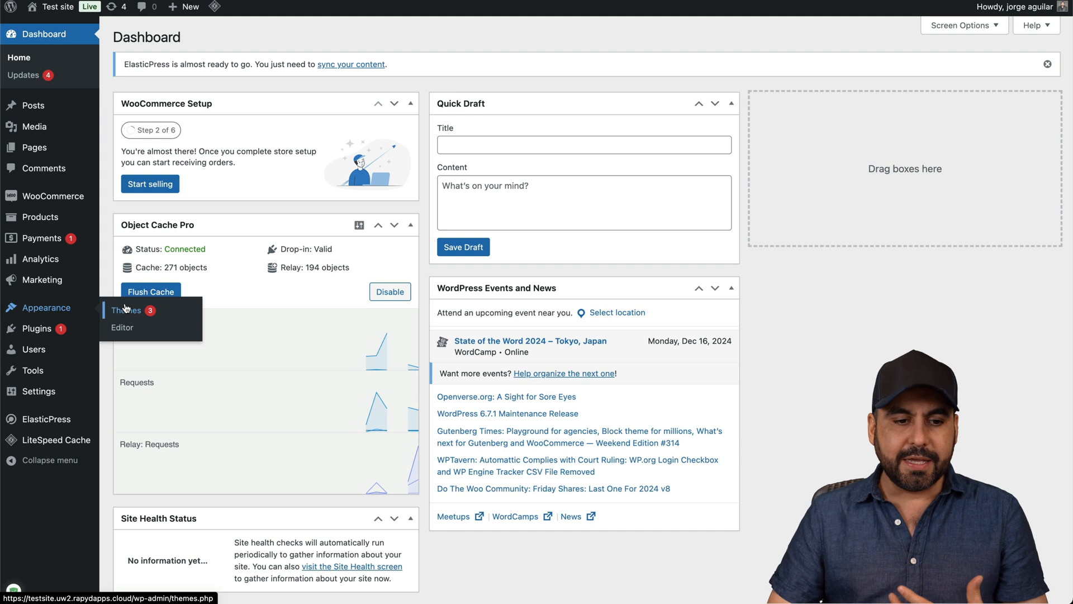
pyautogui.click(127, 310)
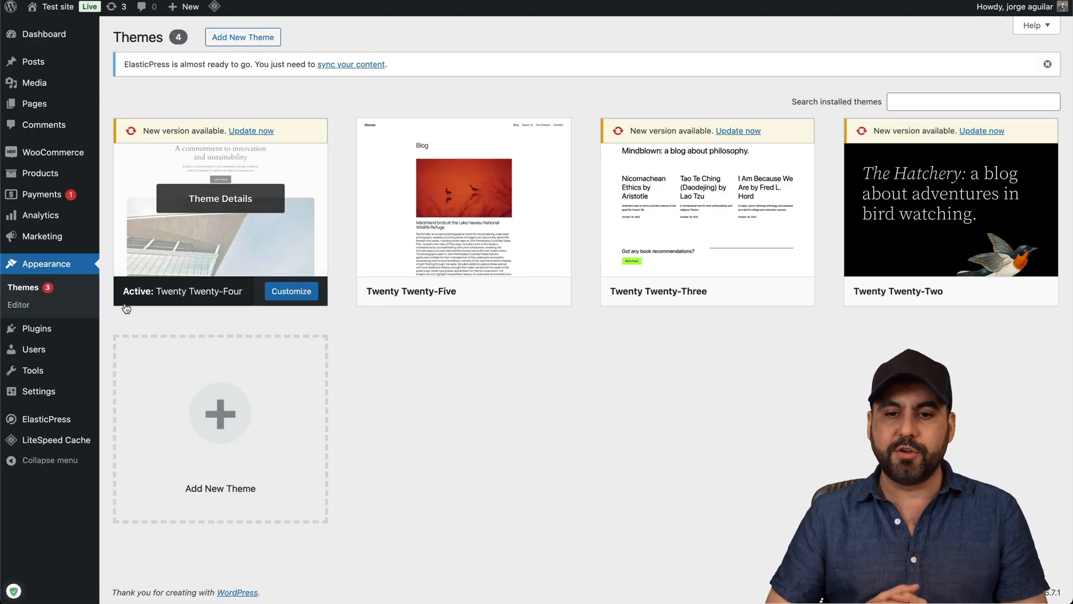
pyautogui.moveTo(287, 89)
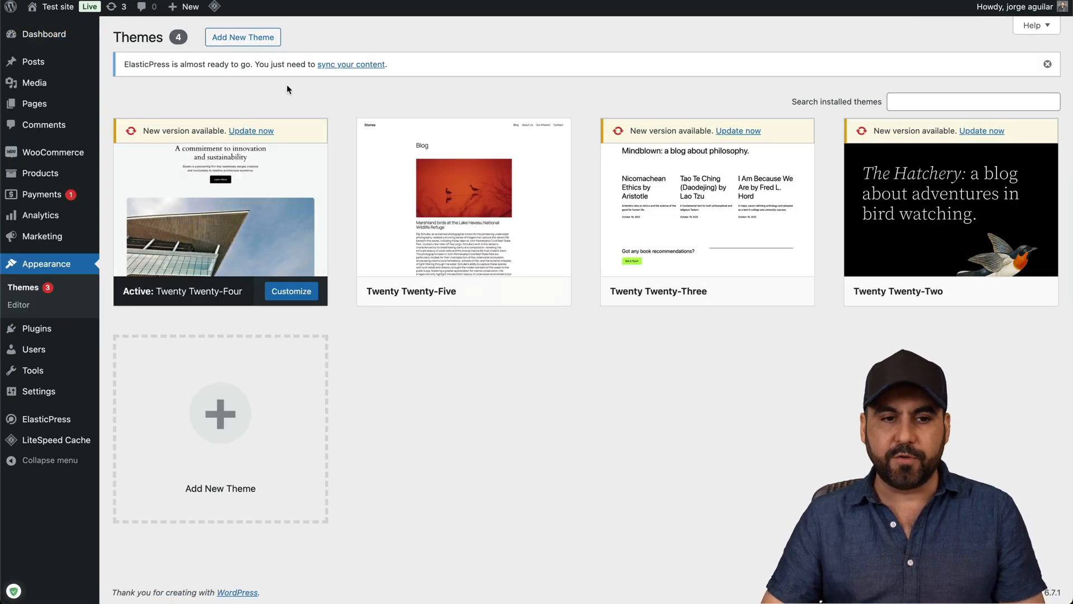
pyautogui.click(242, 37)
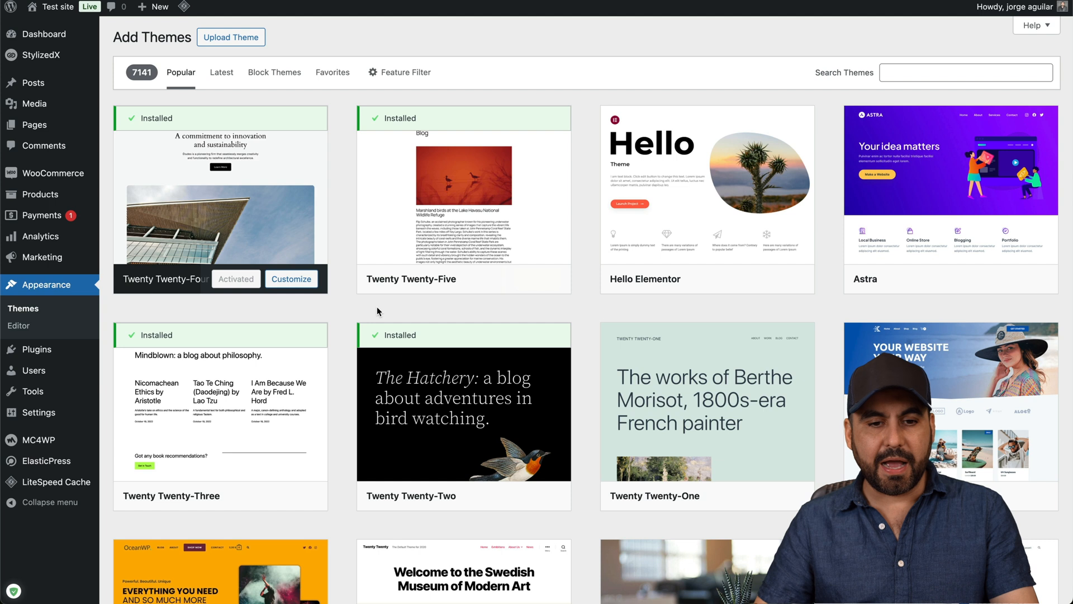
pyautogui.moveTo(581, 317)
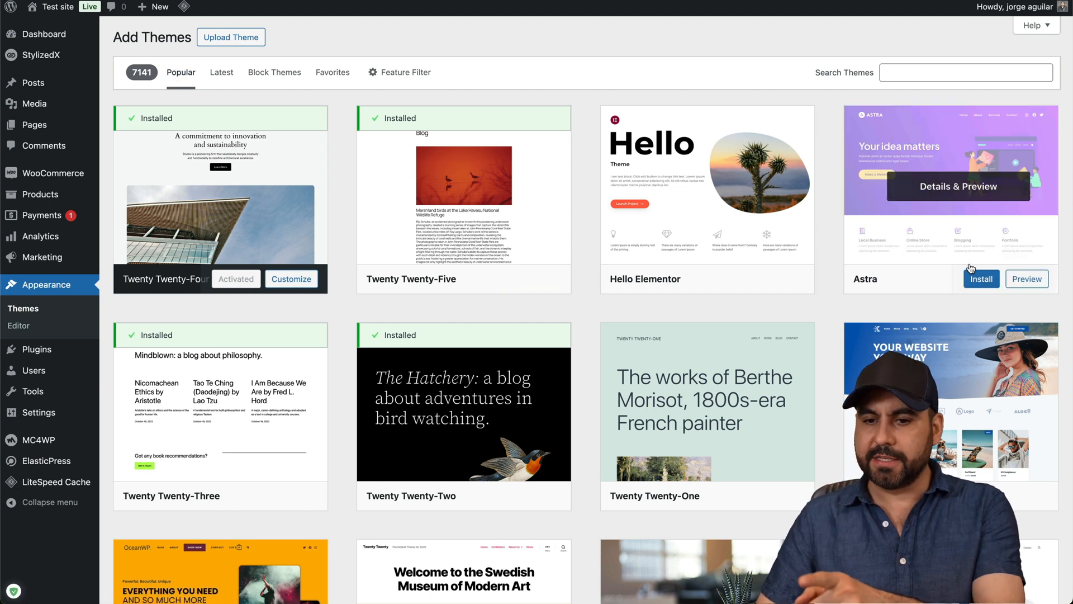
pyautogui.click(981, 279)
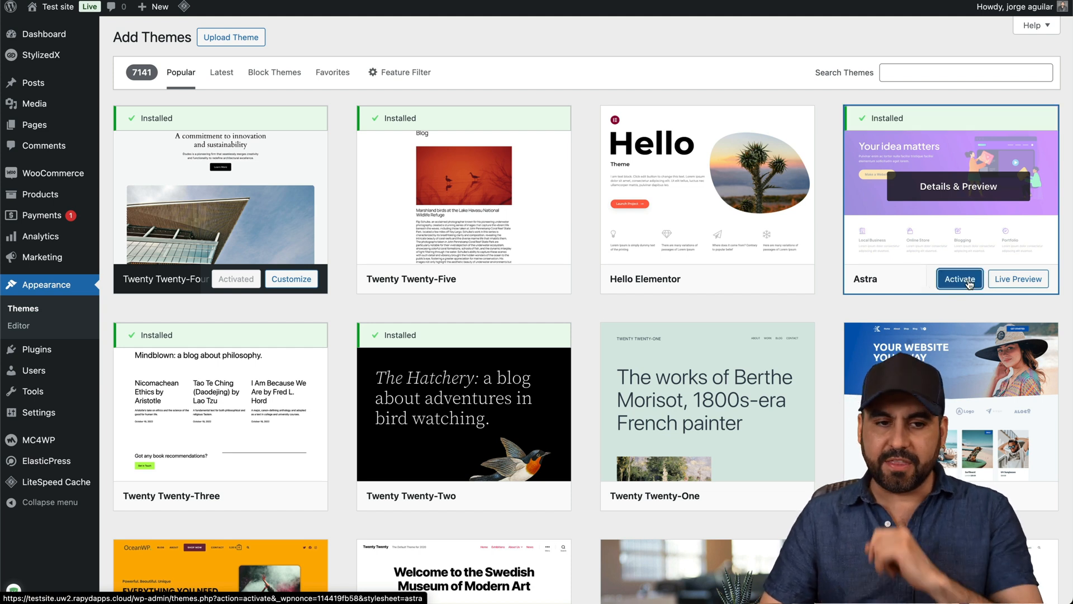
pyautogui.click(959, 278)
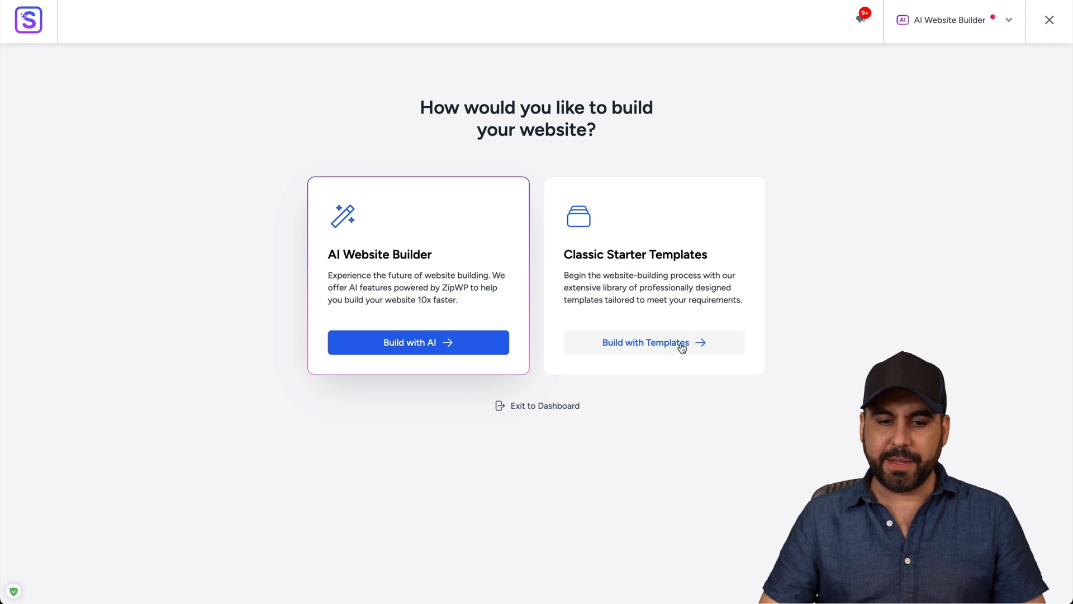
# Start Starter Templates with Elementor and pick the Outdoor Adventure template
pyautogui.click(644, 342)
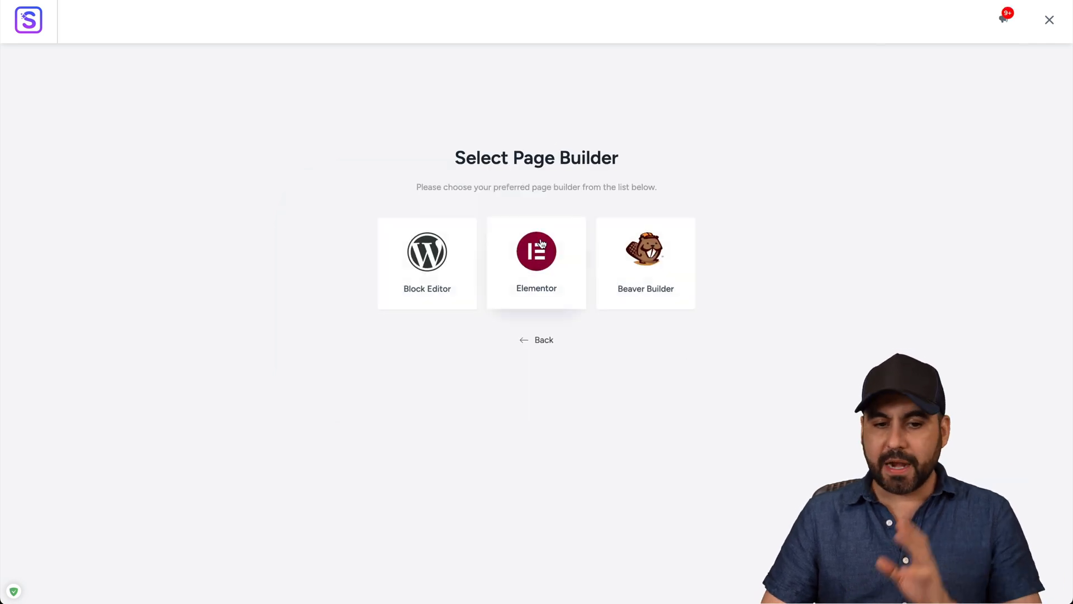
pyautogui.click(536, 260)
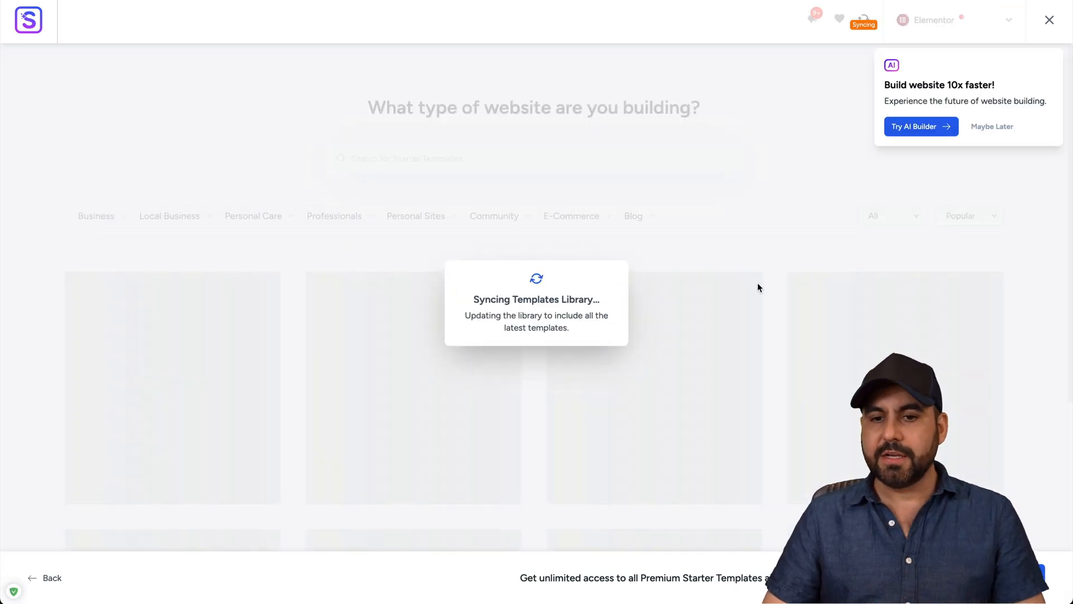
pyautogui.moveTo(809, 285)
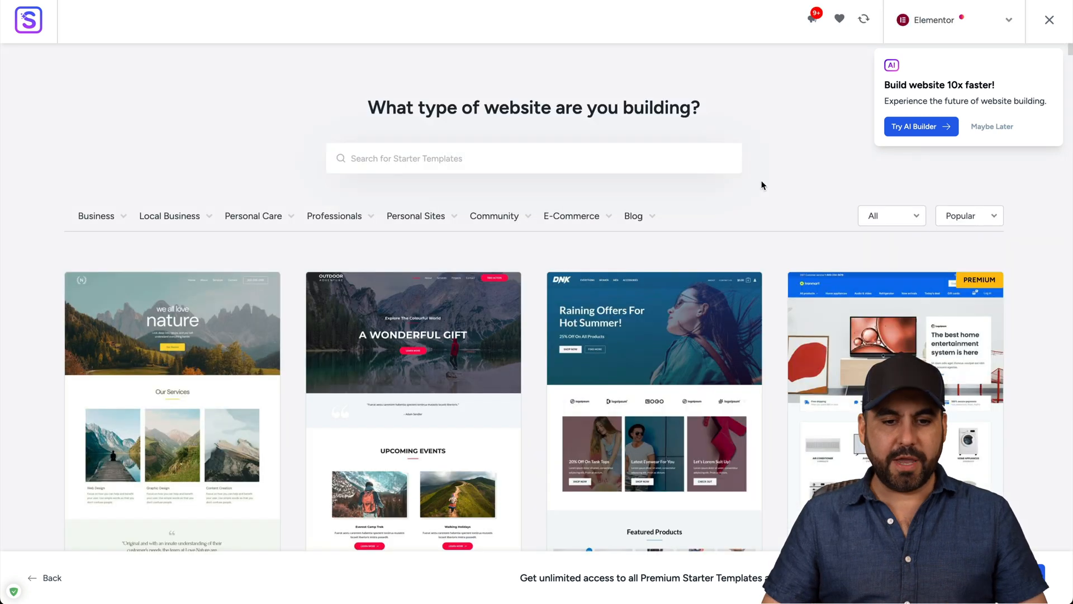
pyautogui.click(413, 342)
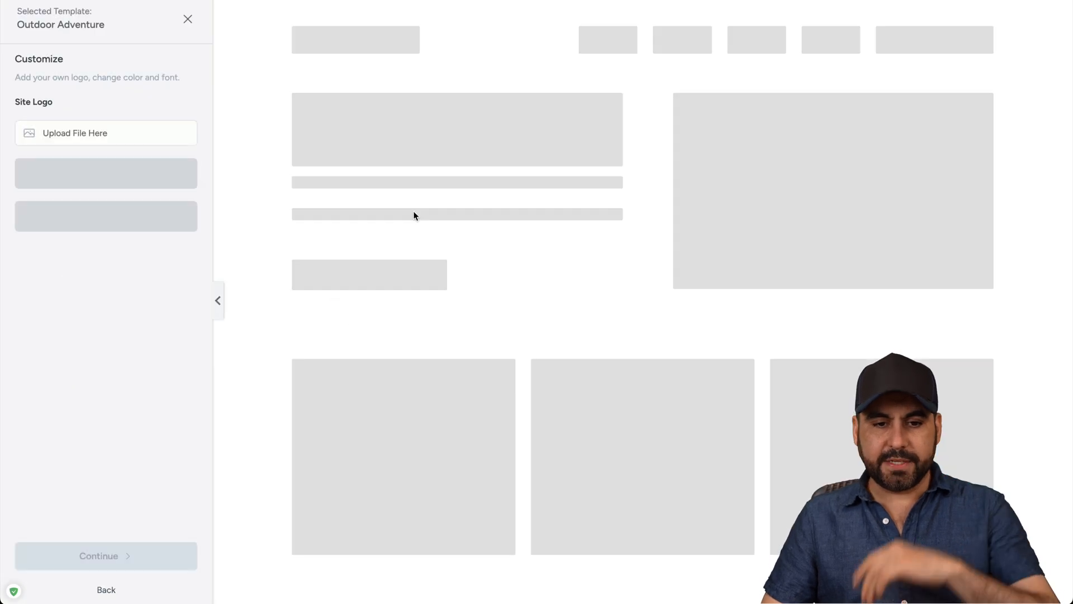
# Keep default customization and features, fill in the details form, and build the website
pyautogui.click(106, 555)
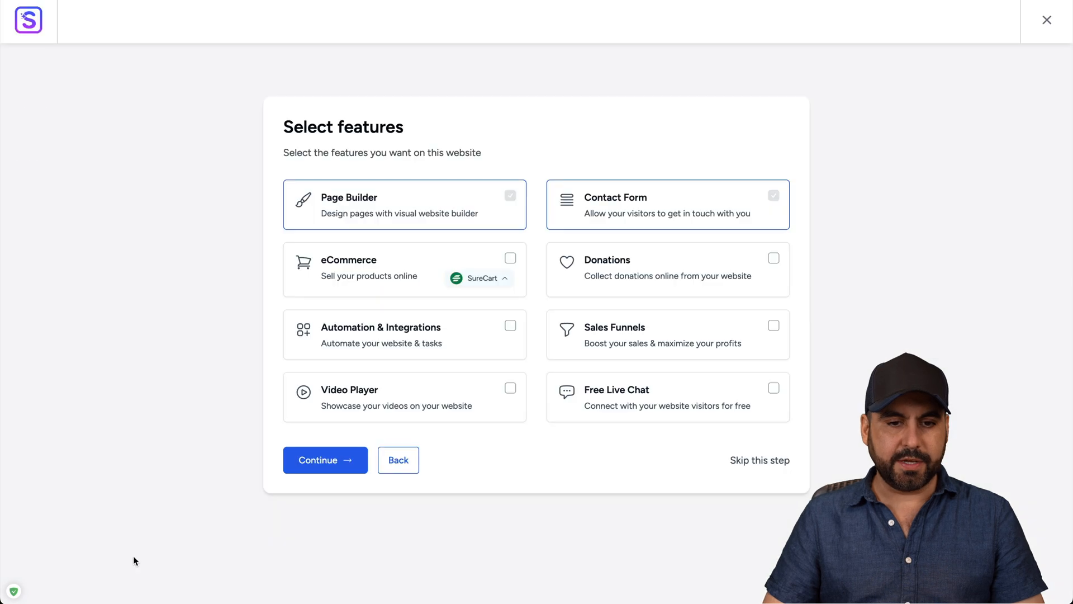
pyautogui.moveTo(434, 217)
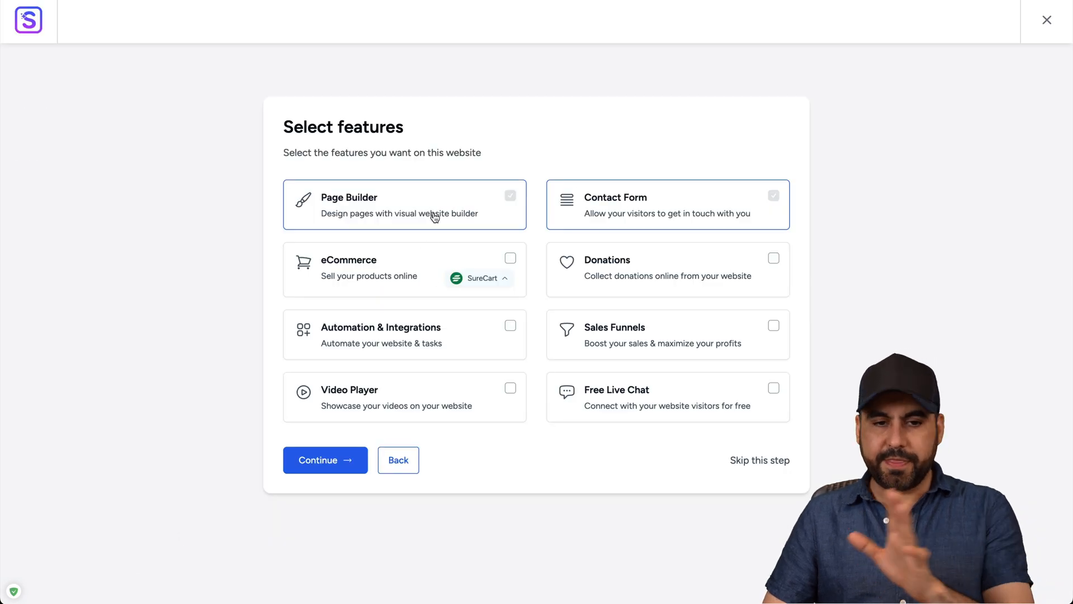
pyautogui.moveTo(620, 373)
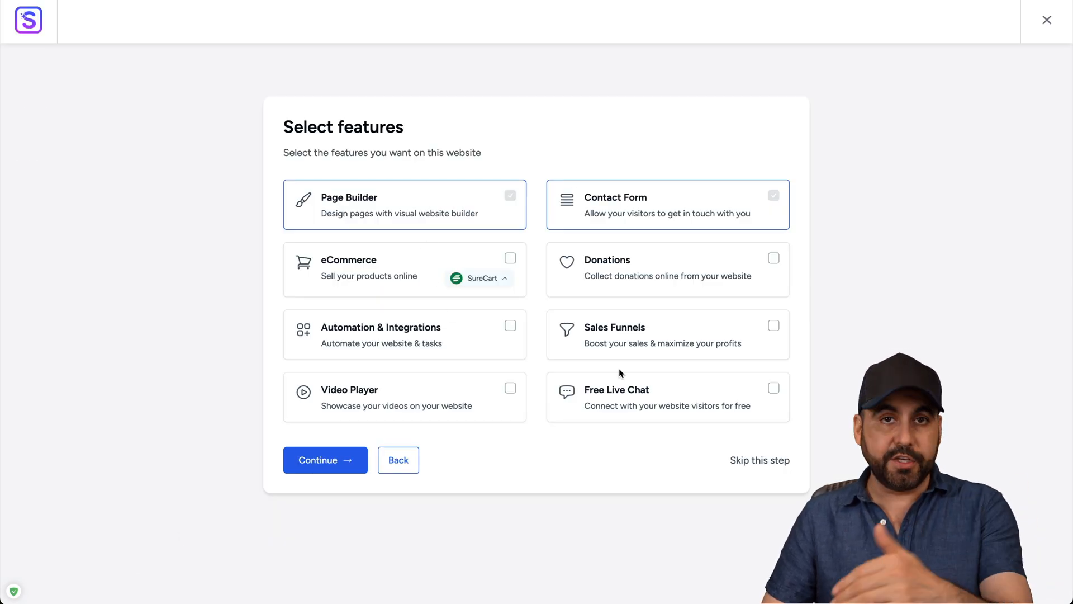
pyautogui.click(324, 460)
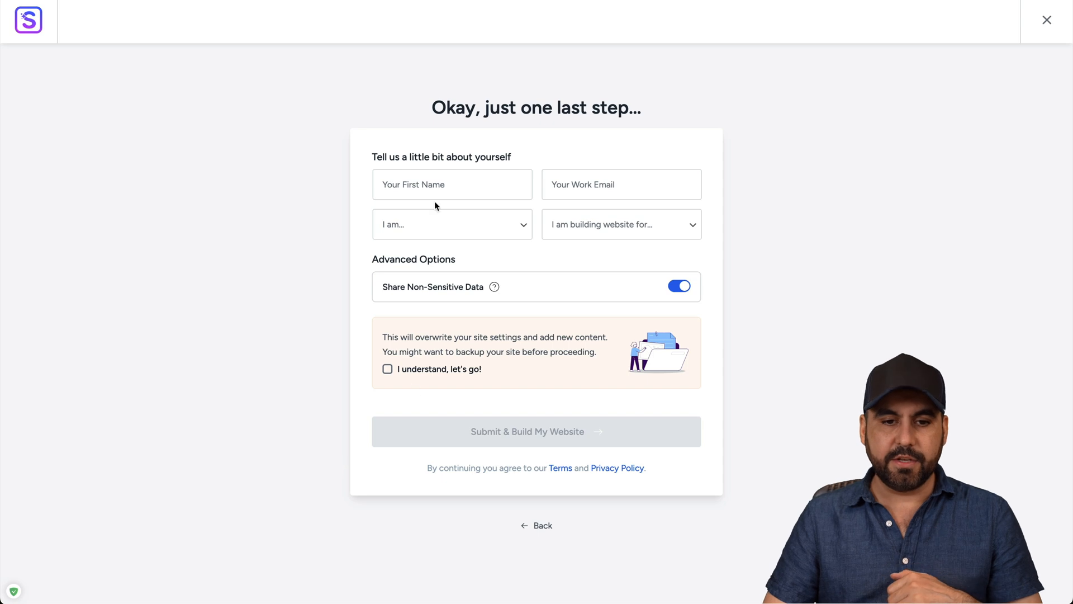
pyautogui.click(452, 184)
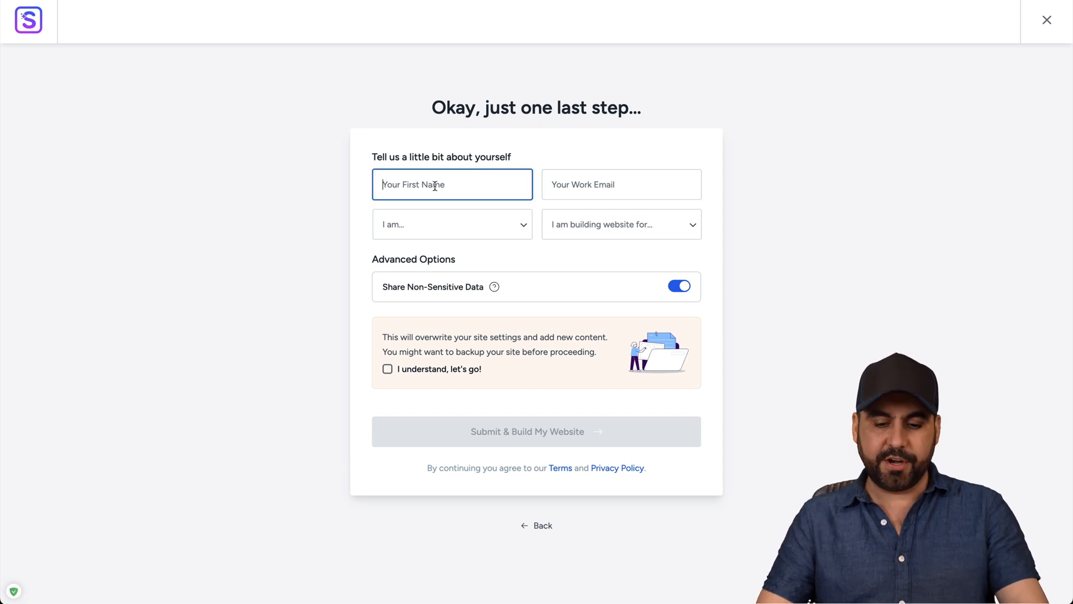
pyautogui.click(537, 431)
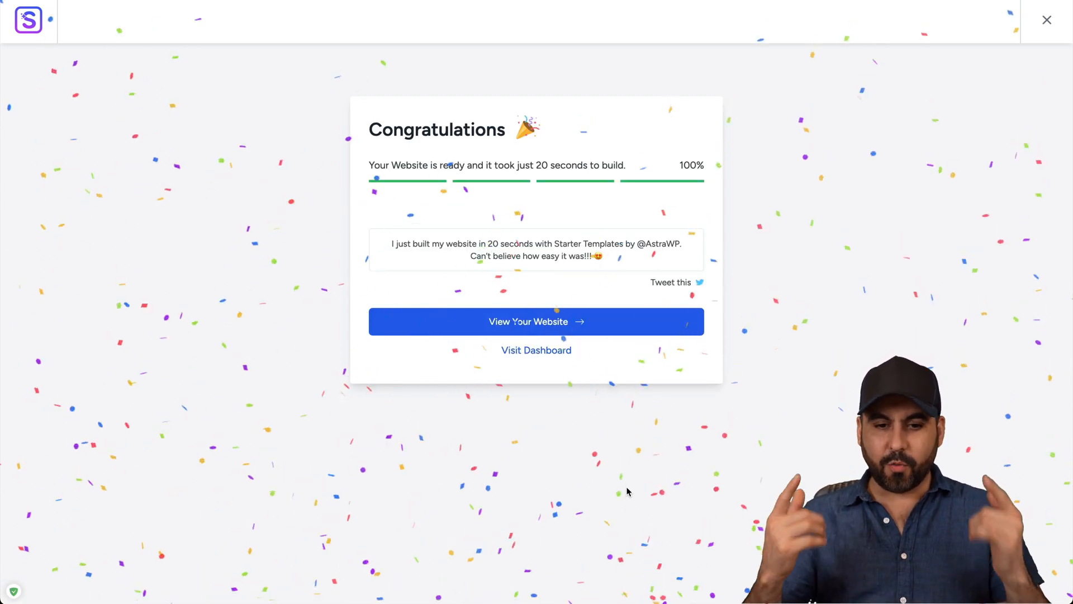
# View the newly built website and scroll through the Outdoor Adventure homepage
pyautogui.click(536, 321)
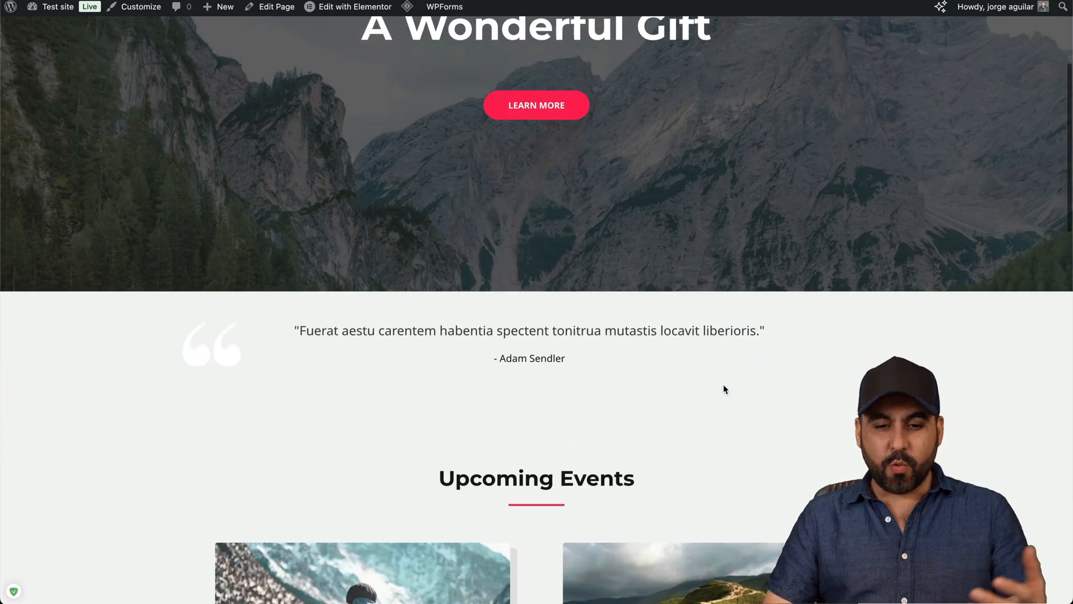
pyautogui.scroll(-3)
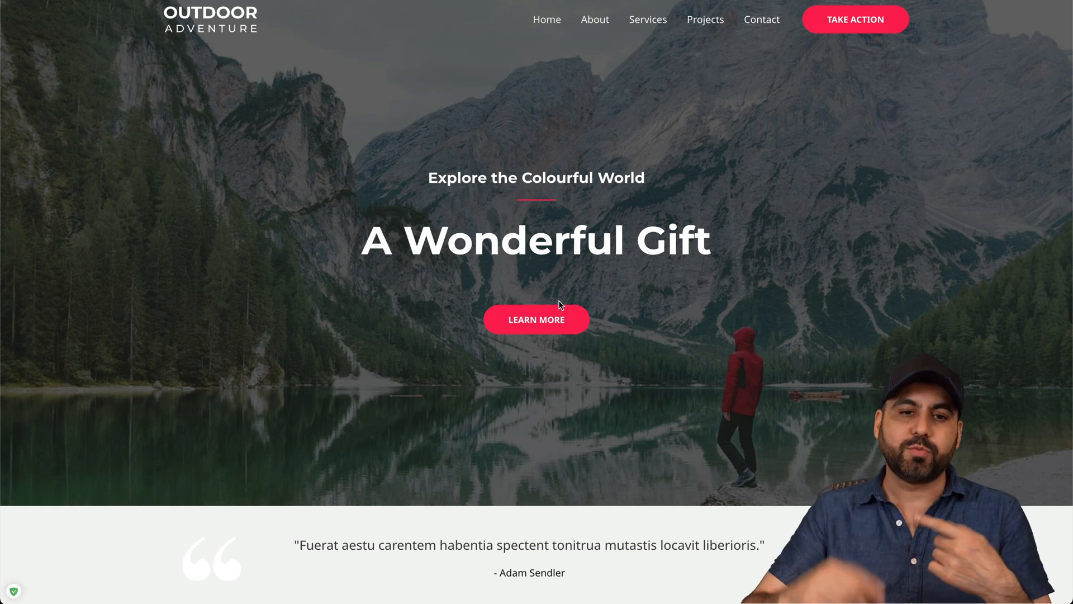
pyautogui.scroll(-3)
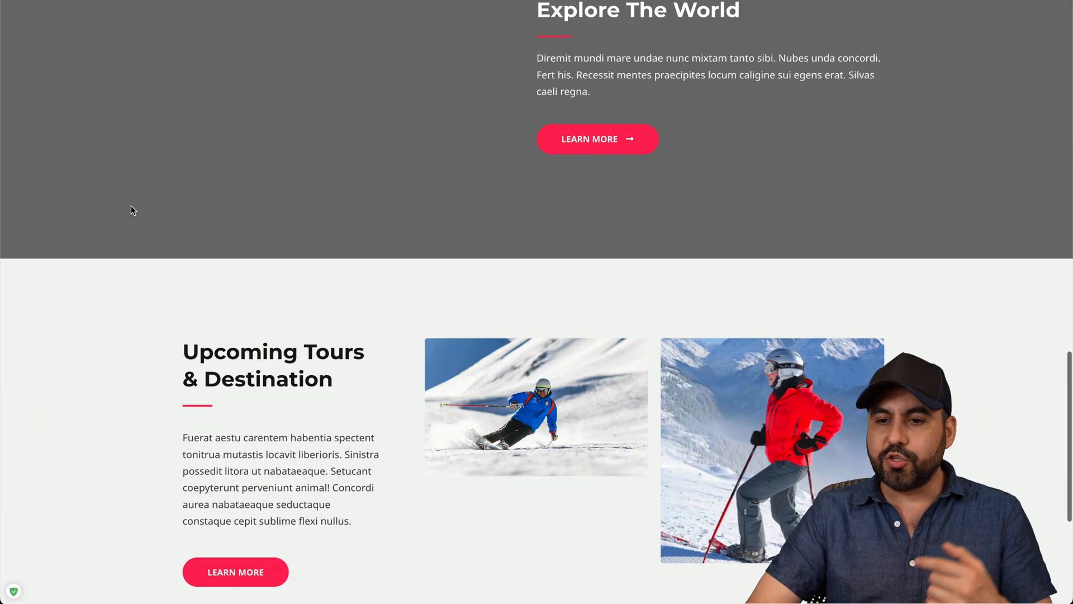
pyautogui.scroll(-3)
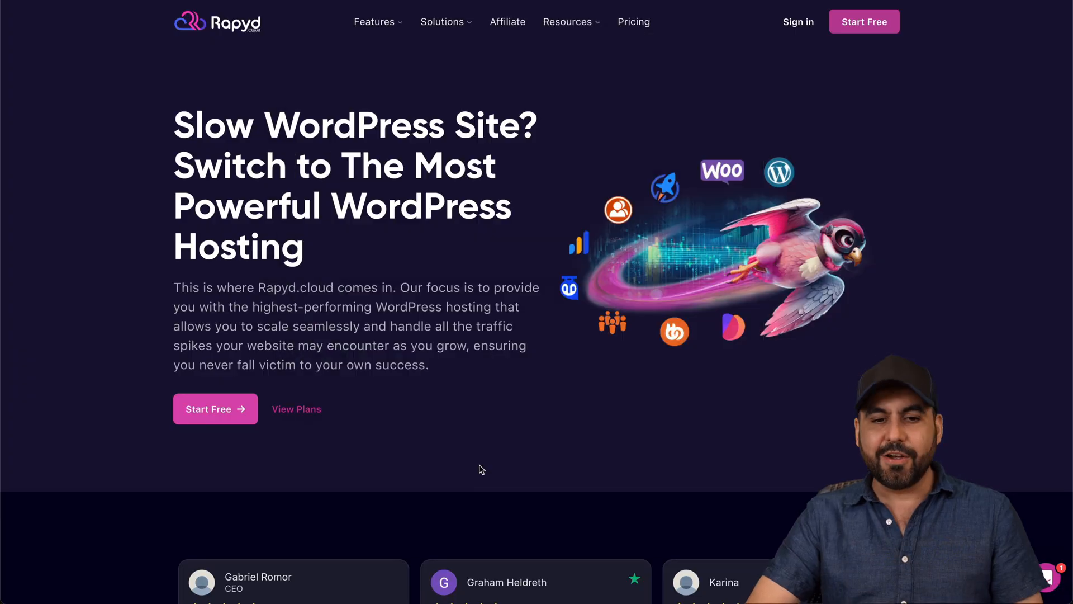
# Open the Features menu and browse Rapyd's Performance benchmark comparison charts
pyautogui.click(375, 21)
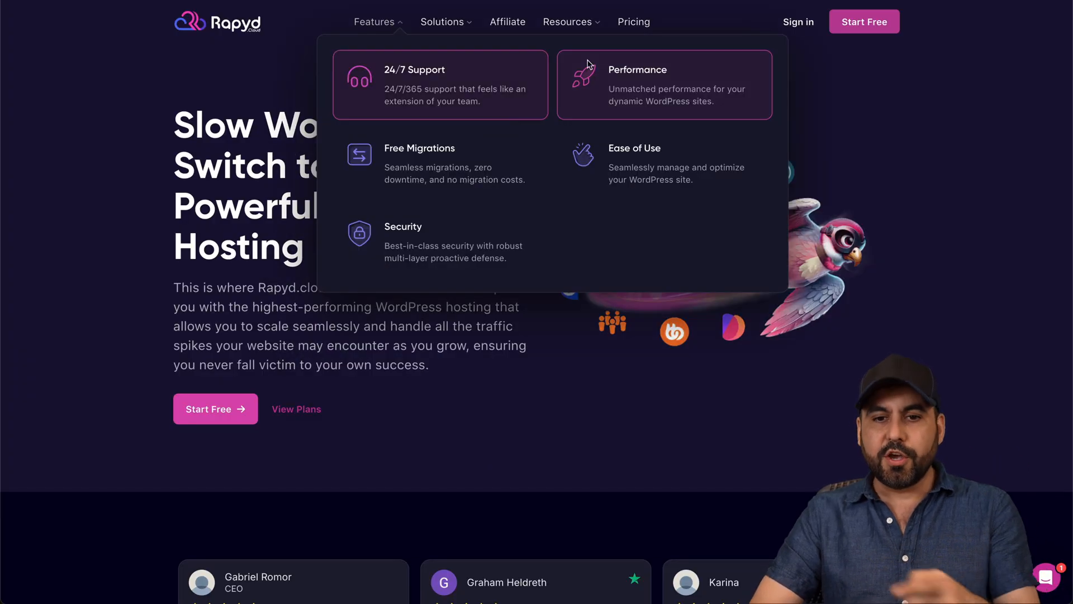
pyautogui.scroll(-3)
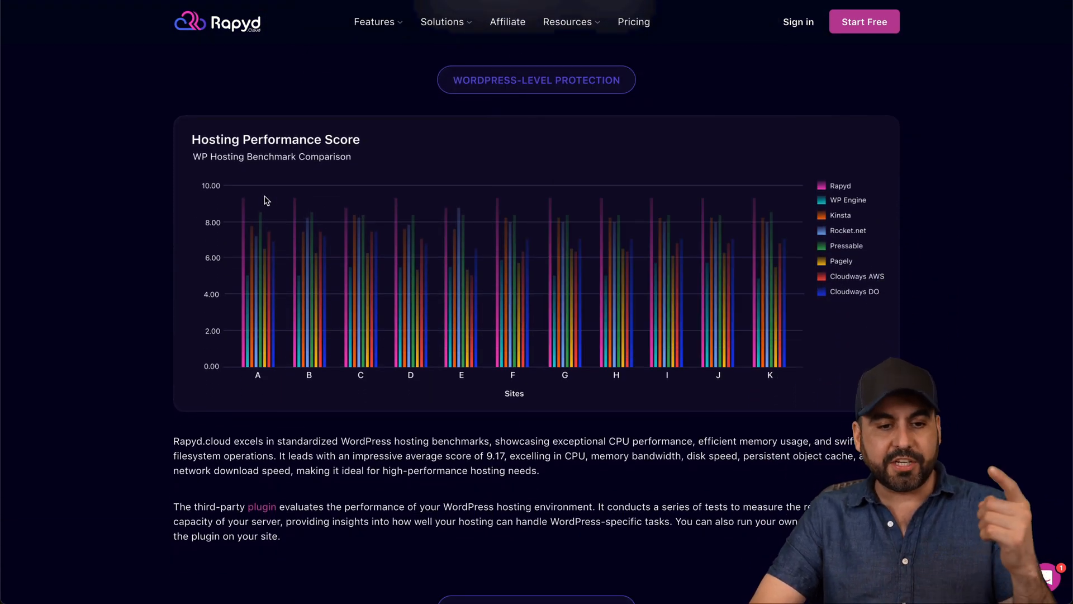
pyautogui.scroll(-3)
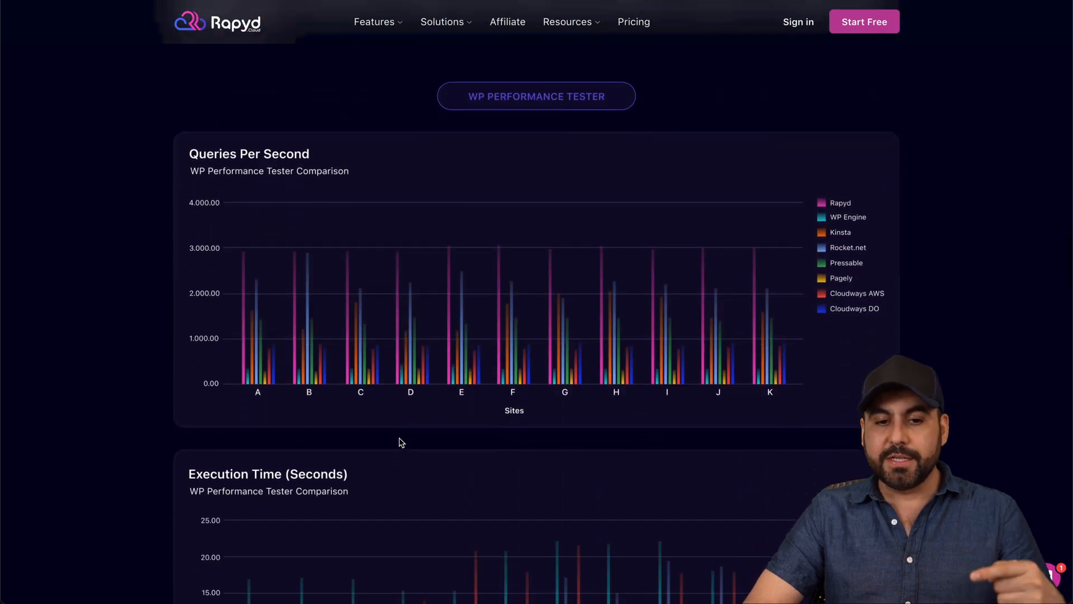
pyautogui.scroll(-3)
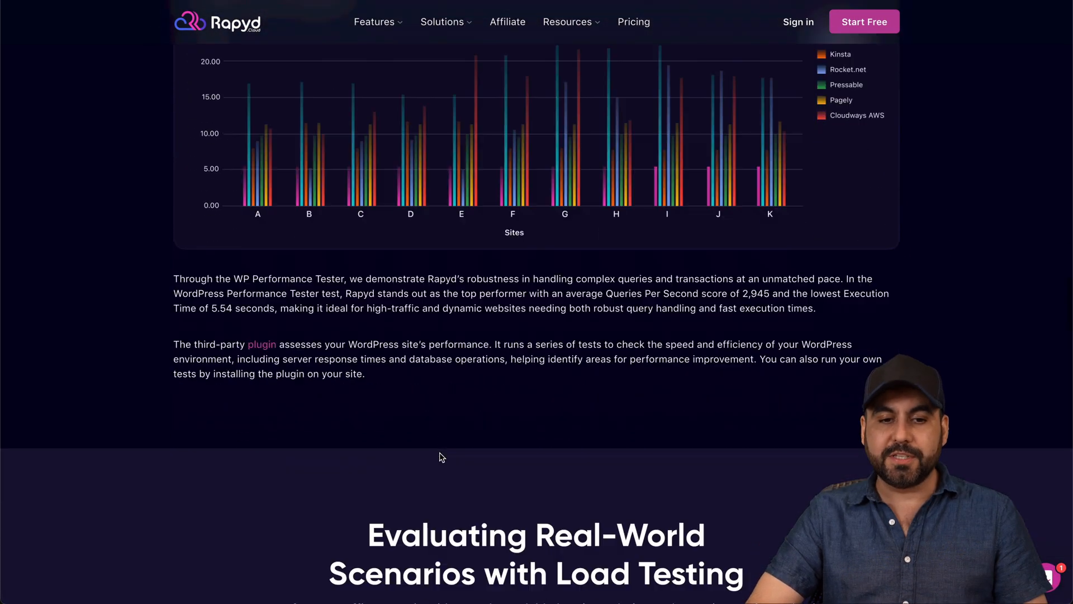
pyautogui.scroll(-3)
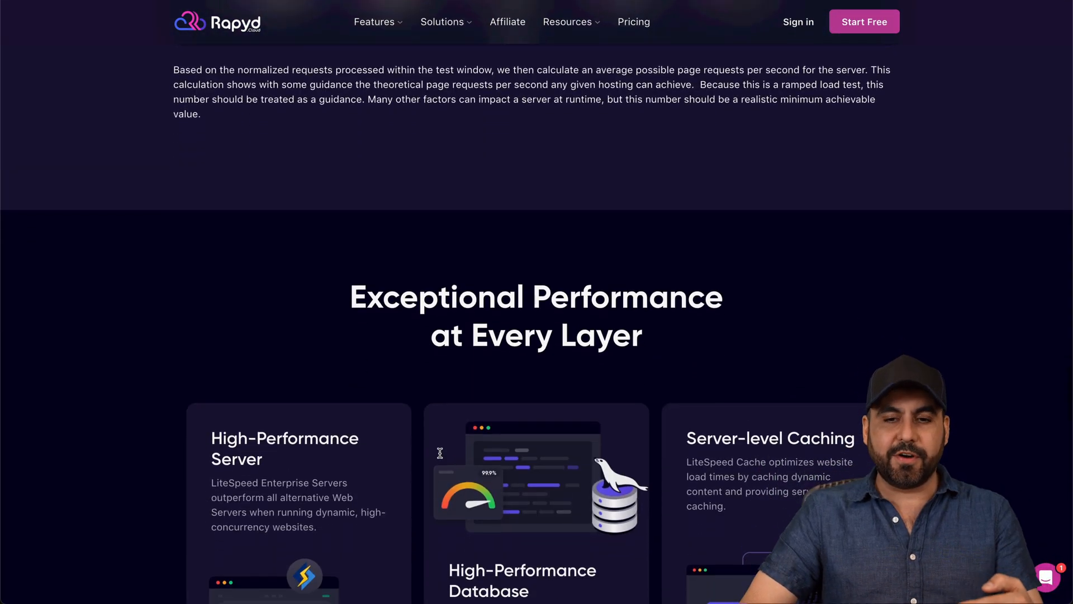
pyautogui.scroll(-3)
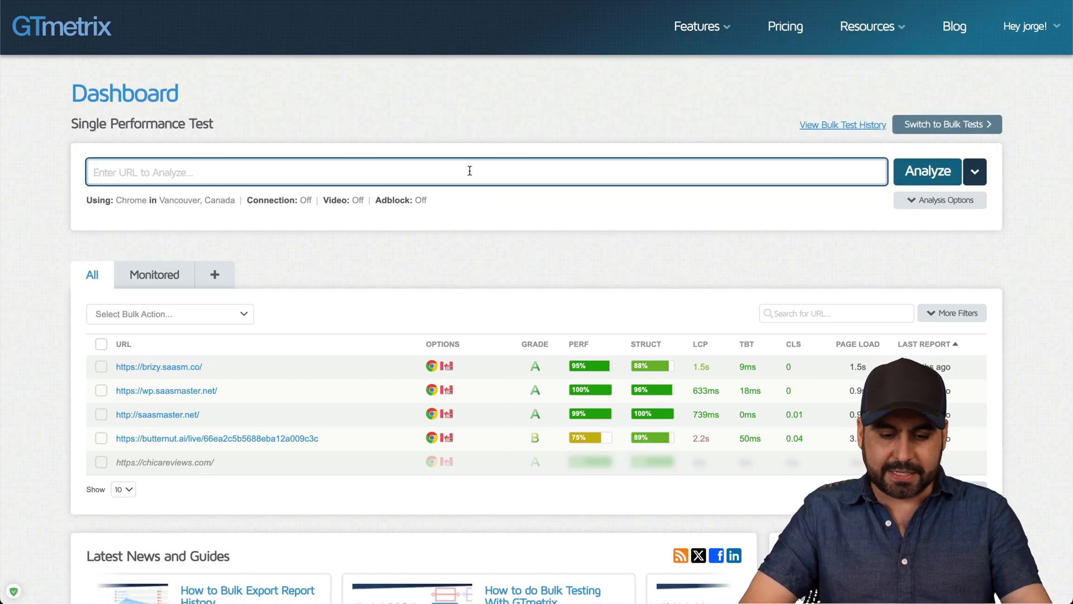
pyautogui.write('https://testsite.uw2.rapydapps.cloud/')
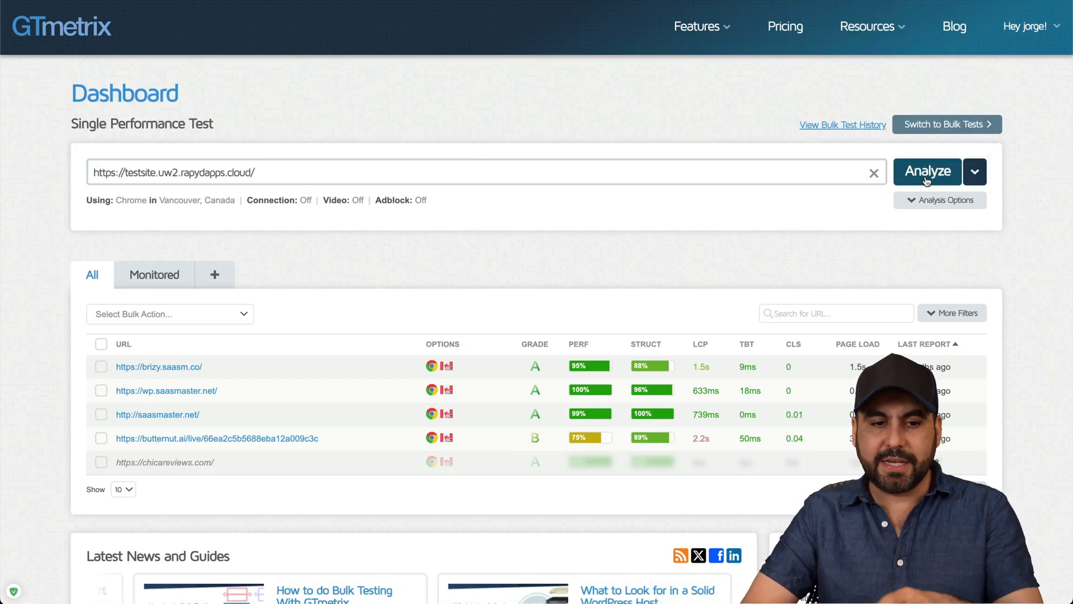
pyautogui.click(927, 171)
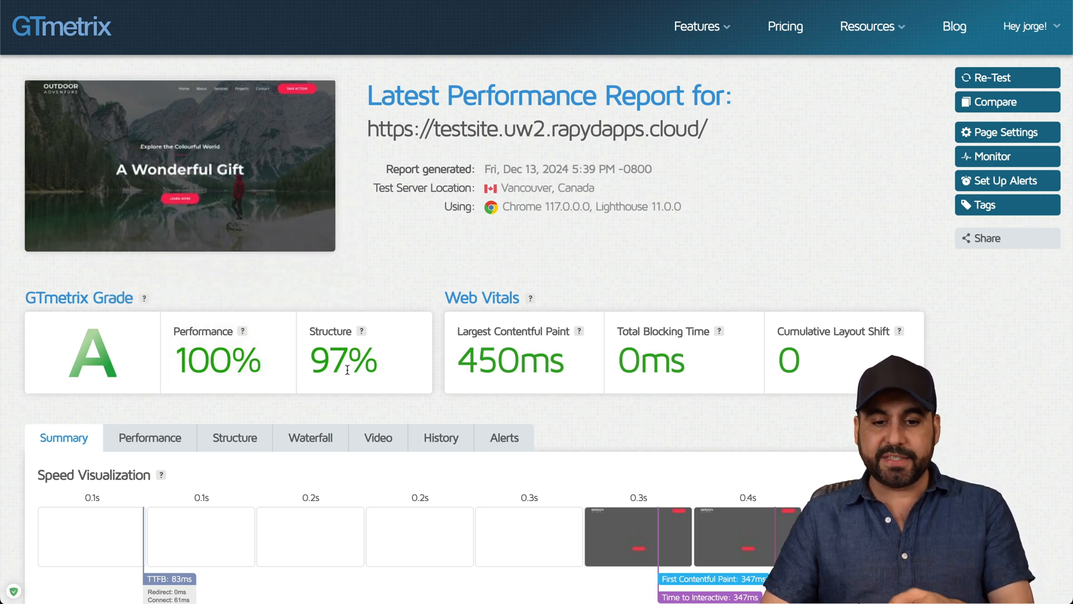
pyautogui.scroll(-3)
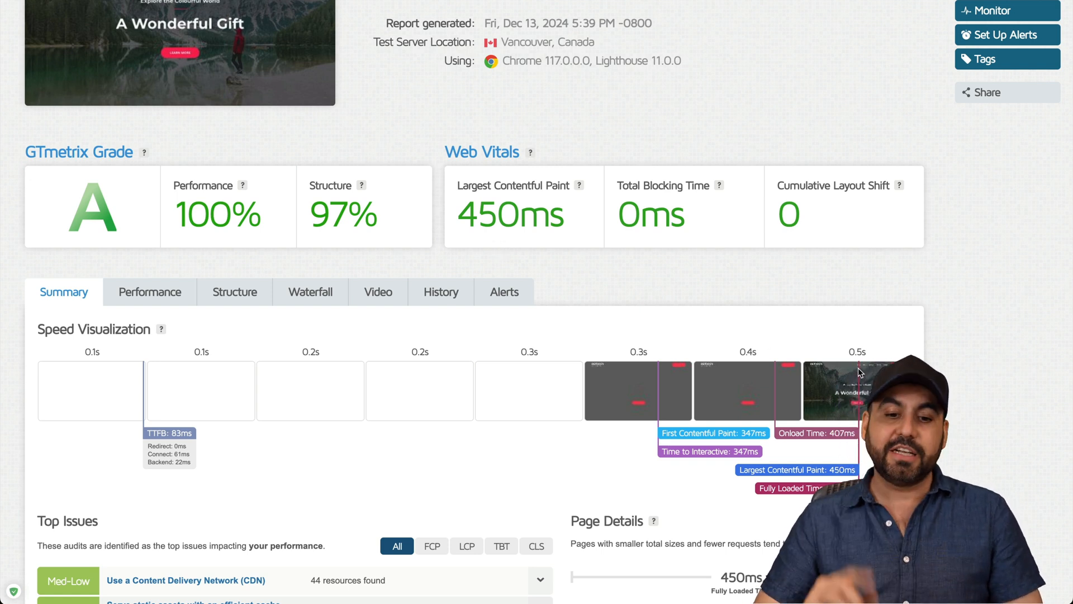
pyautogui.scroll(-3)
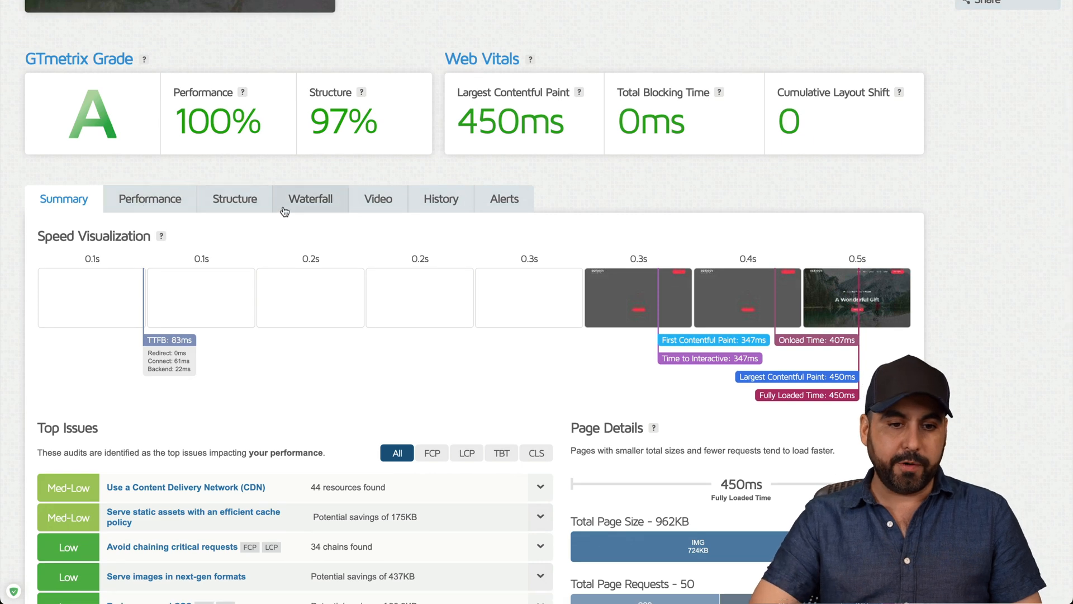
pyautogui.click(310, 199)
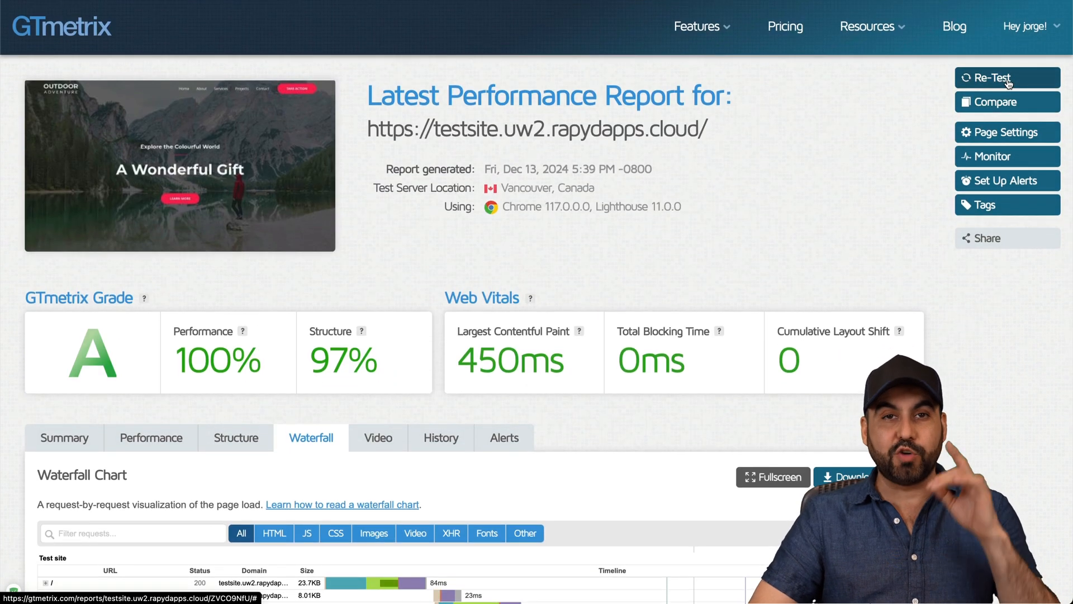
# Re-test the testsite URL for a fresh A-grade report with 414ms LCP
pyautogui.click(1006, 77)
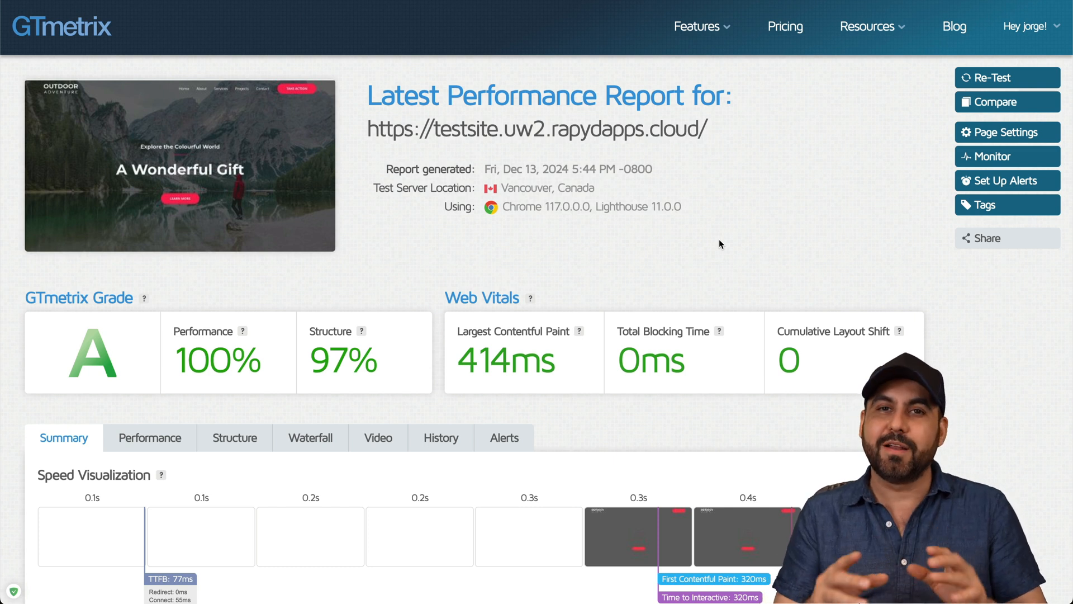
pyautogui.moveTo(722, 214)
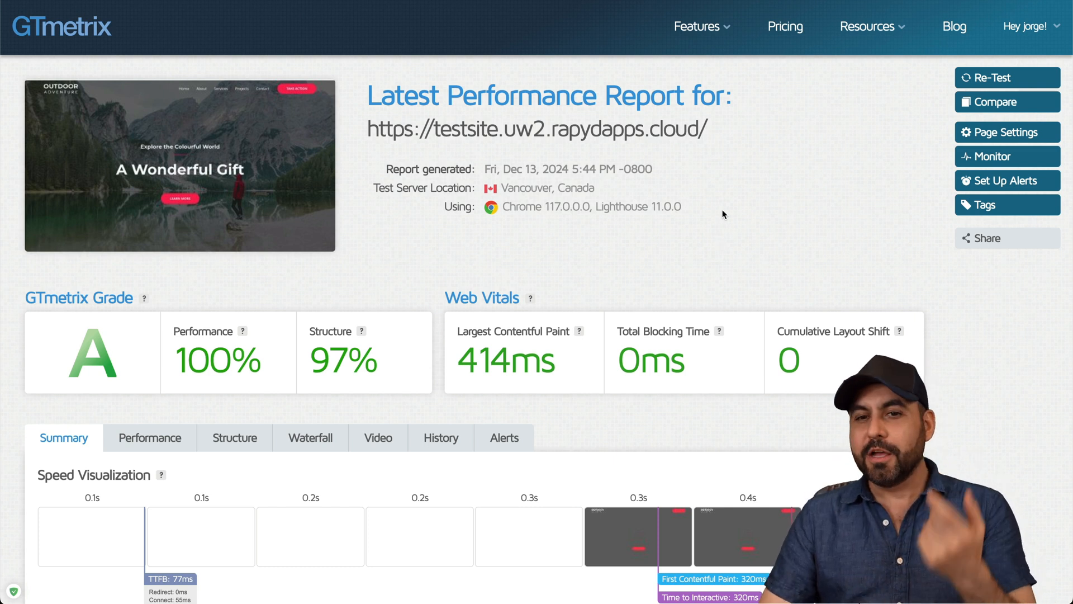